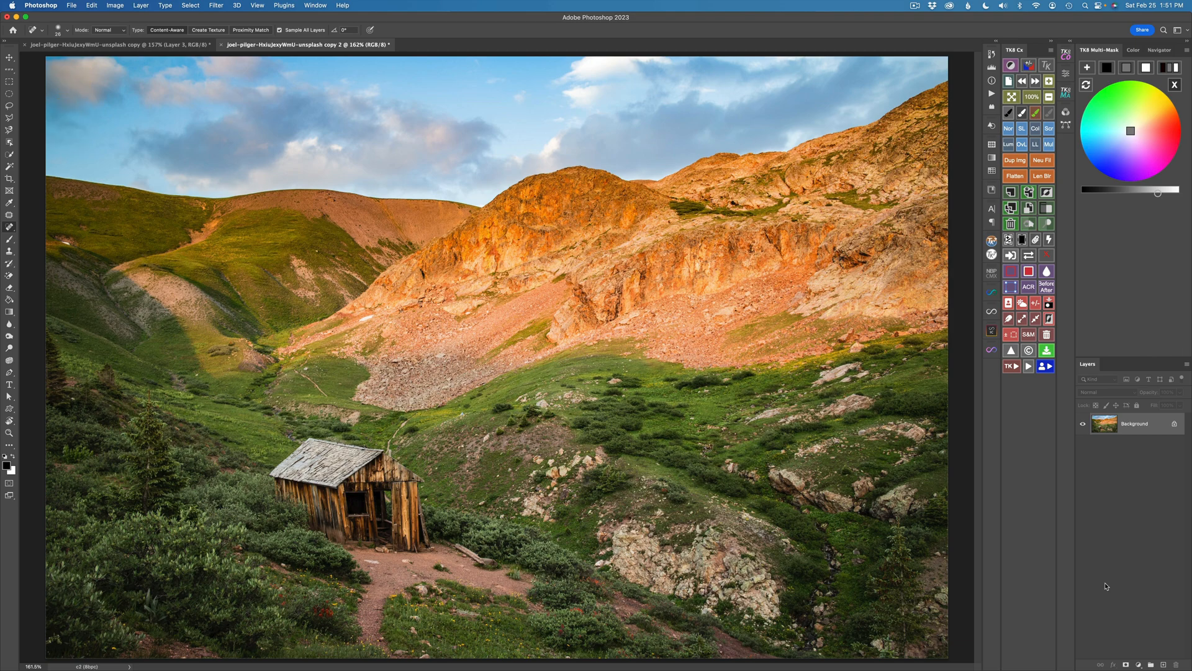
mouse_move(1103, 510)
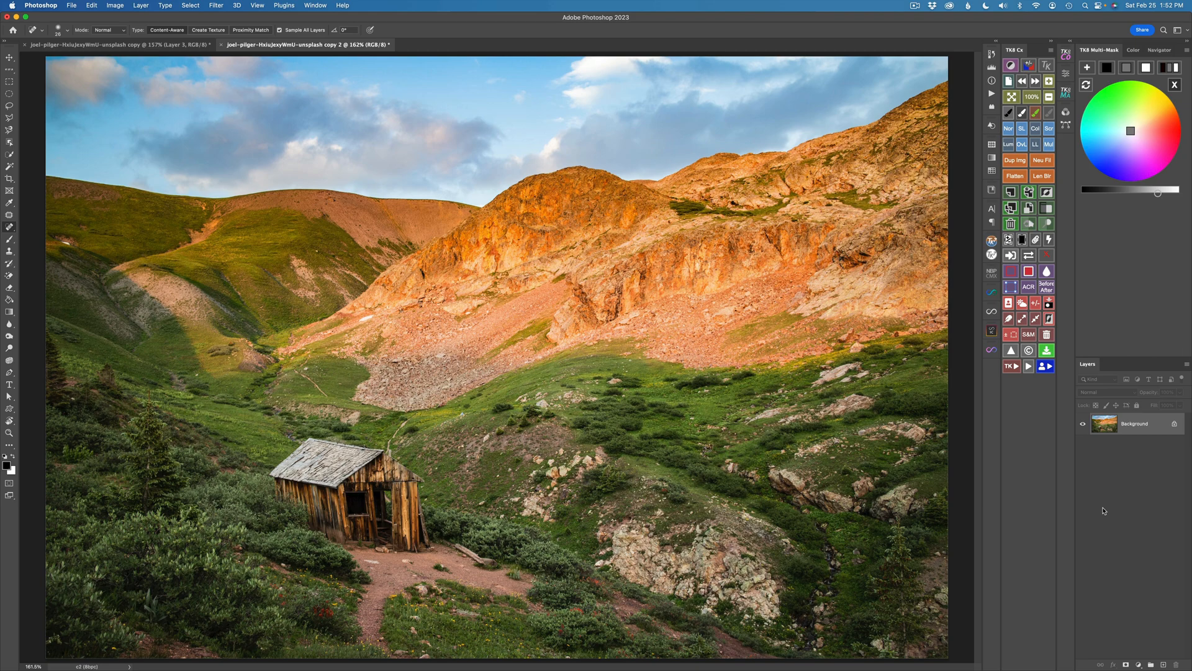
Spot-heal meadow blemishes on a new layer, then Merge Down into the photo layer.
click(617, 564)
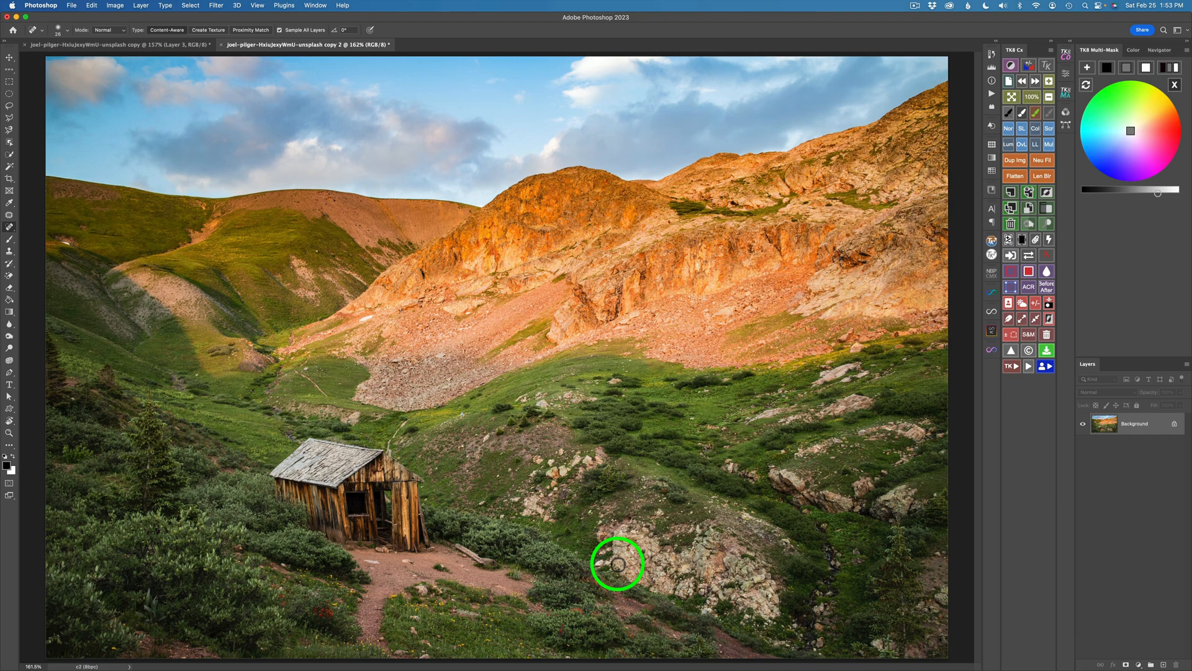
mouse_move(1172, 666)
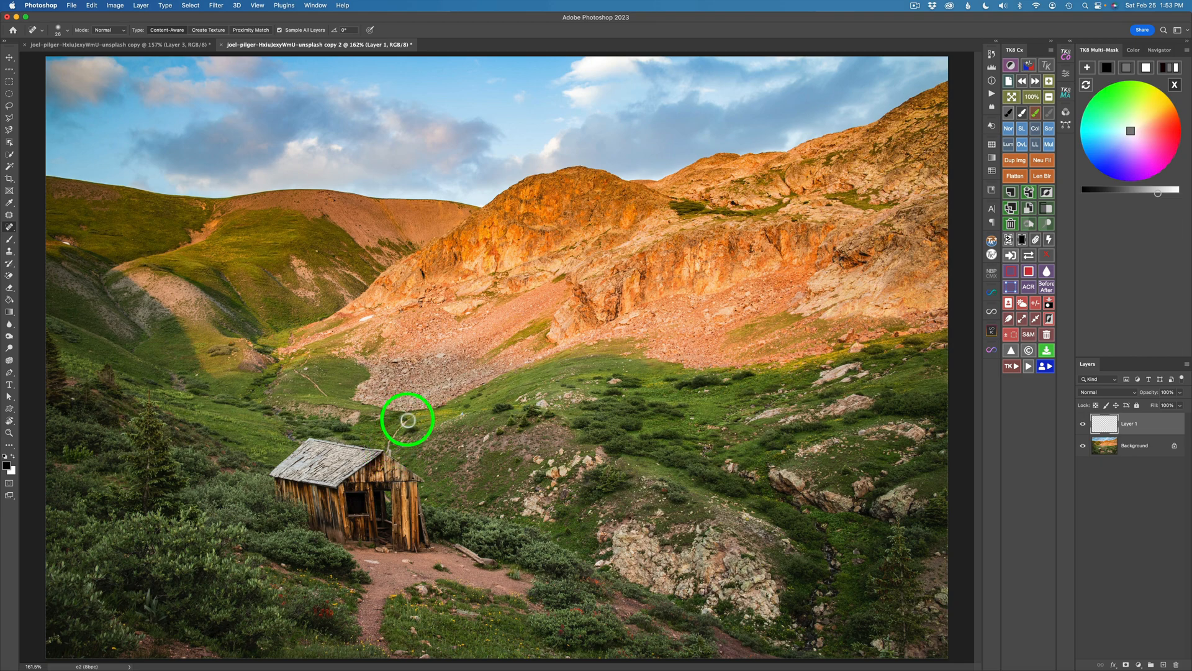
mouse_move(397, 432)
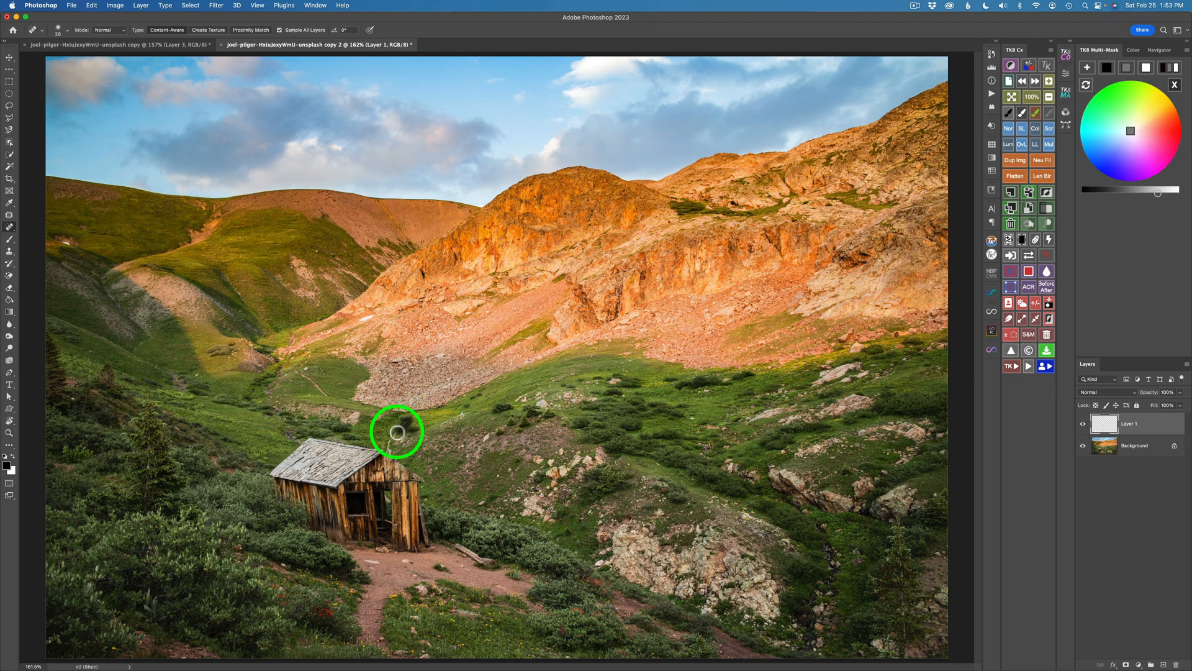
mouse_move(614, 493)
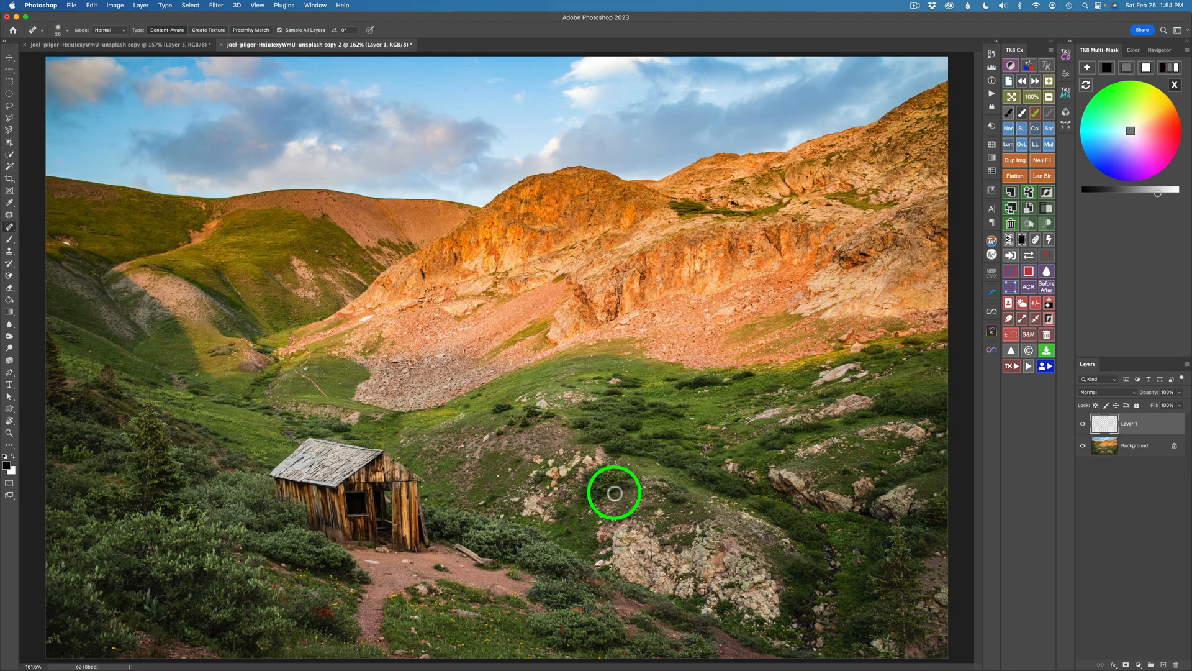
mouse_move(1076, 399)
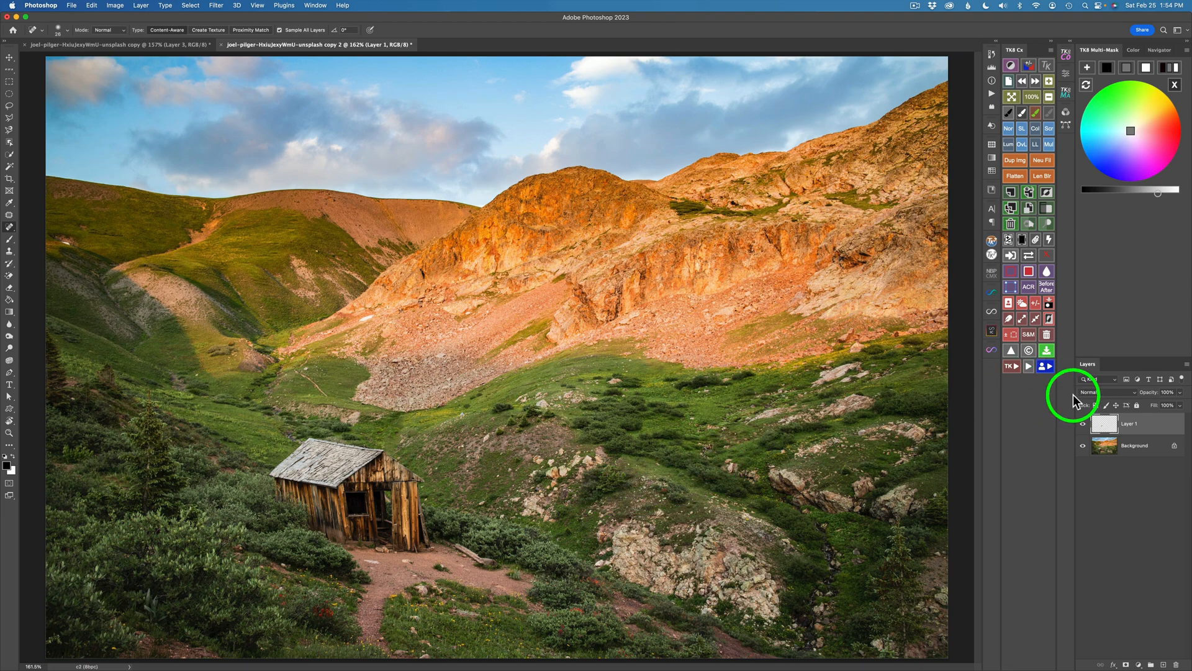
right_click(1130, 424)
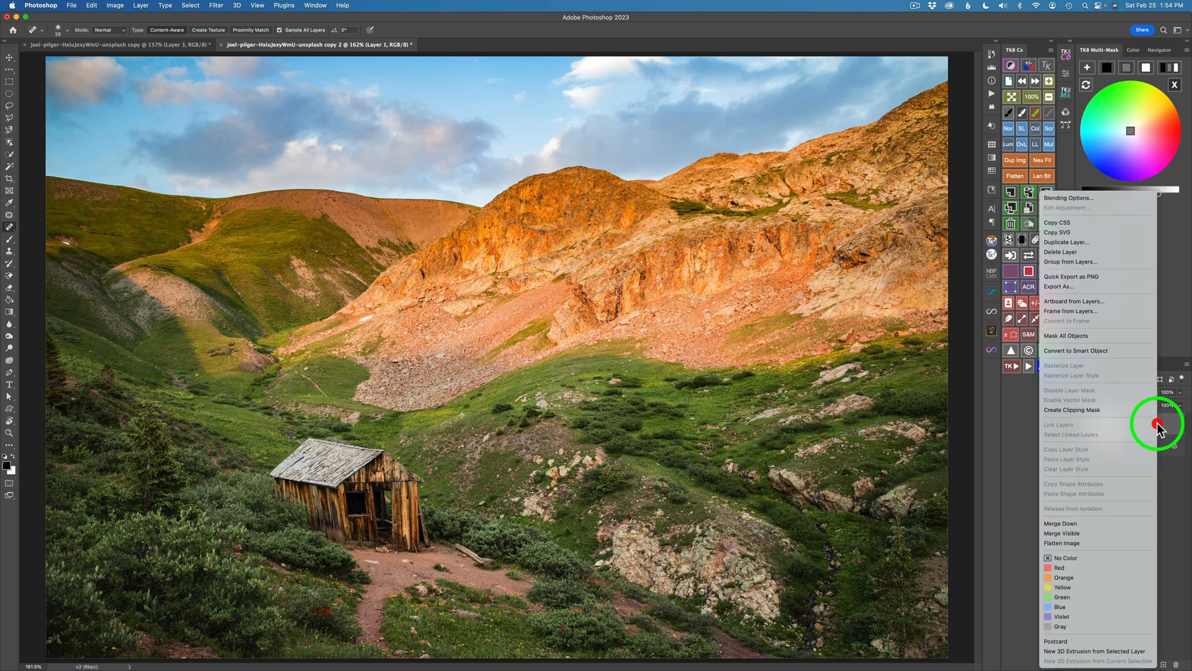
mouse_move(1085, 522)
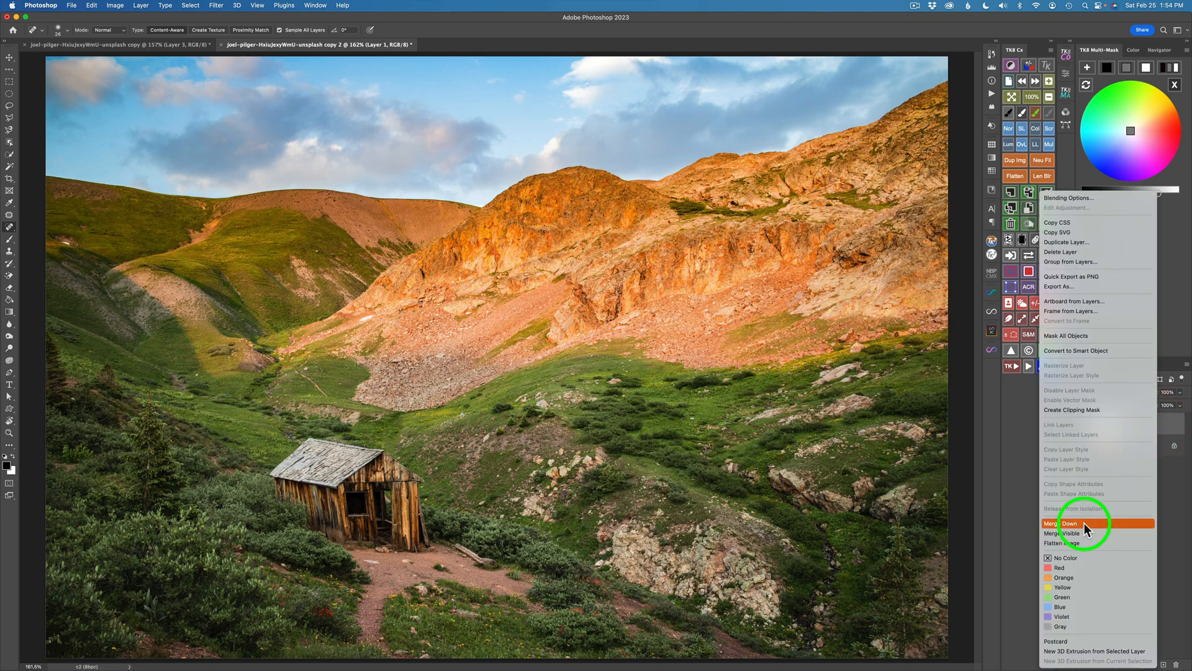
click(1069, 523)
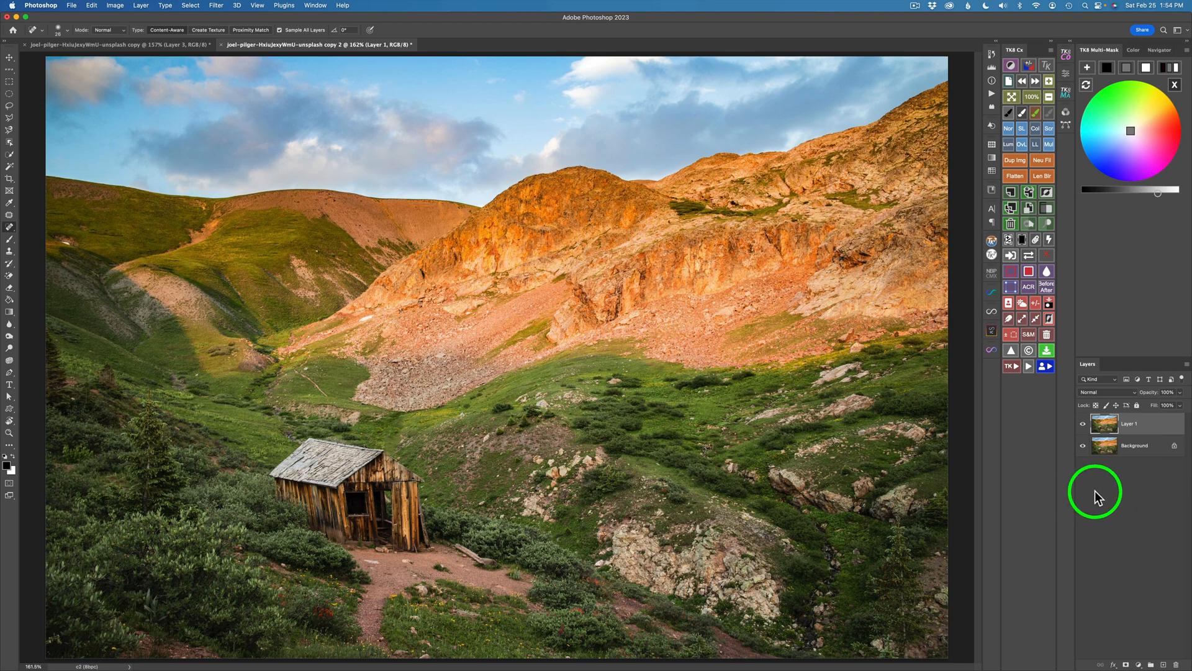
mouse_move(1107, 449)
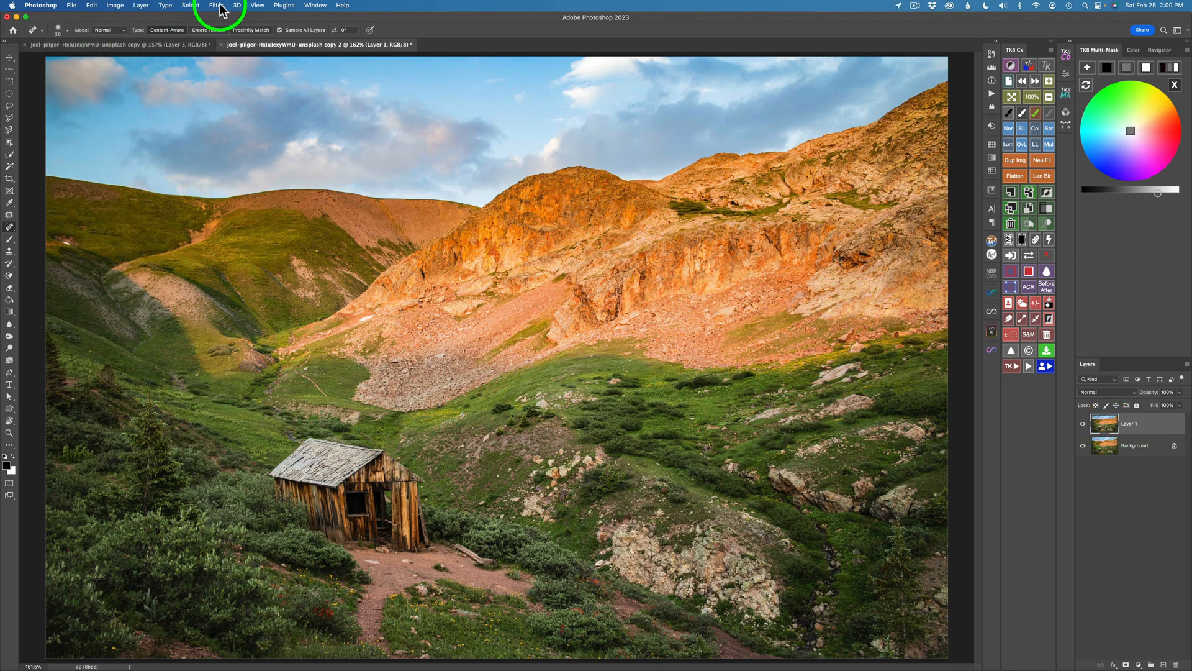
Send the retouched layer to Topaz Studio 2 via Filter > Topaz Studio 2.
click(215, 5)
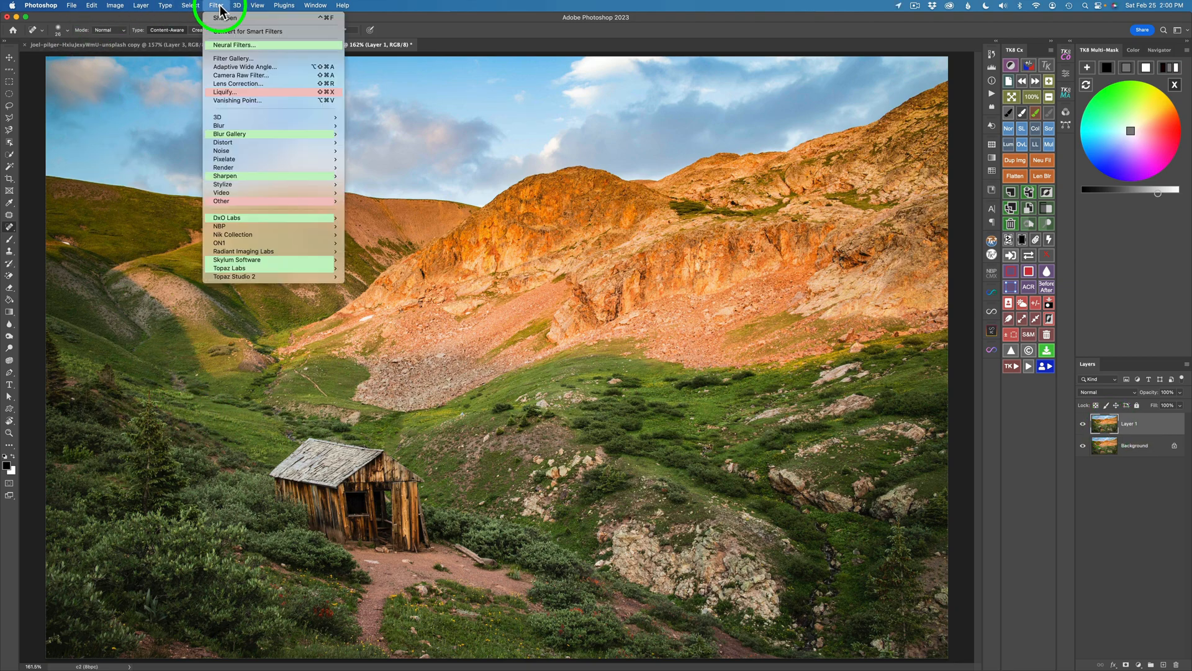
mouse_move(272, 276)
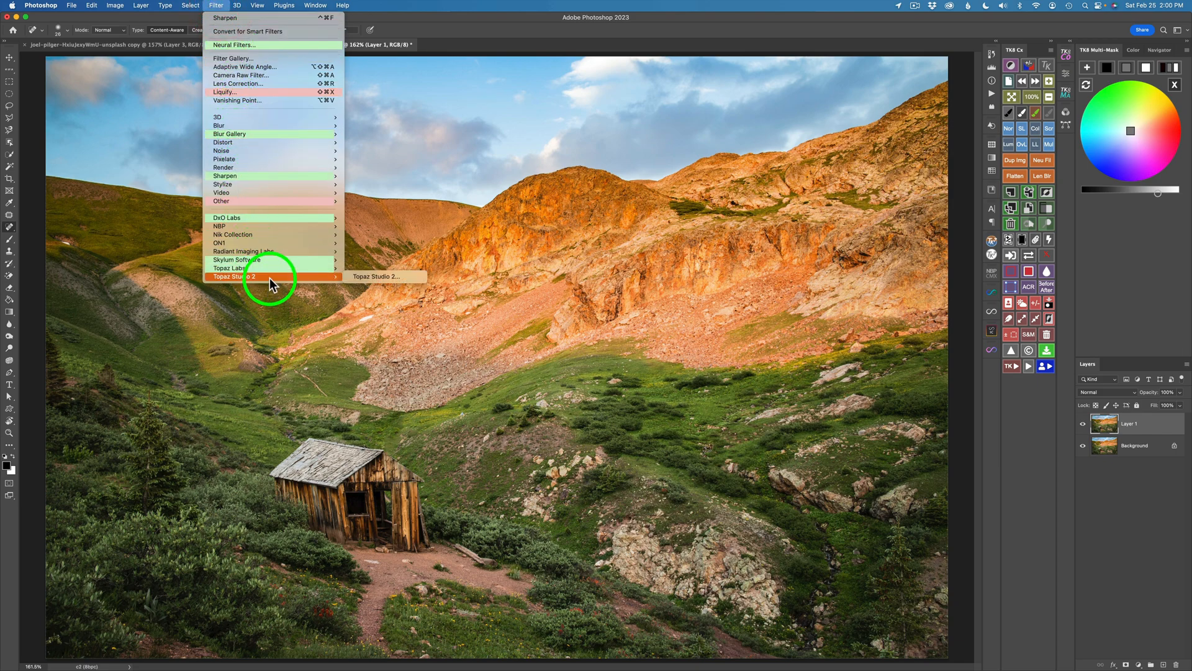
click(375, 275)
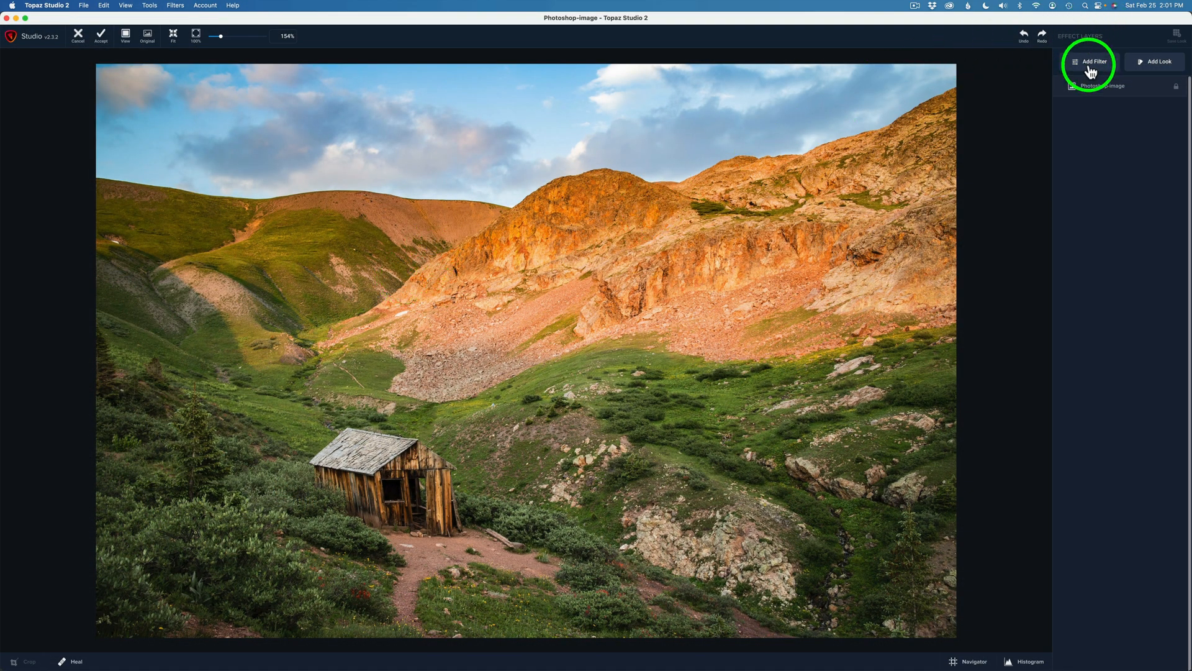
Add an AI ReMix filter and raise its Style Strength to High.
click(1090, 62)
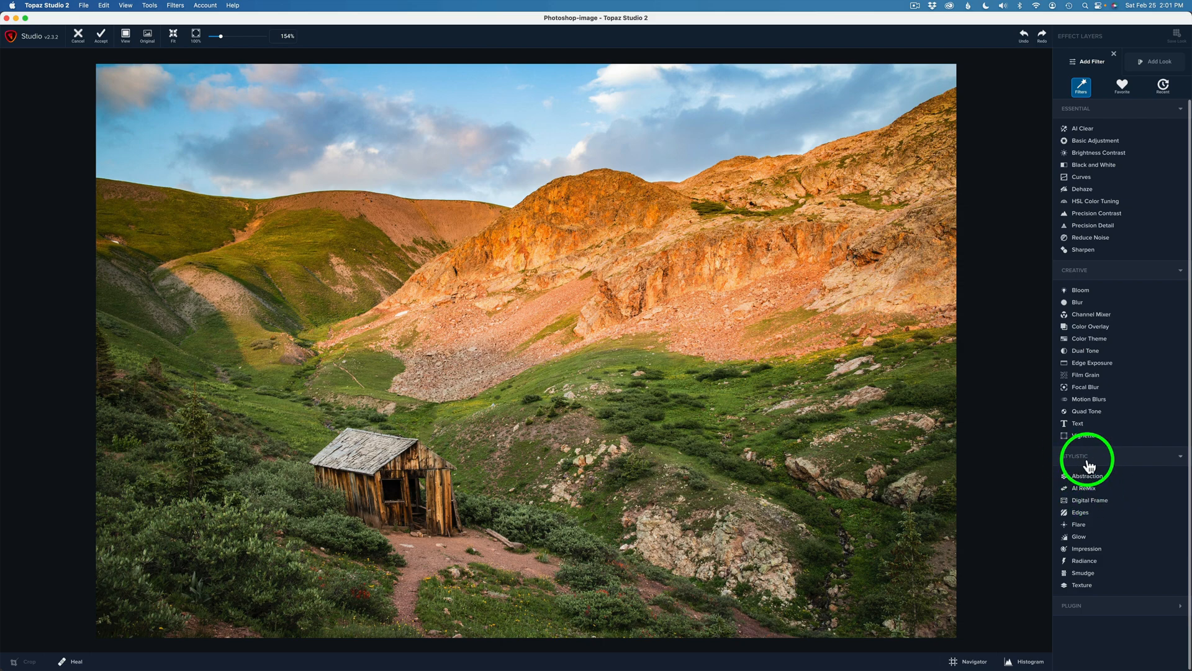
click(1088, 487)
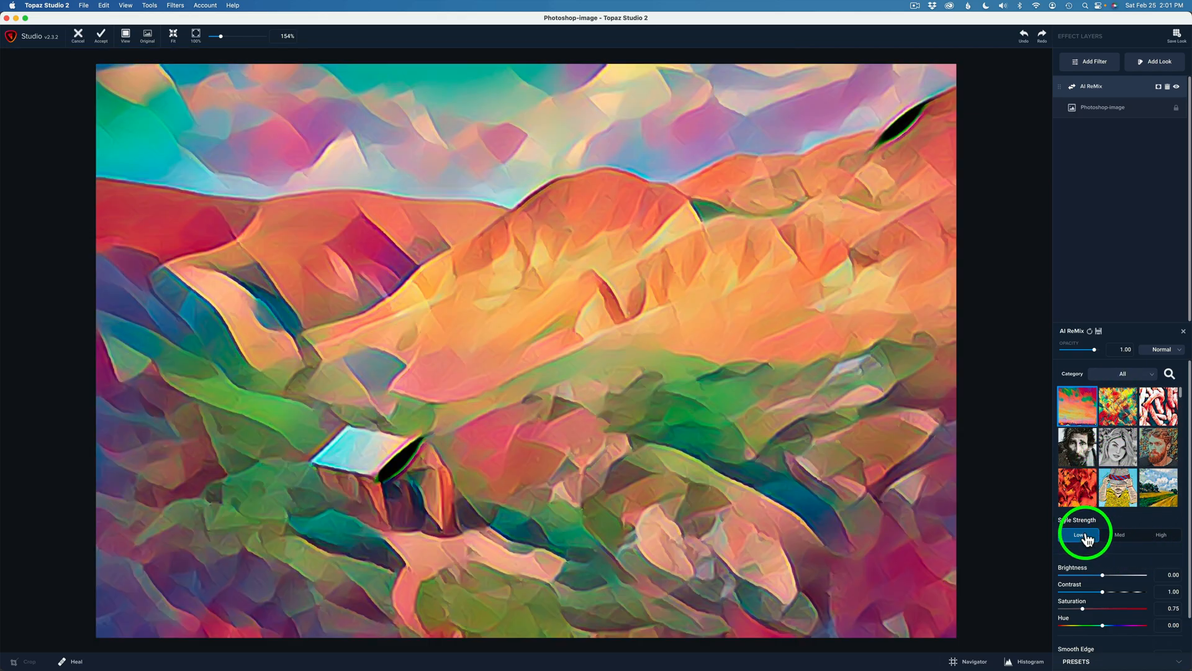
click(1119, 535)
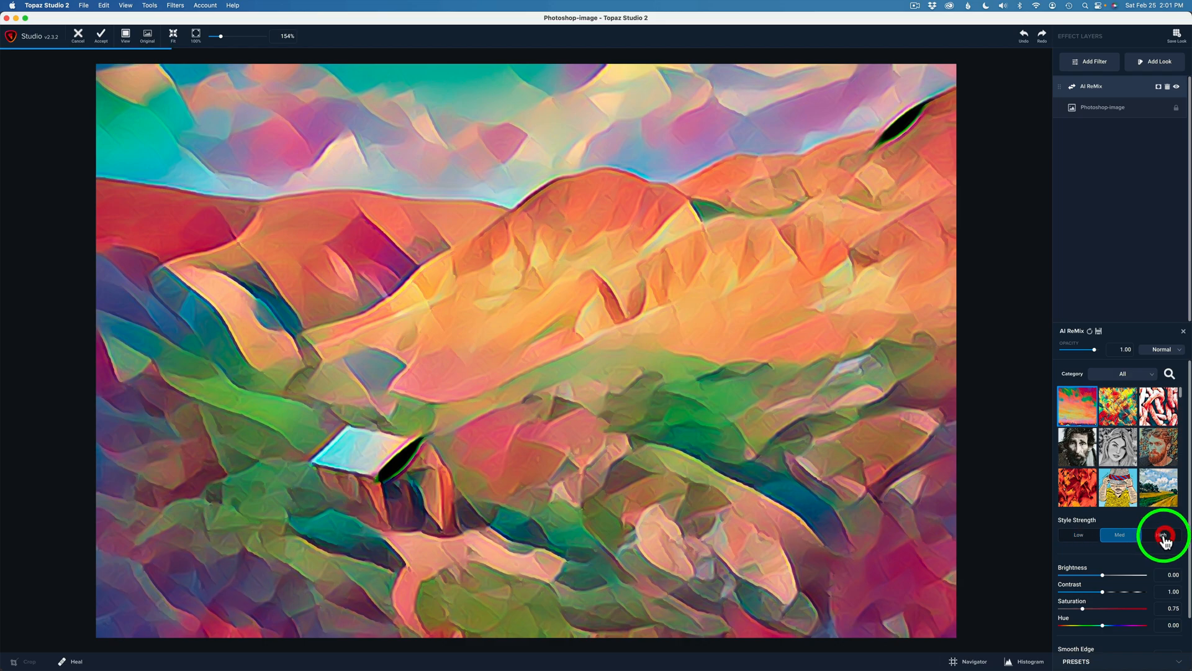
click(1159, 534)
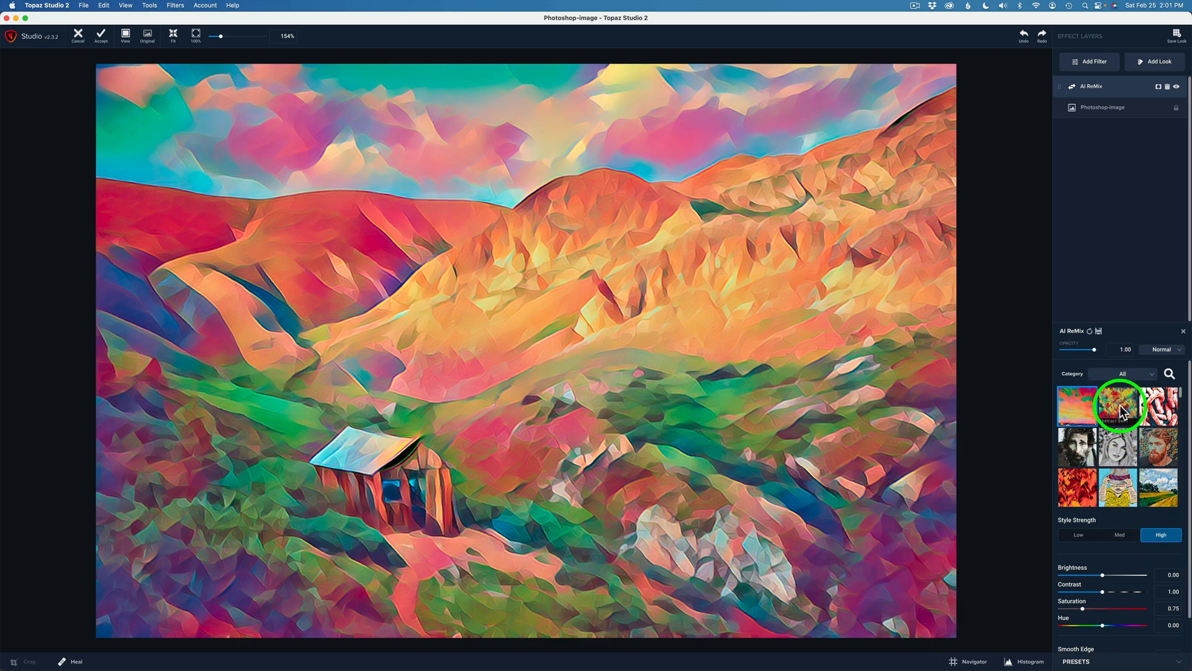
Try the second painting style, then the sketch-like style with dark outlines.
click(1117, 404)
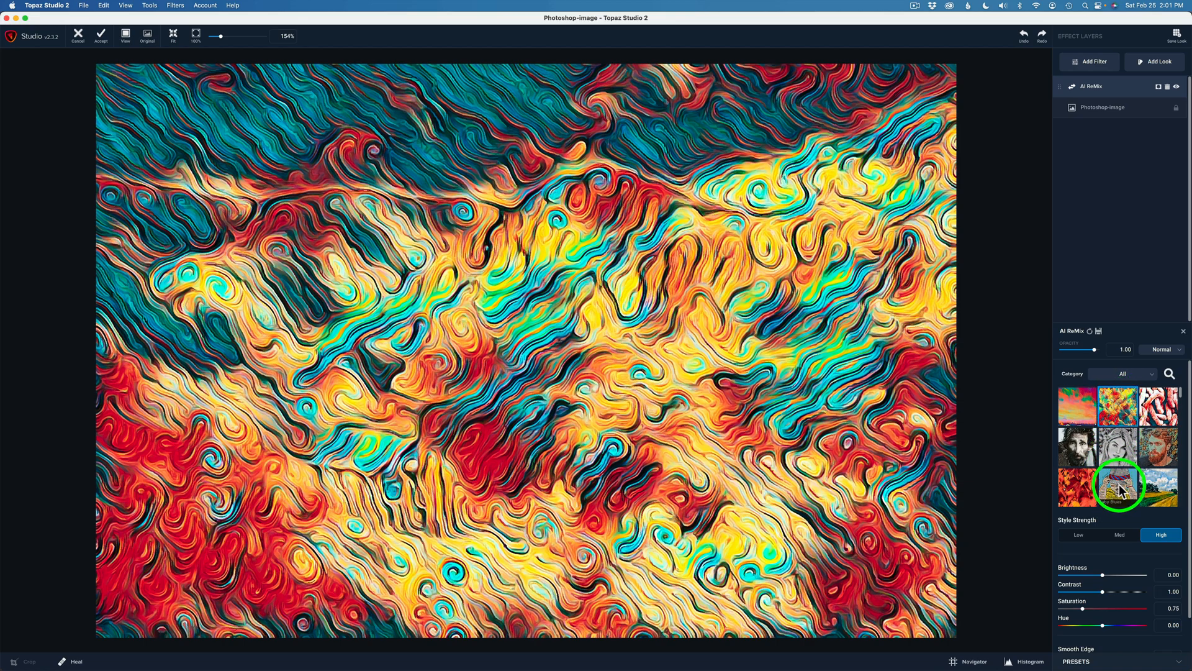
click(1117, 487)
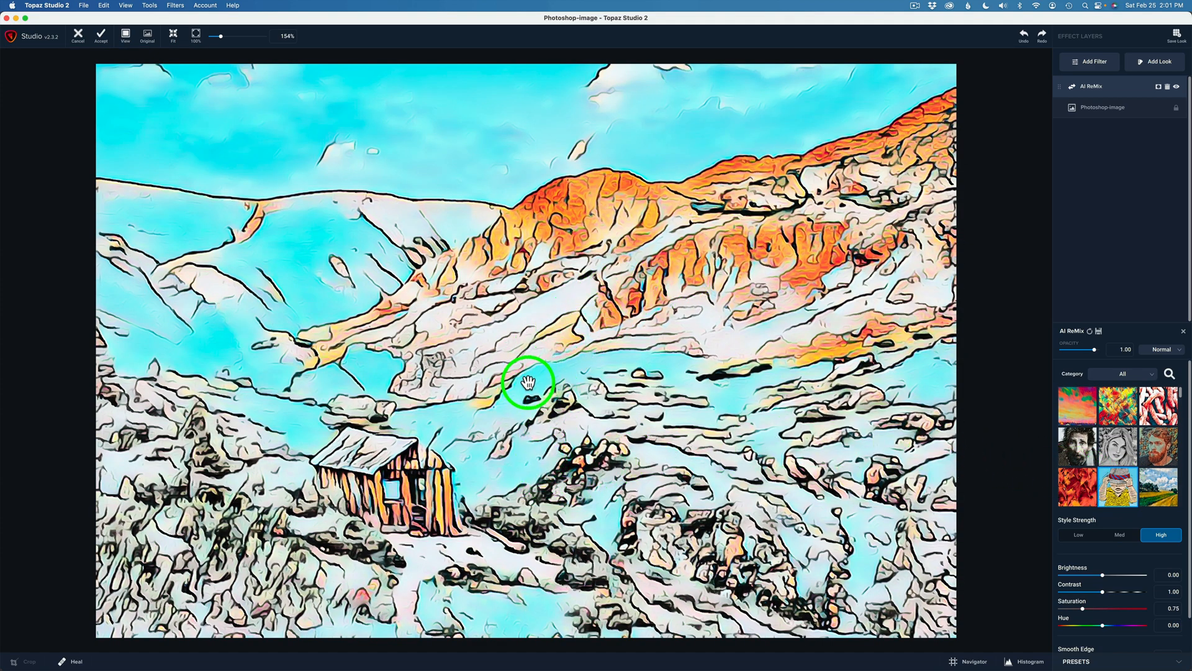
mouse_move(569, 346)
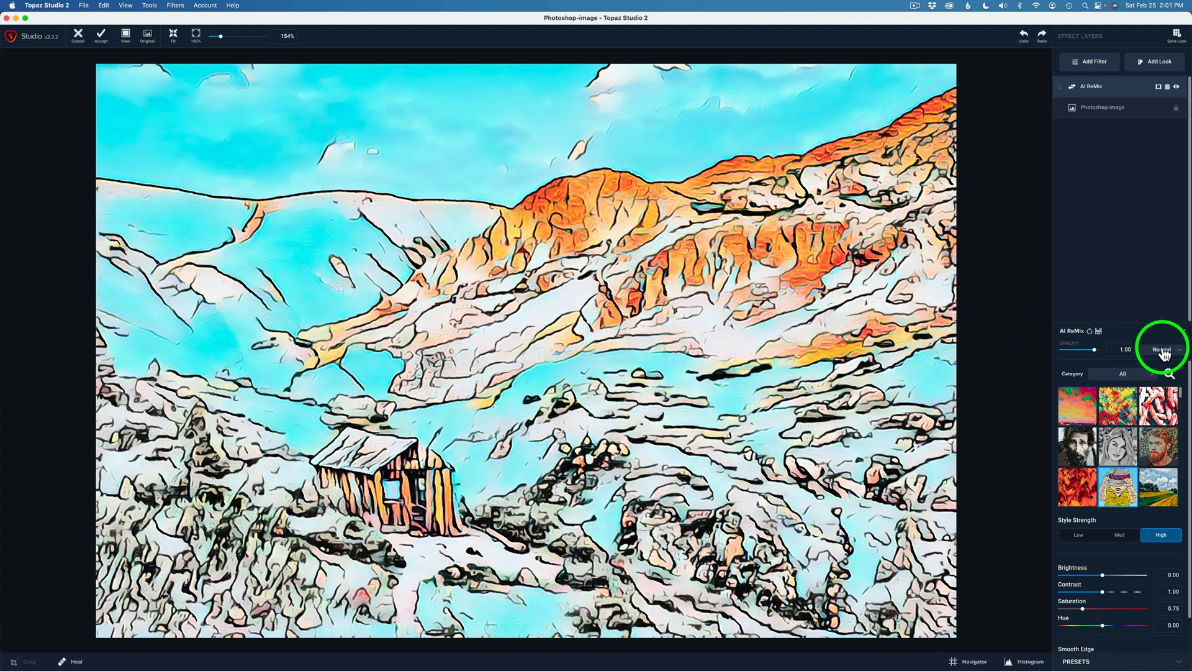
mouse_move(1162, 349)
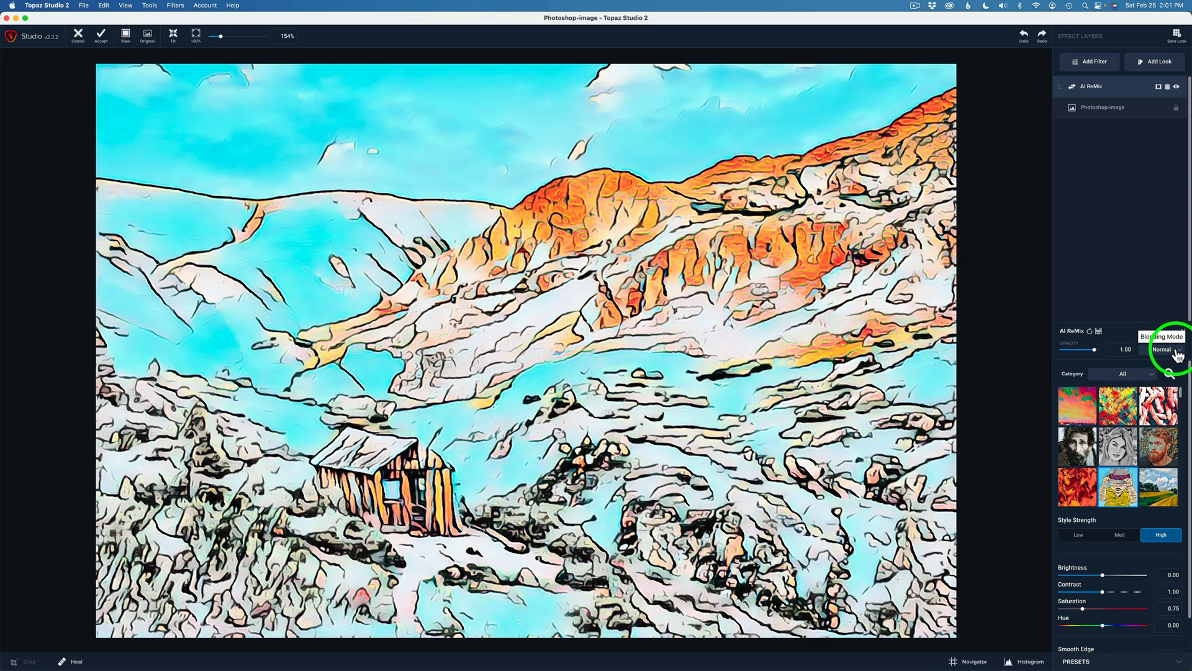
Blend AI ReMix in Multiply mode with brightness 0.44 and contrast 1.34.
click(1160, 349)
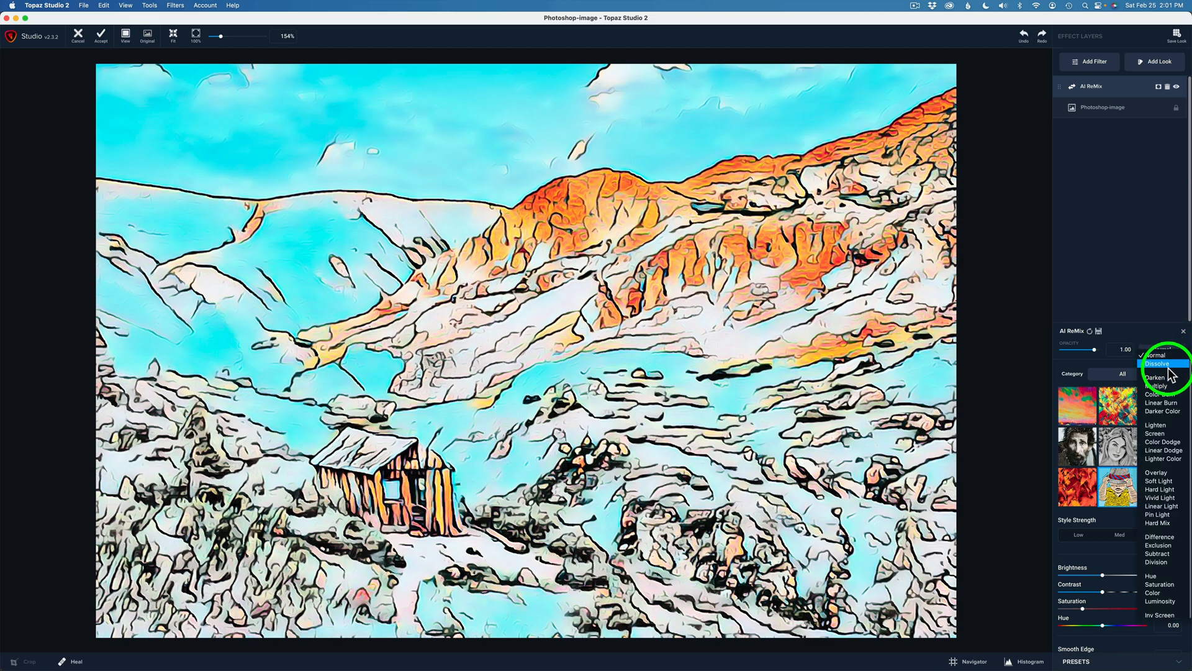
click(1157, 385)
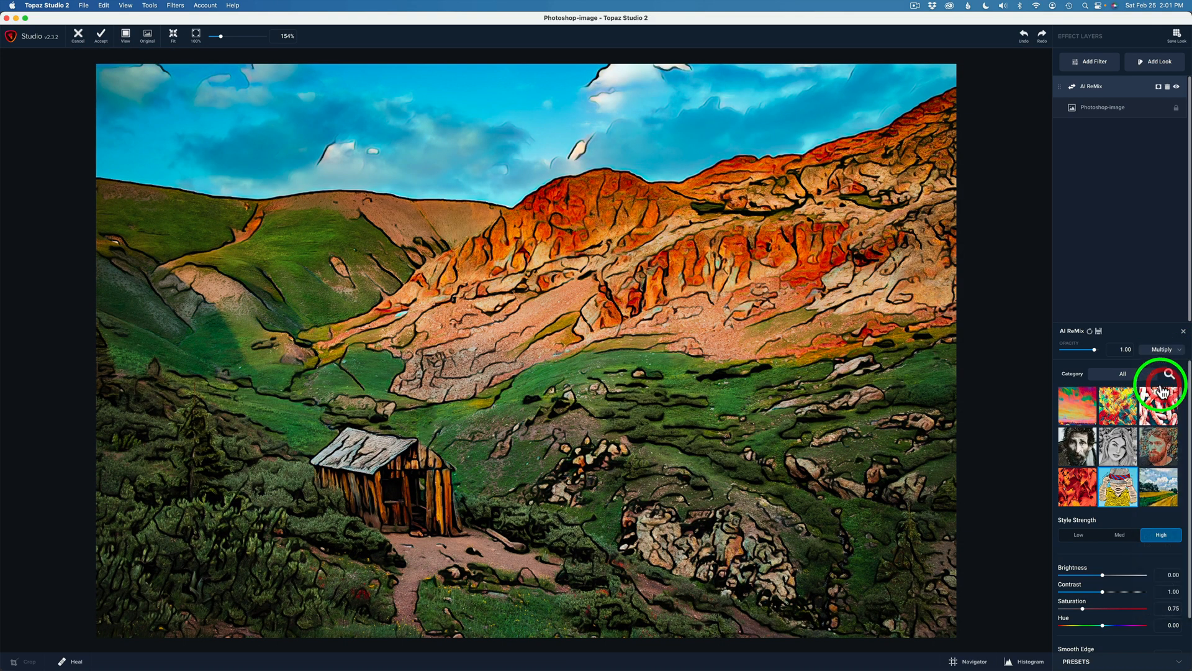
mouse_move(822, 418)
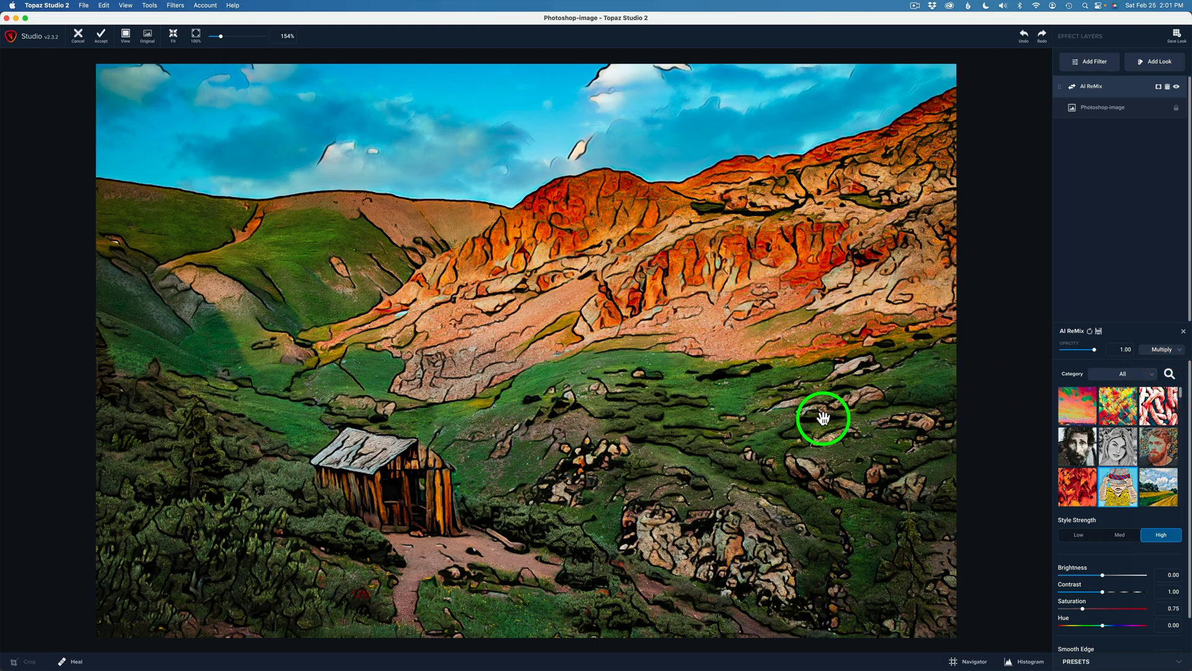
mouse_move(997, 549)
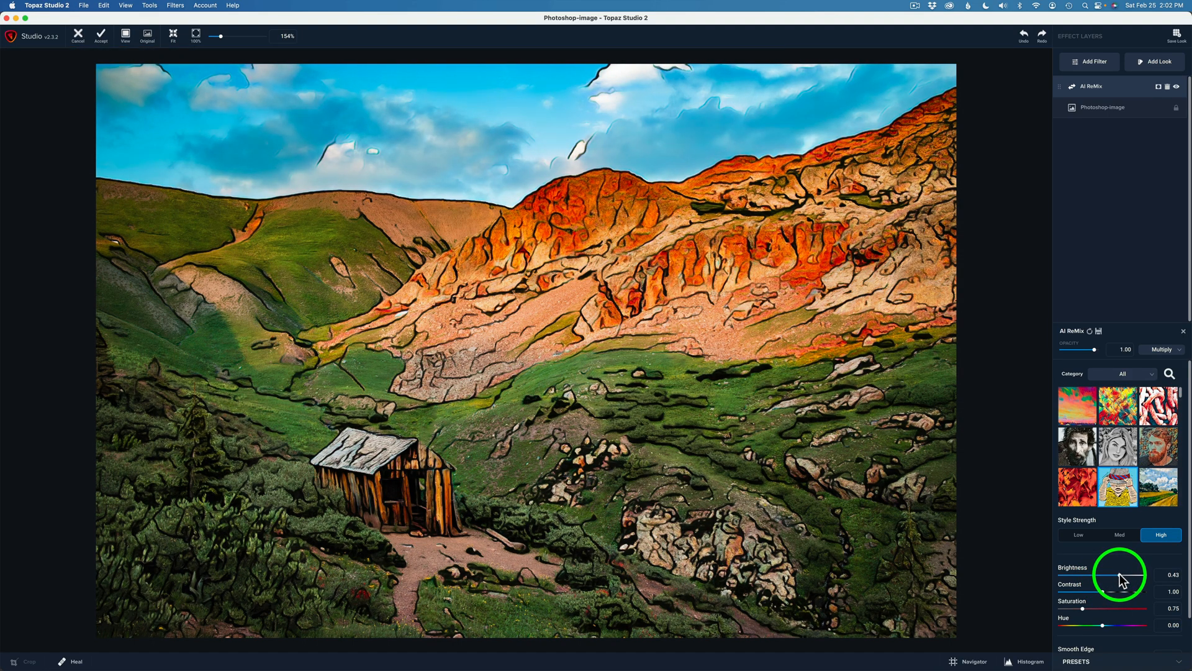
drag(1122, 575, 1106, 594)
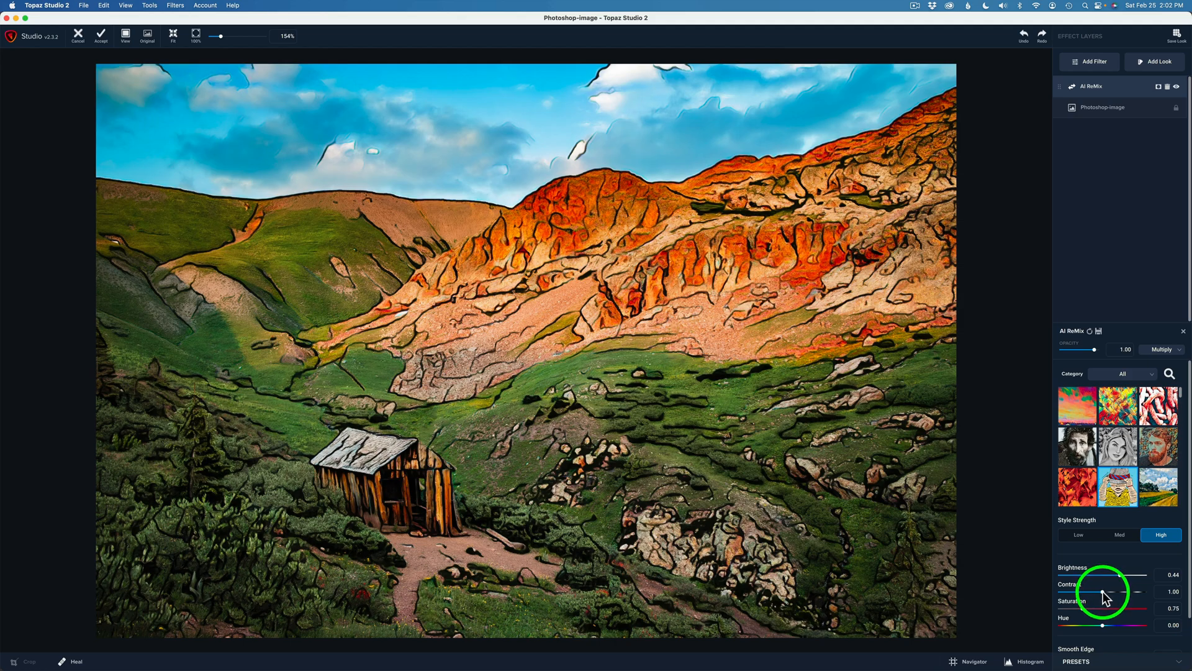
drag(1107, 593, 1083, 592)
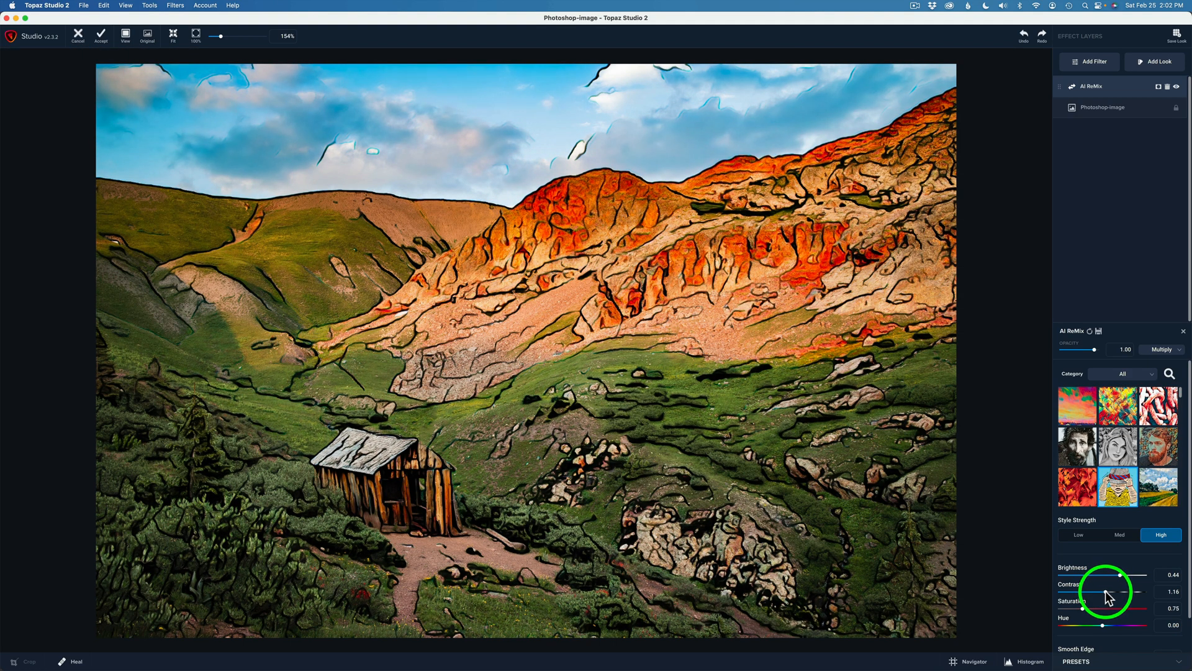
drag(1095, 593, 1106, 594)
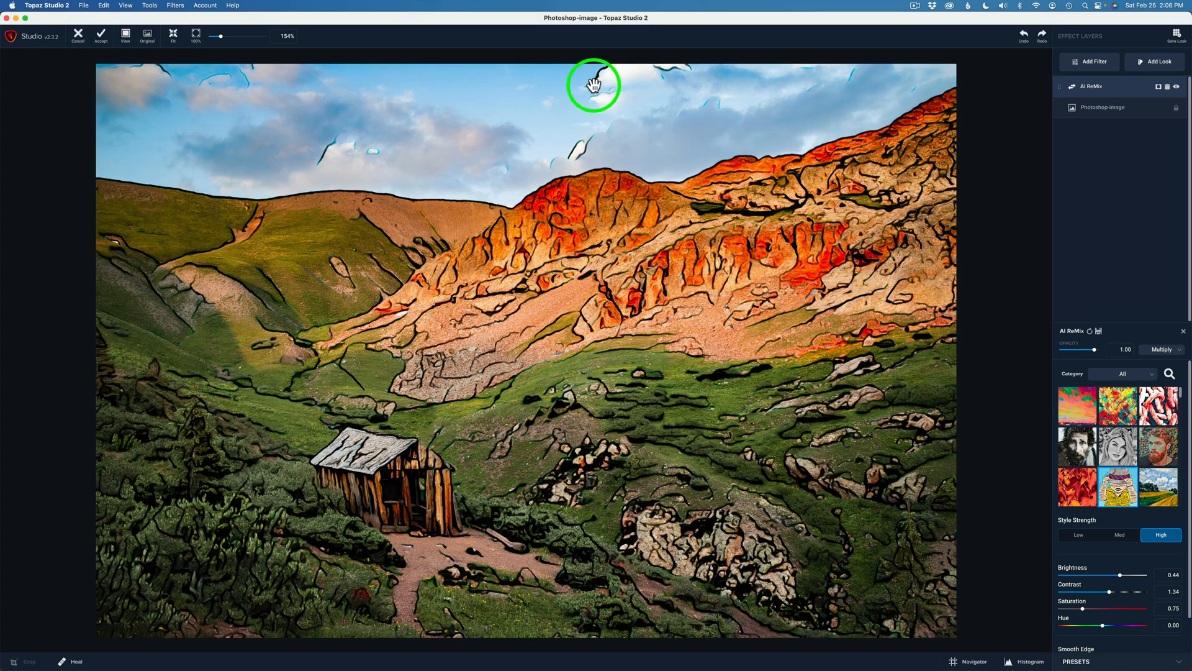
mouse_move(604, 77)
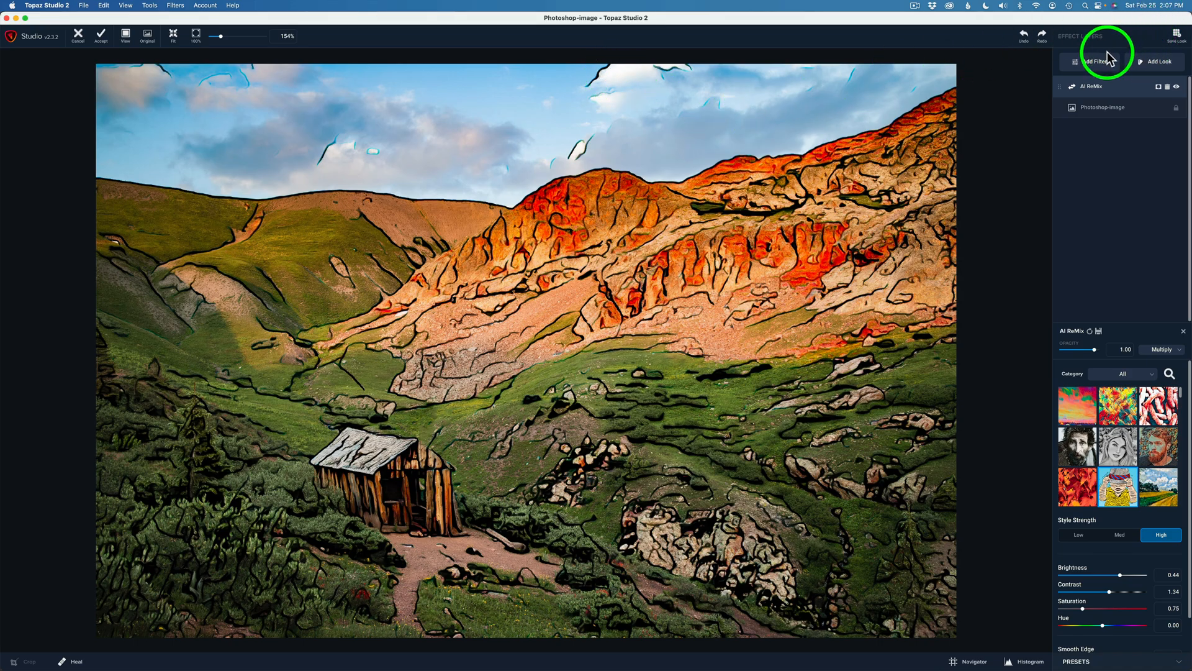
Add an Impression filter above AI ReMix and apply its first two stroke styles.
click(1095, 62)
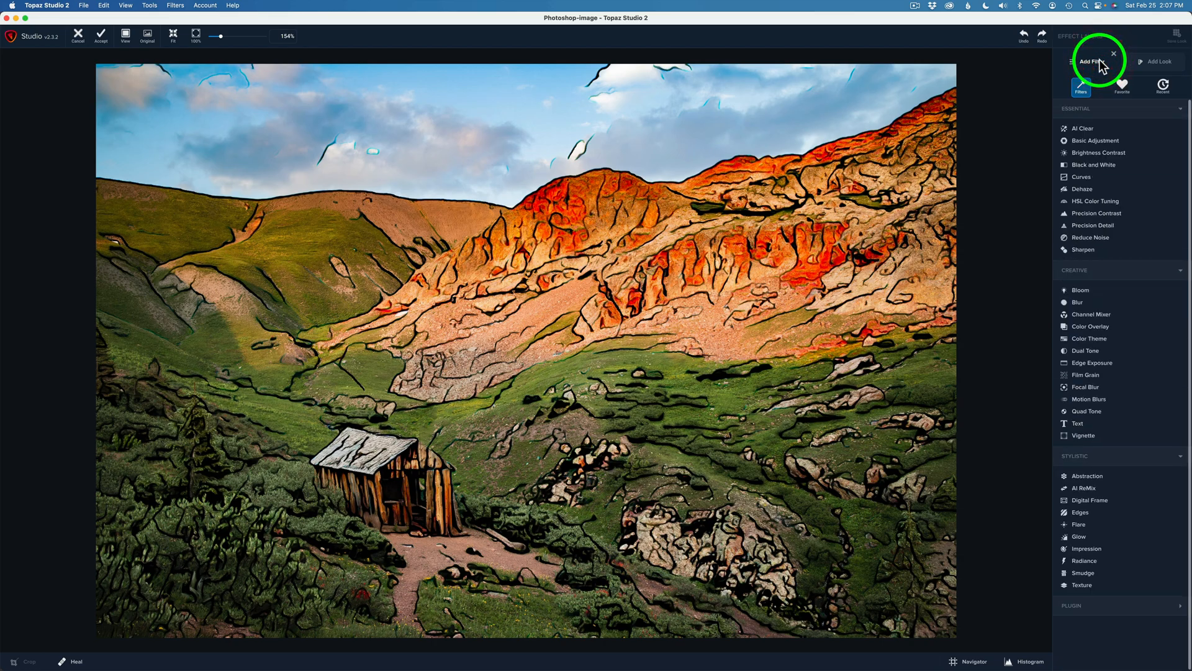
mouse_move(1065, 476)
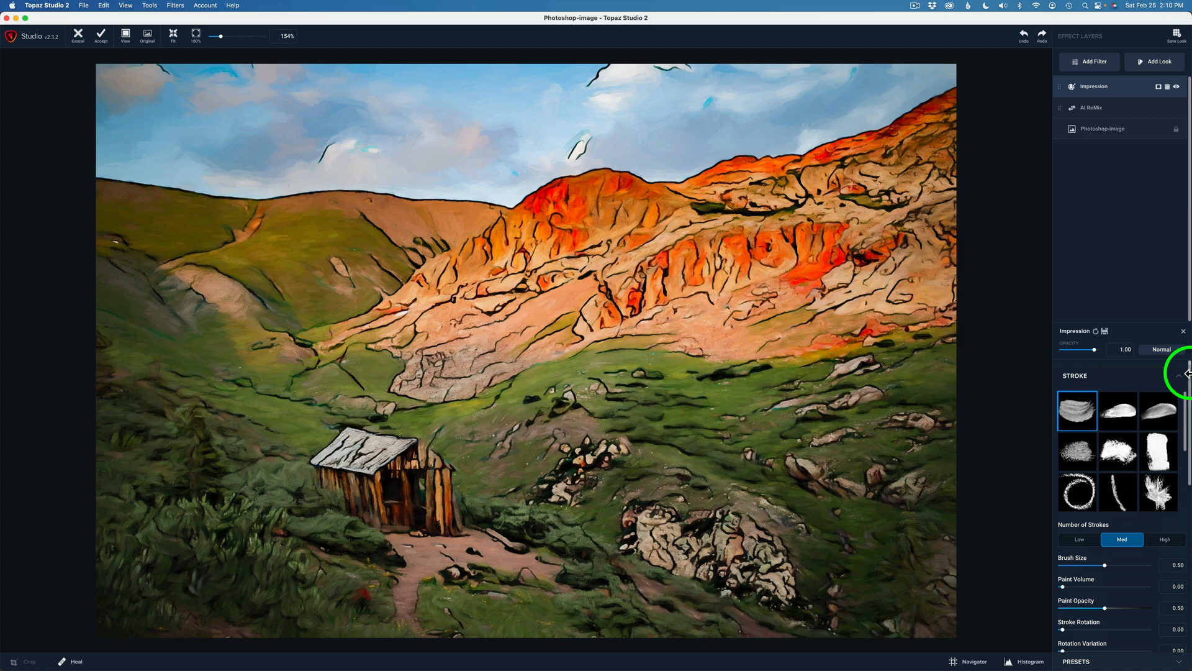
click(1078, 411)
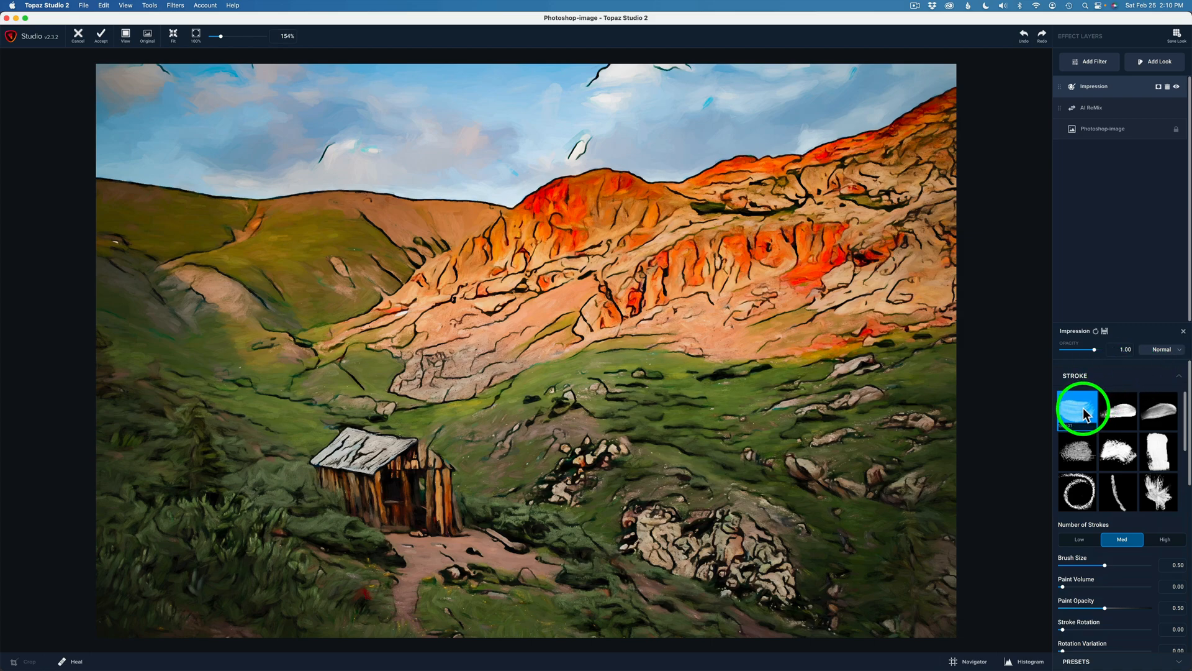
click(1119, 409)
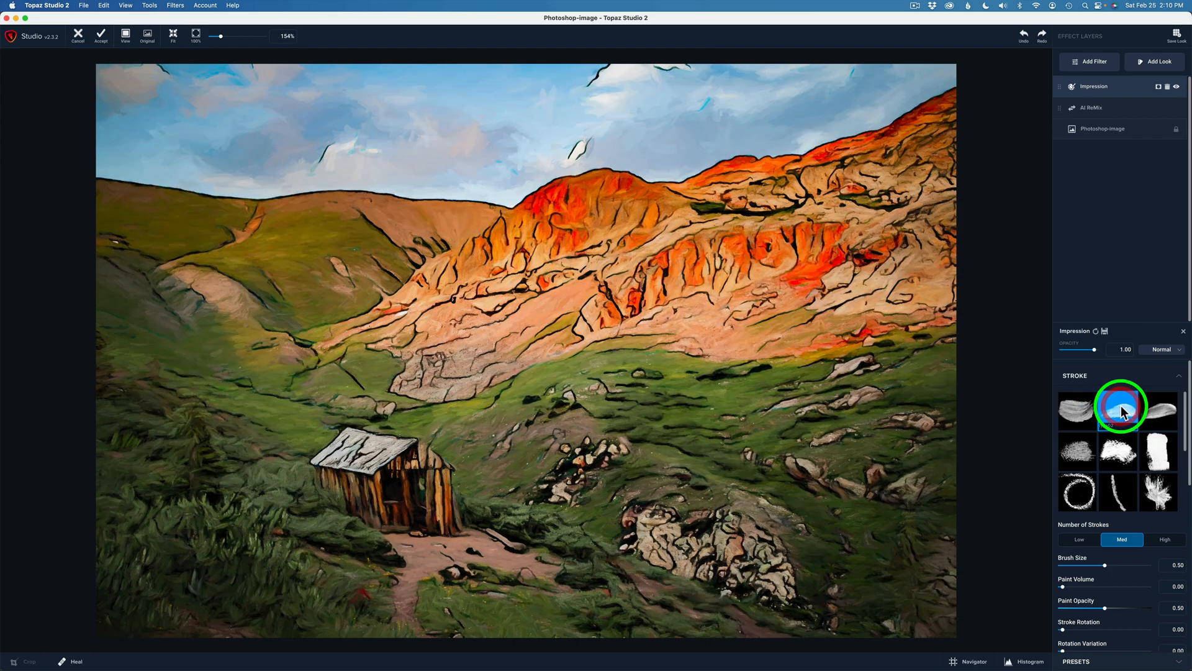
click(1117, 411)
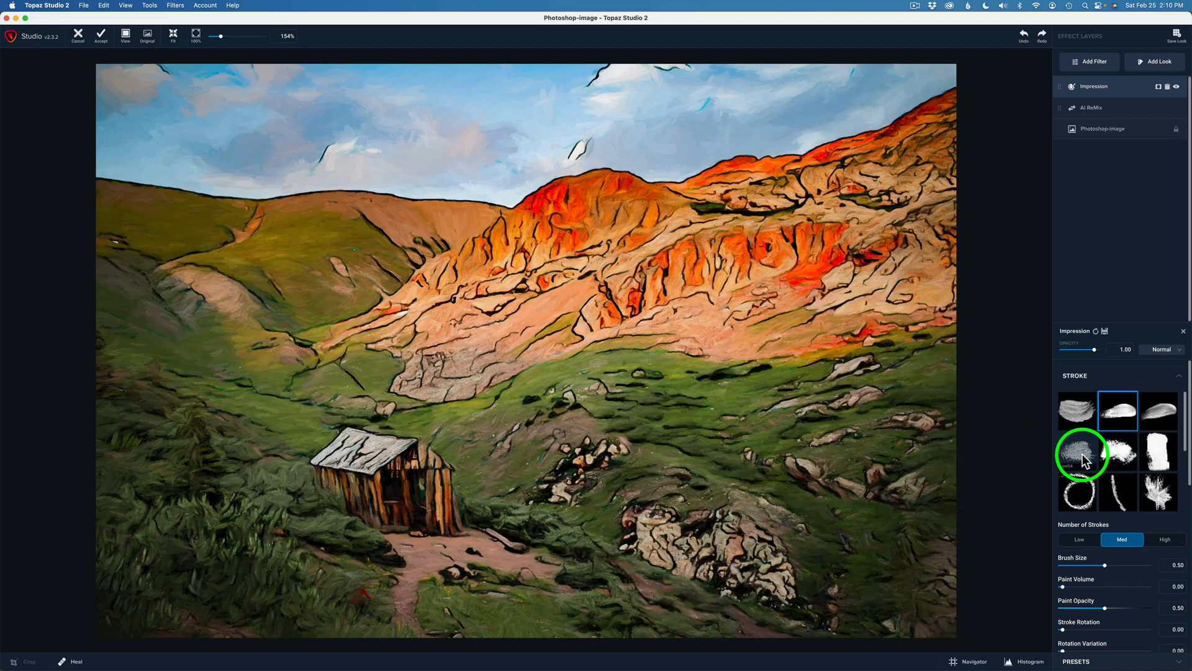
Compare the fourth, fifth, sixth and ninth strokes, settling on the second stroke.
click(1117, 450)
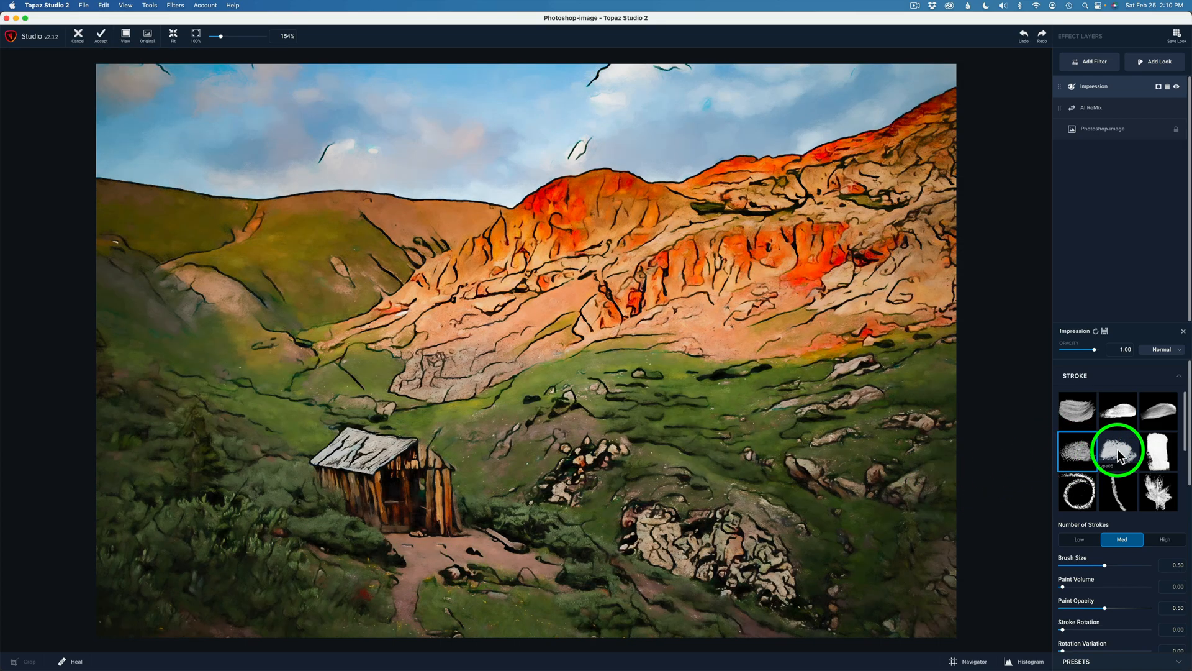
click(1159, 448)
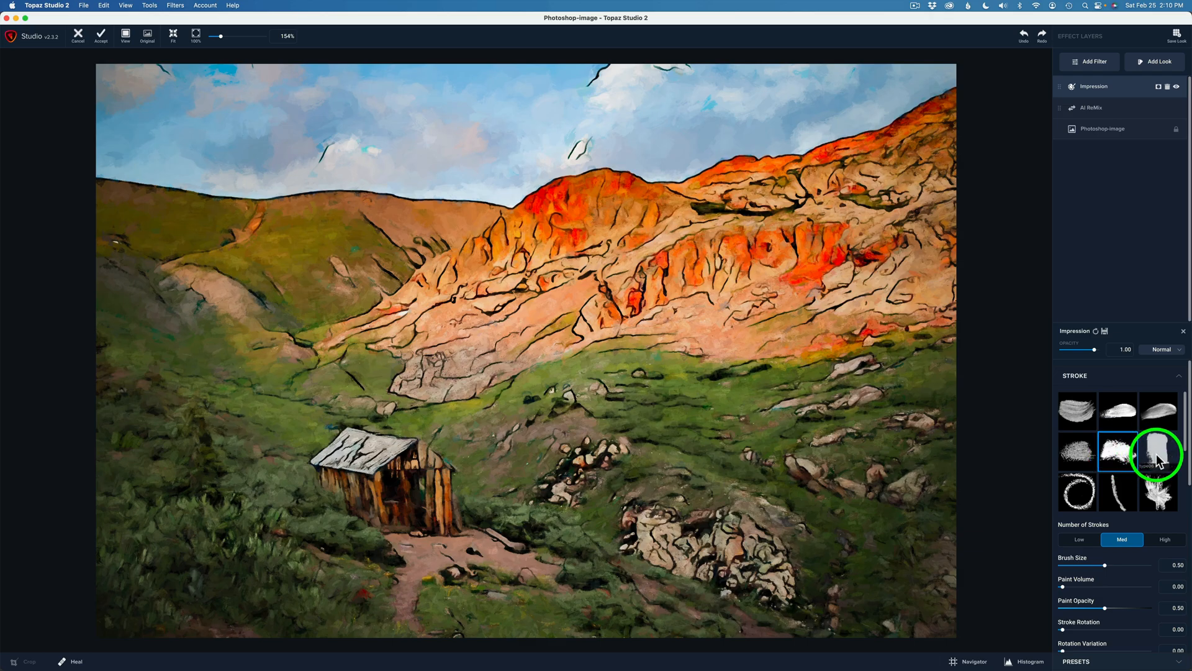
click(1159, 489)
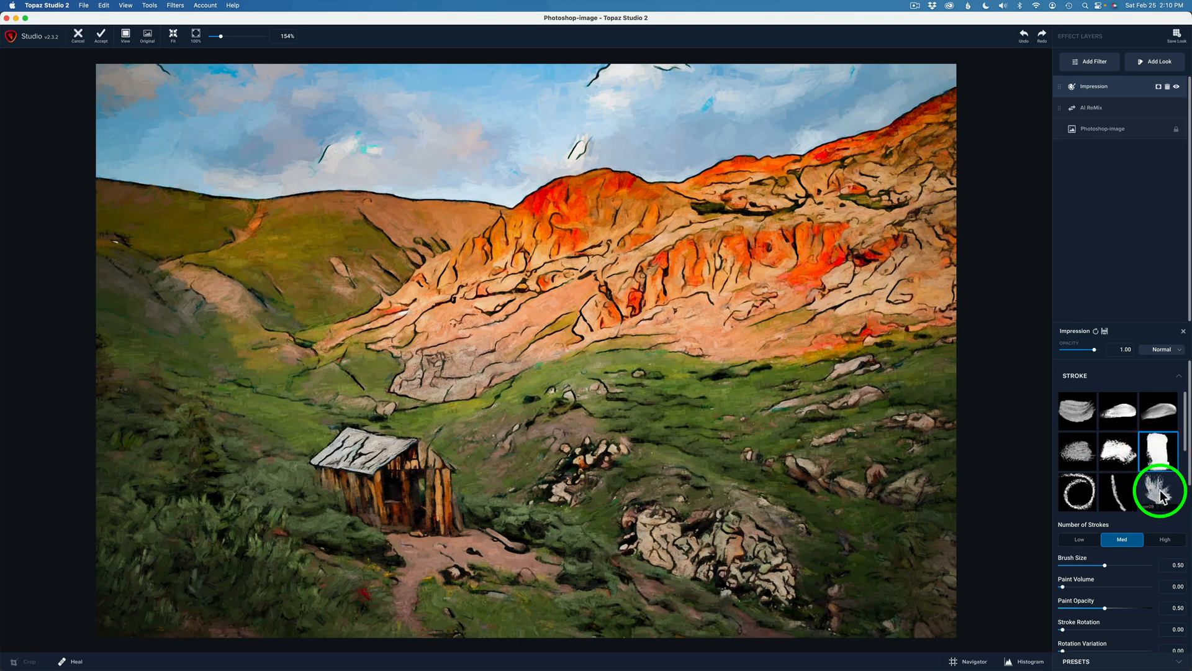
click(1158, 491)
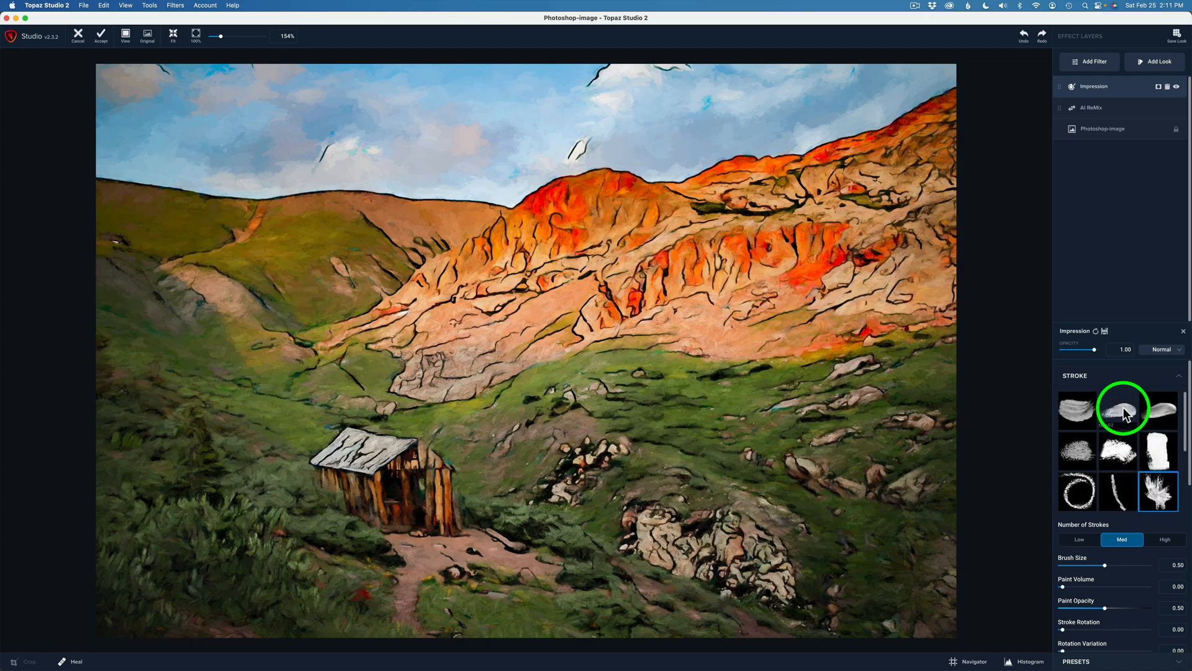
click(1119, 408)
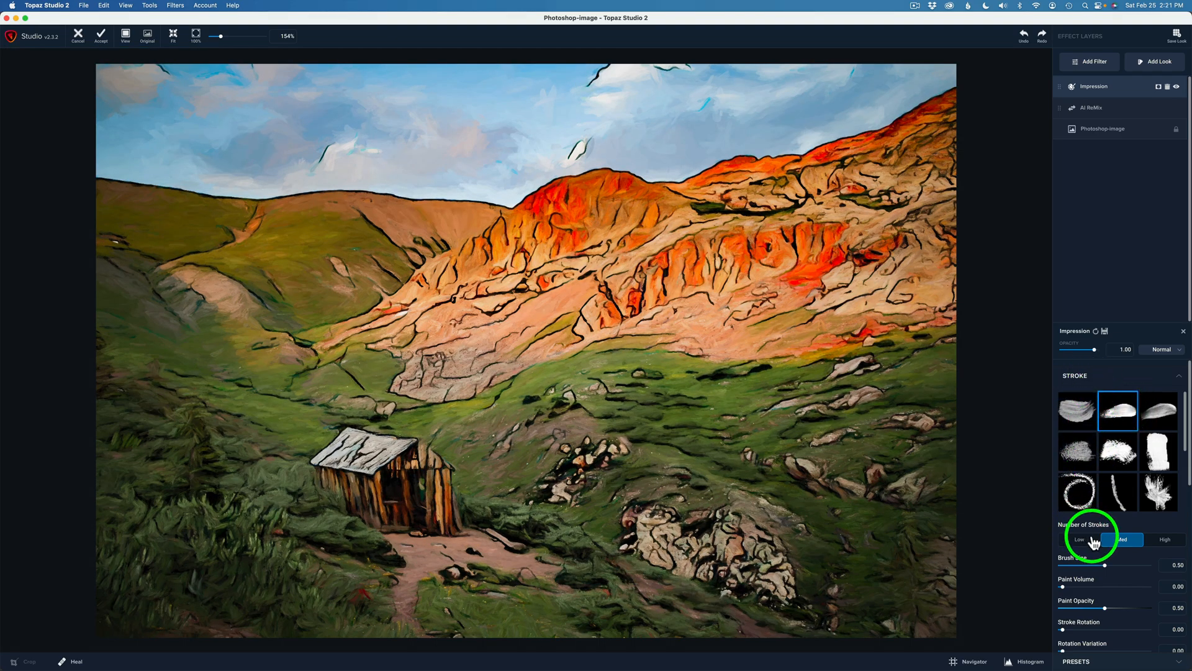
click(1122, 539)
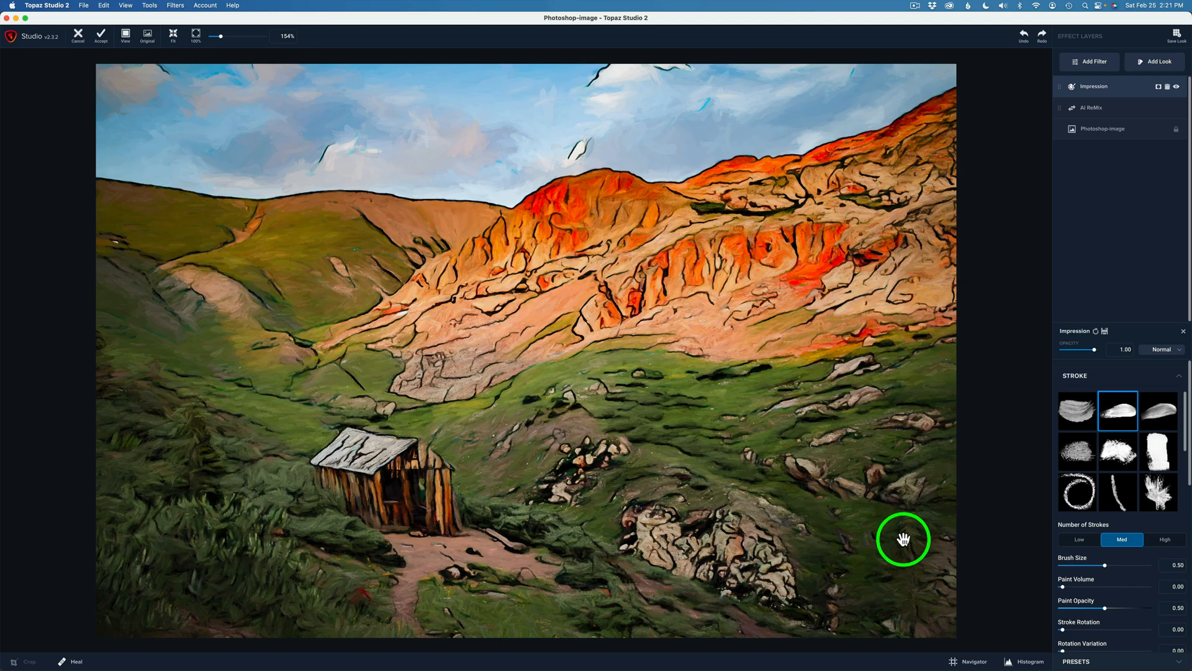
click(1078, 539)
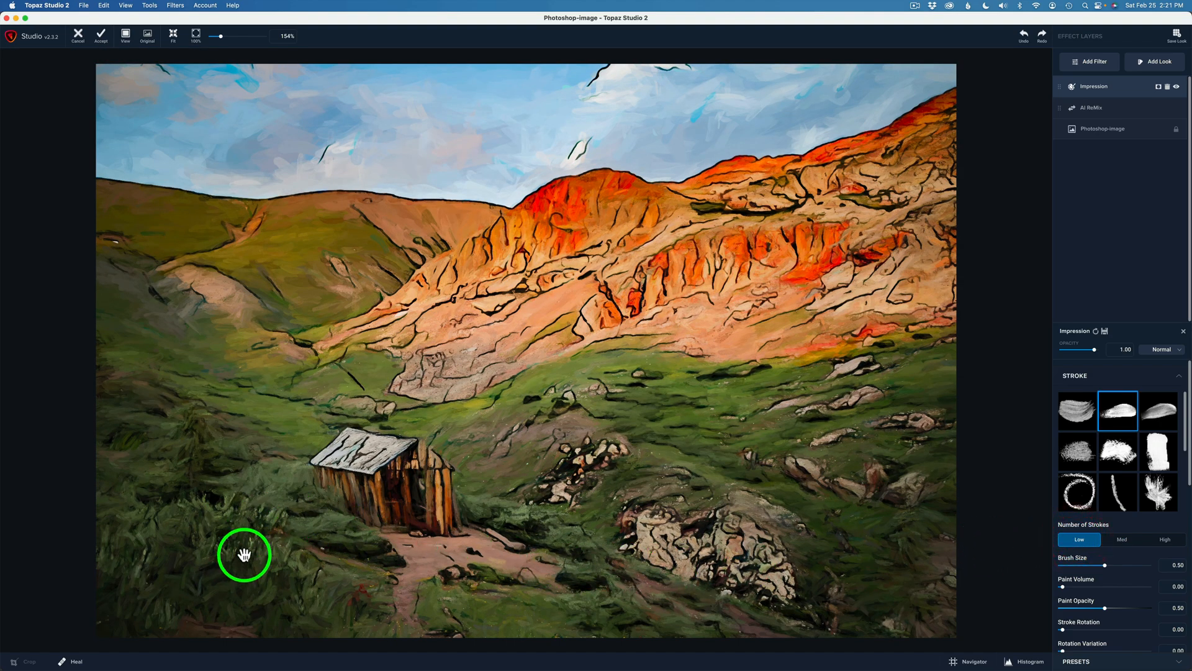
click(1120, 539)
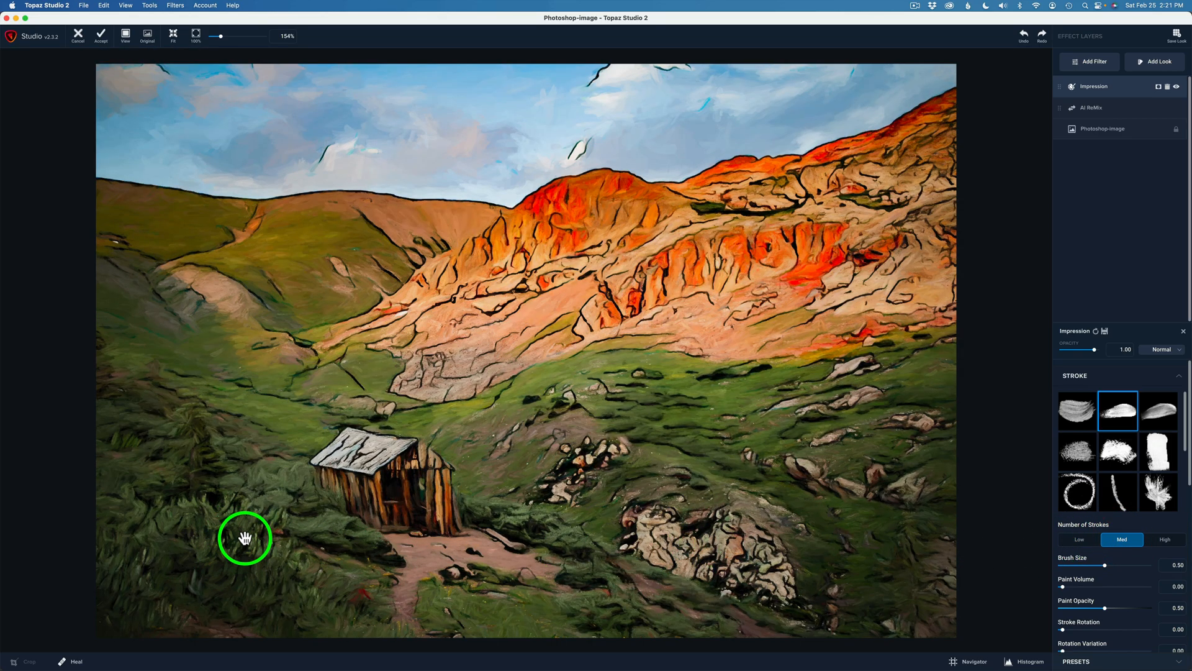
click(1164, 539)
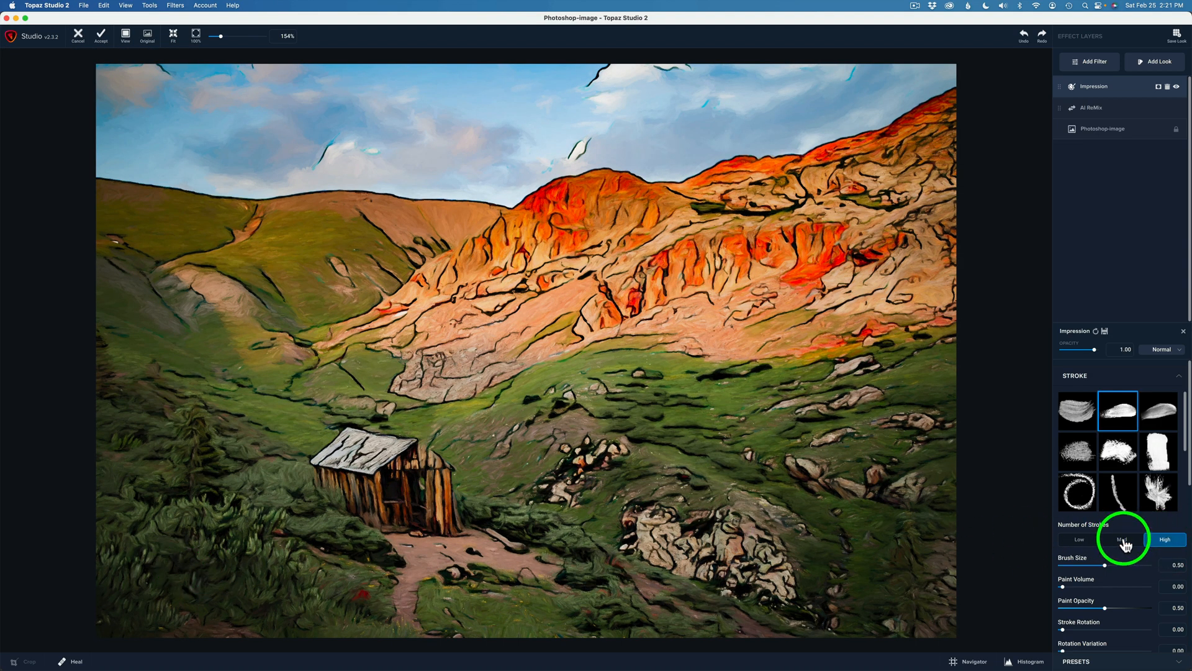
click(1123, 539)
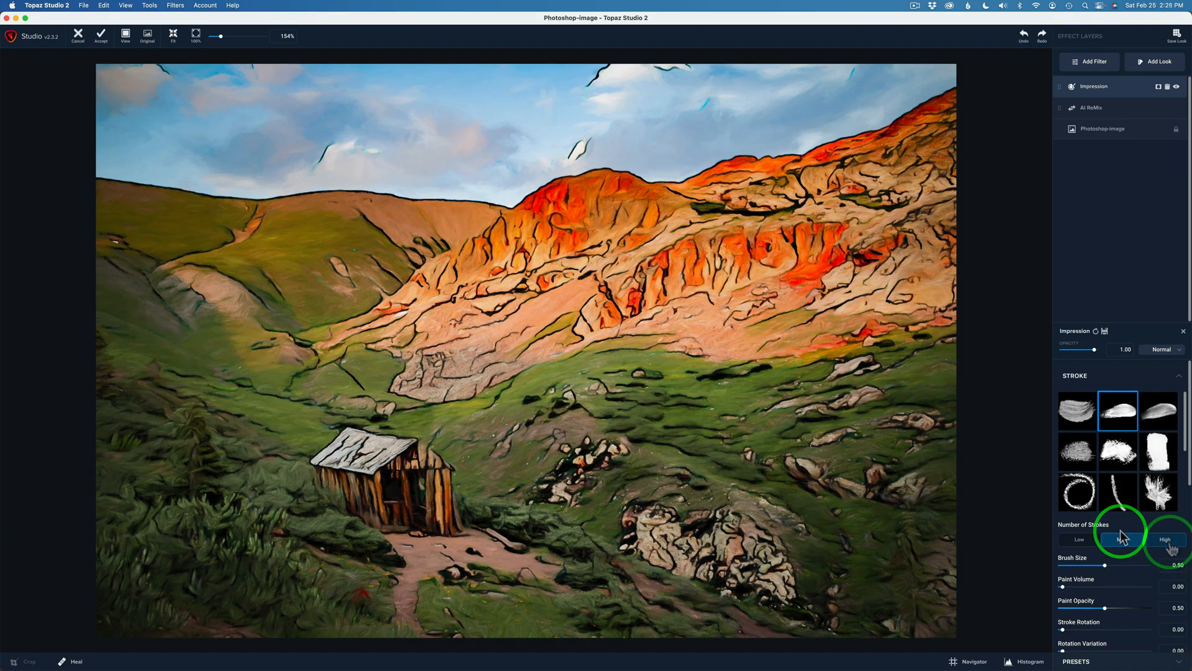
click(1120, 539)
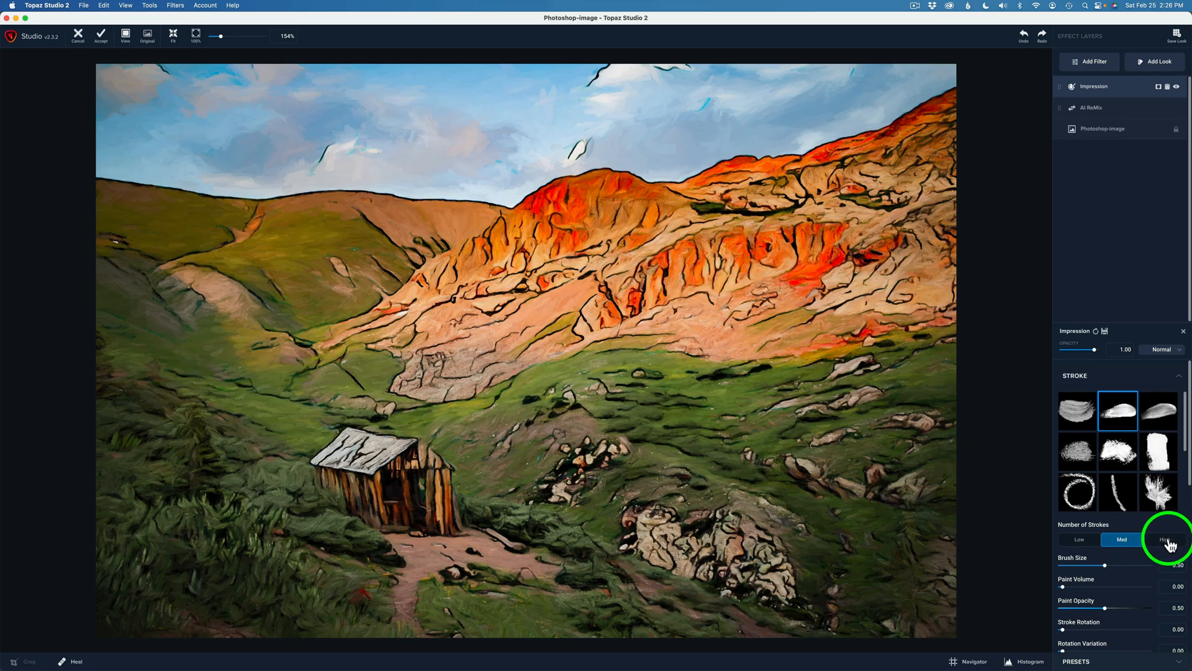
click(1122, 539)
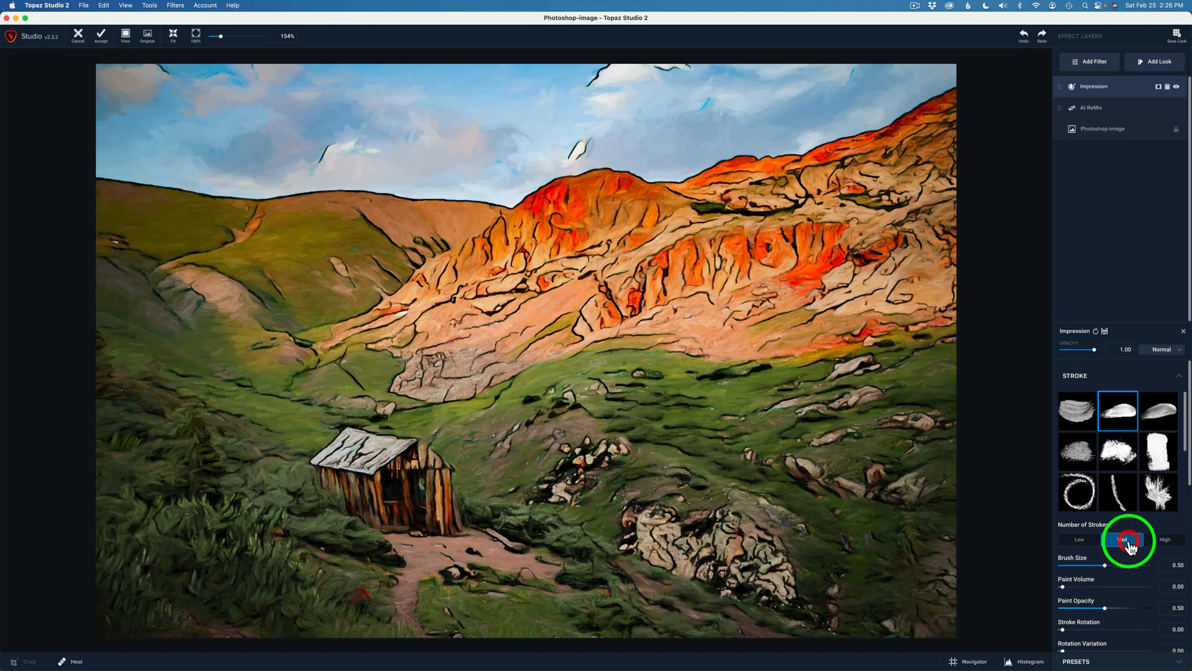
click(1126, 539)
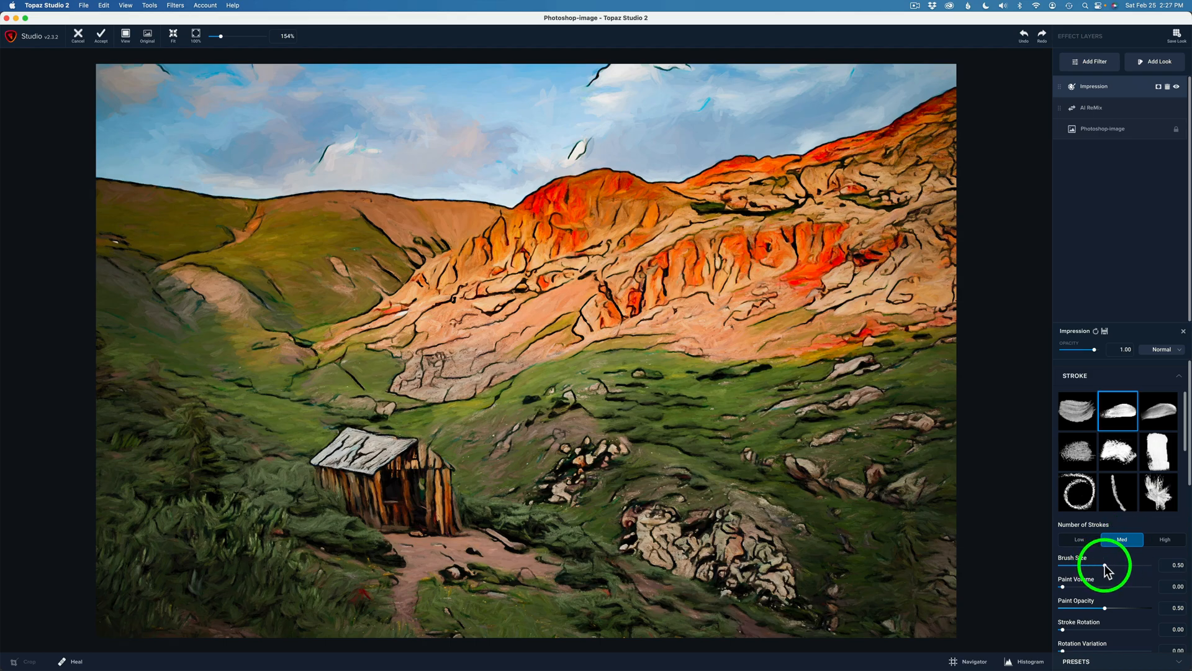
Try large and small Impression brush sizes, settling Brush Size at 0.55.
drag(1111, 565, 1148, 565)
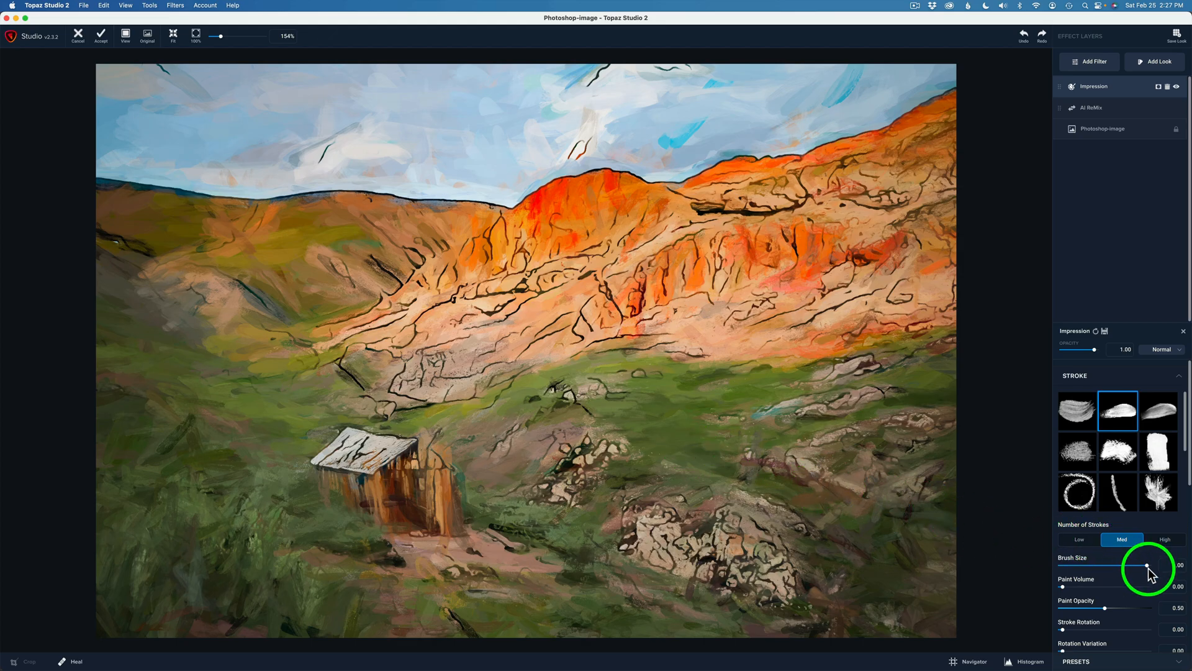
drag(1147, 567, 1118, 566)
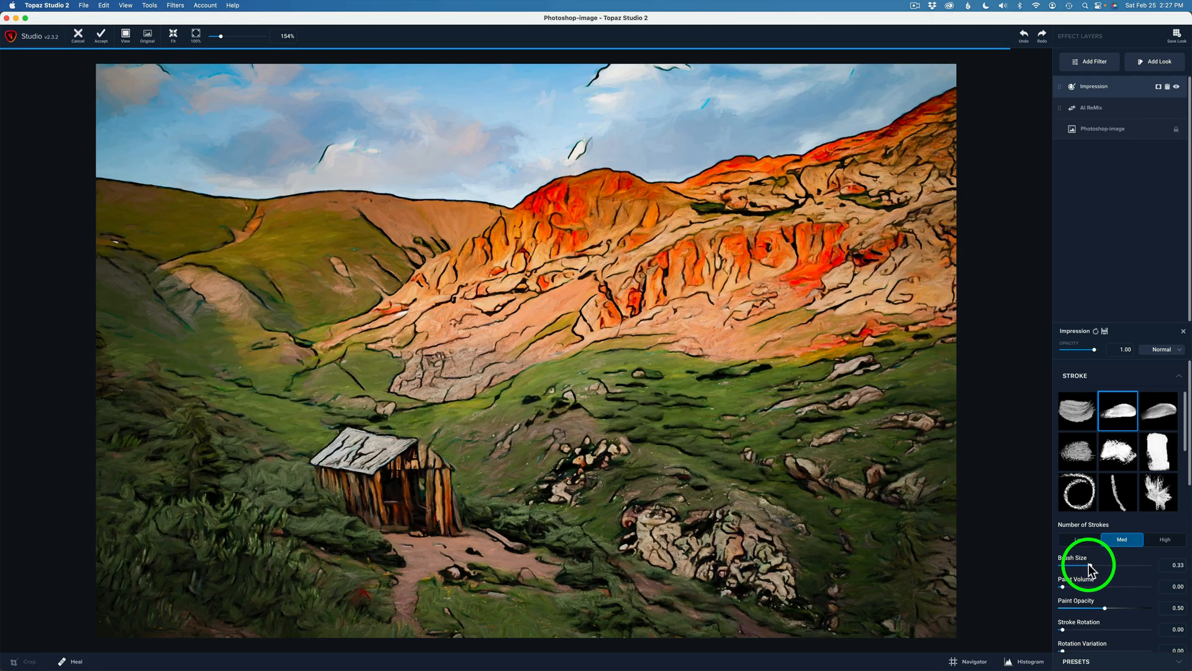
drag(1080, 571, 1065, 571)
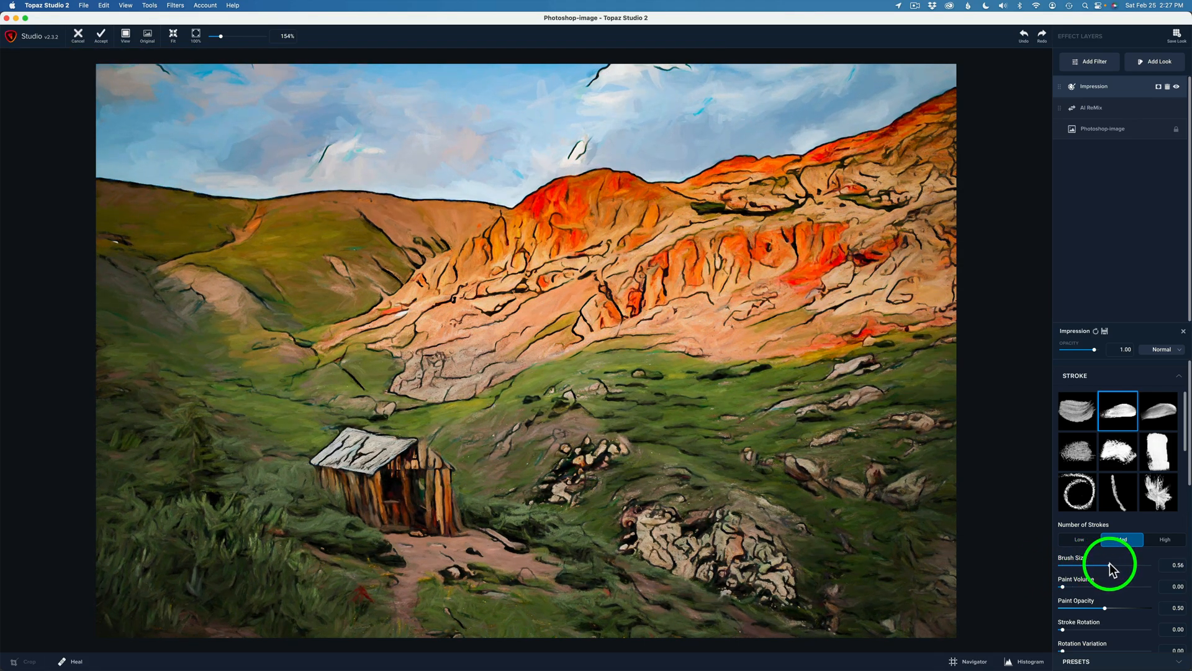
drag(1112, 570, 1107, 570)
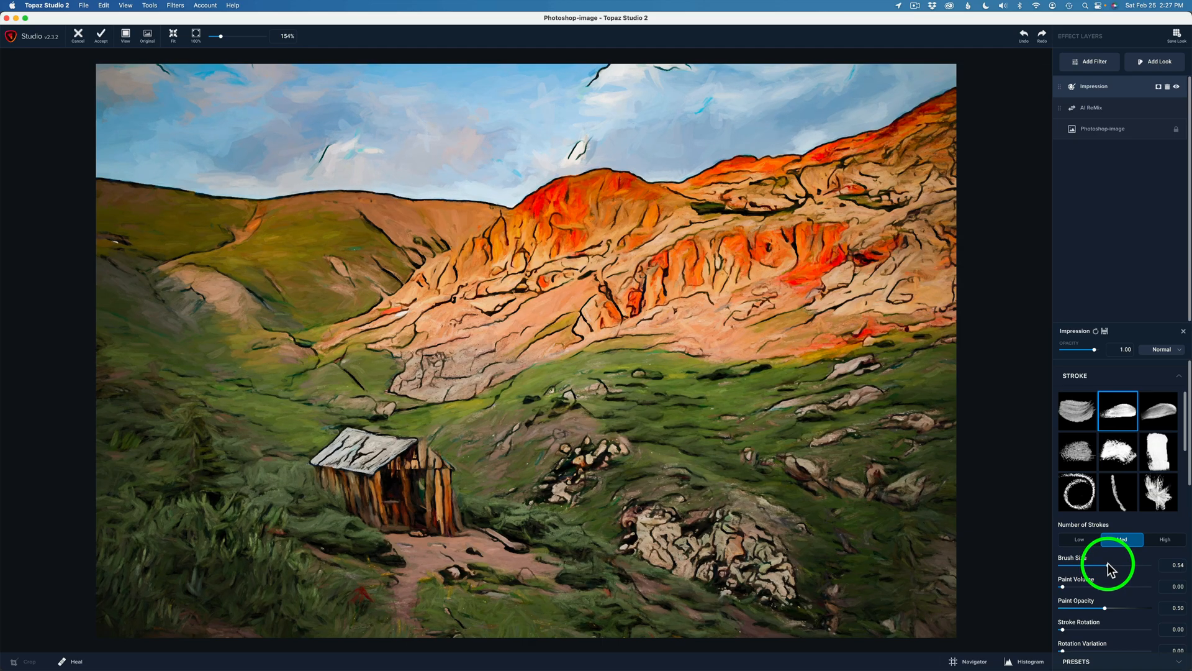
drag(1107, 566, 1111, 565)
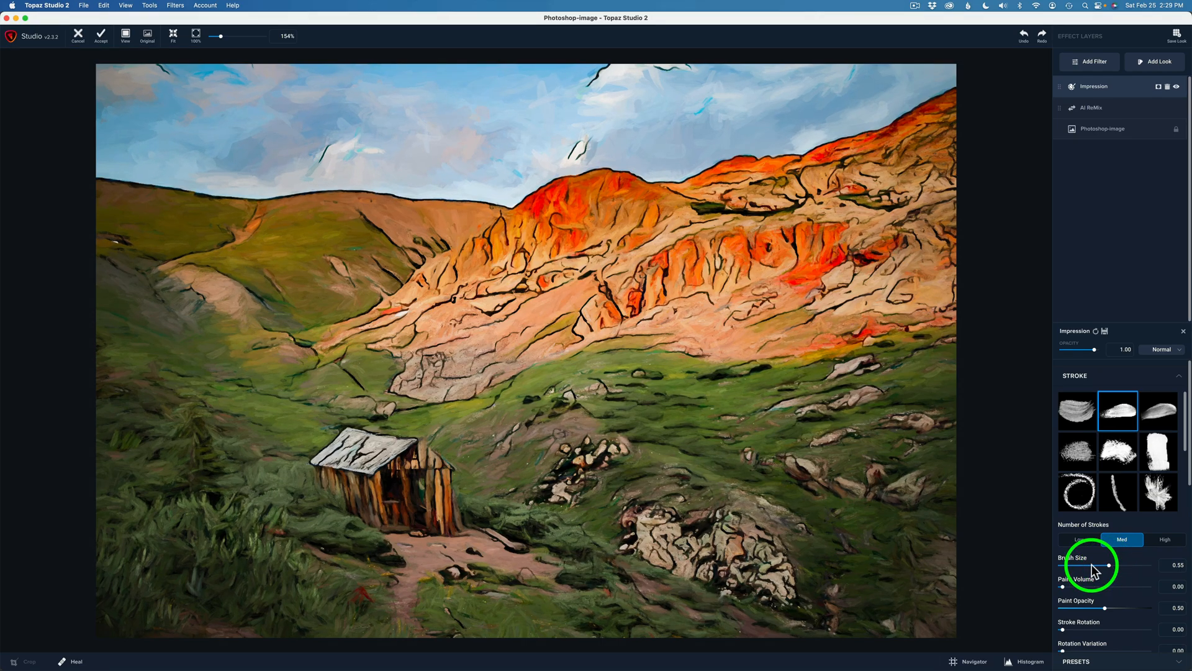
mouse_move(1103, 612)
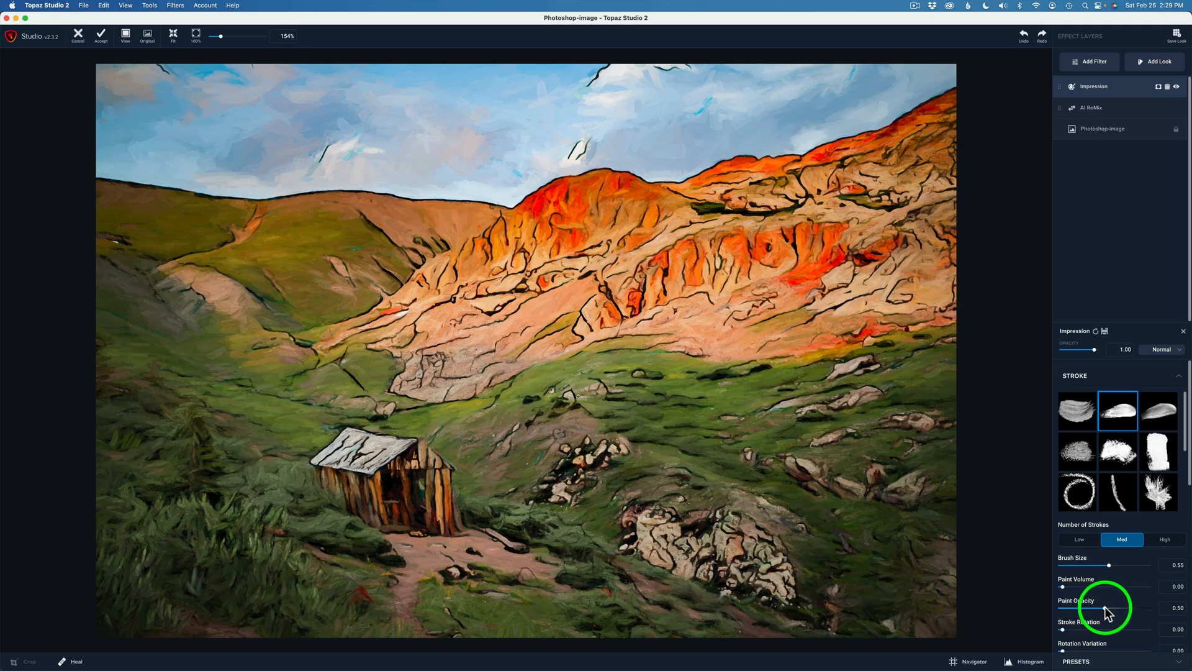
Push Impression Paint Opacity up toward 0.92, then settle it at 0.77.
drag(1088, 607, 1112, 607)
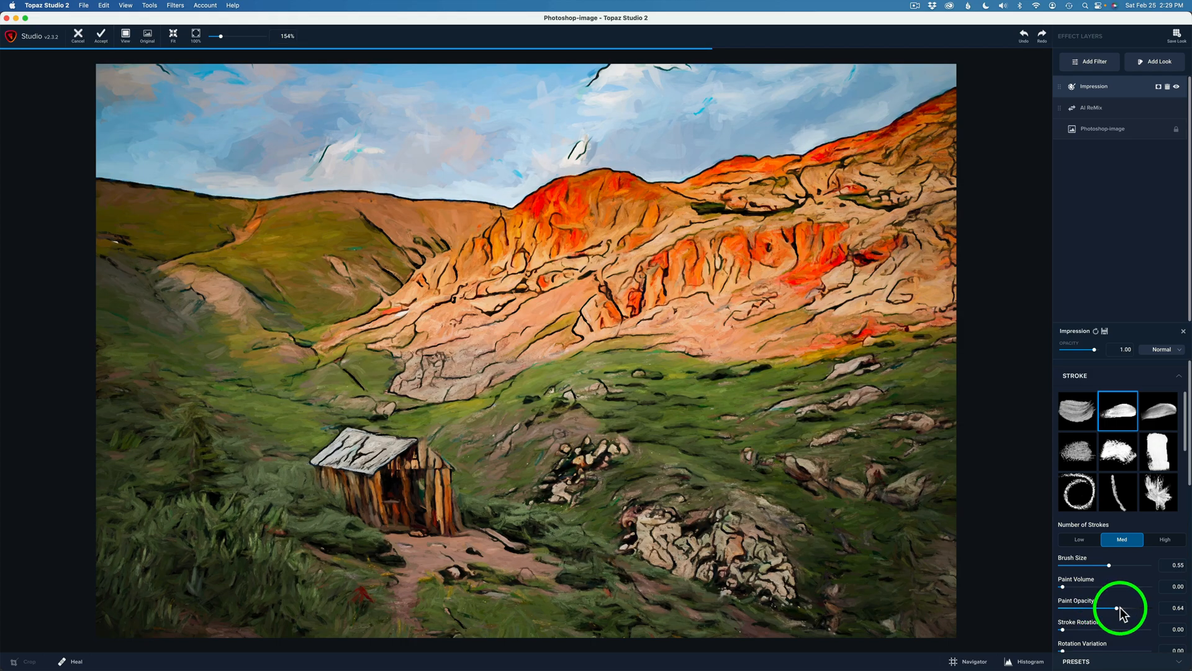
drag(1111, 608, 1168, 608)
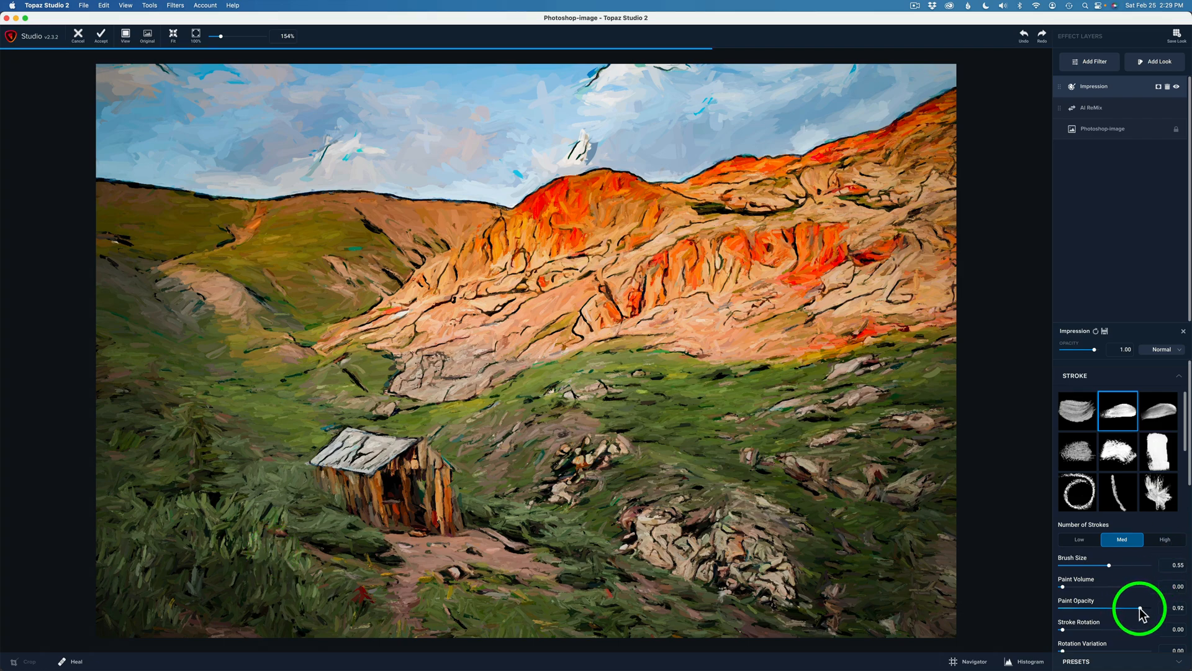
drag(1157, 608, 1129, 608)
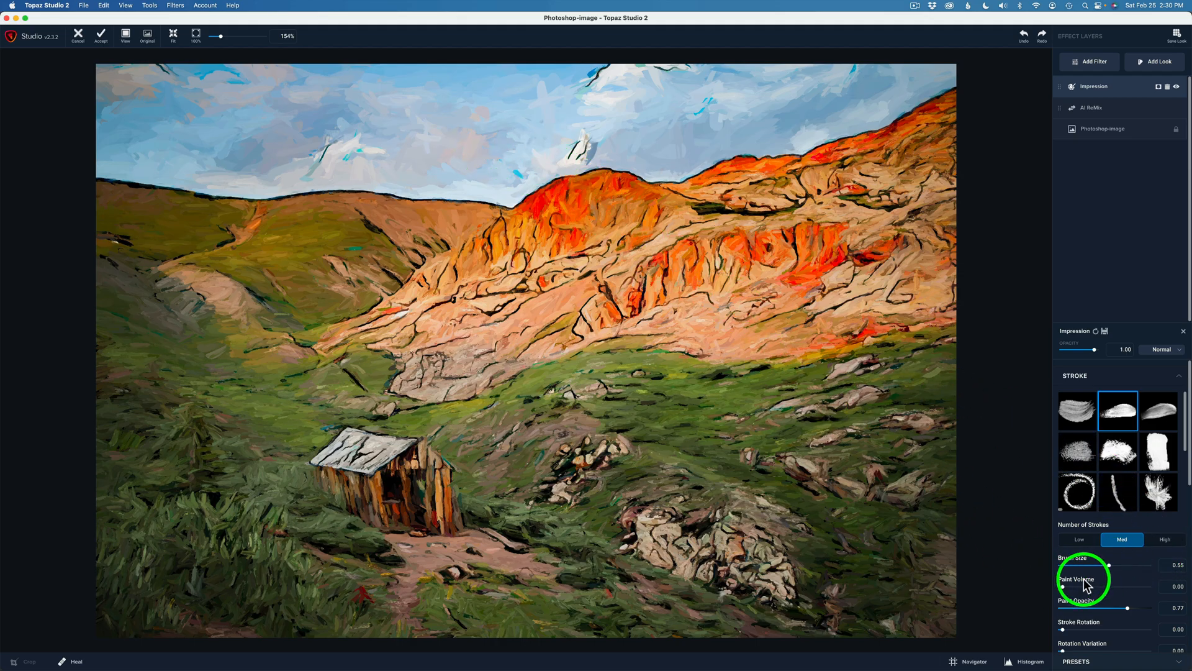
drag(1110, 586, 1140, 586)
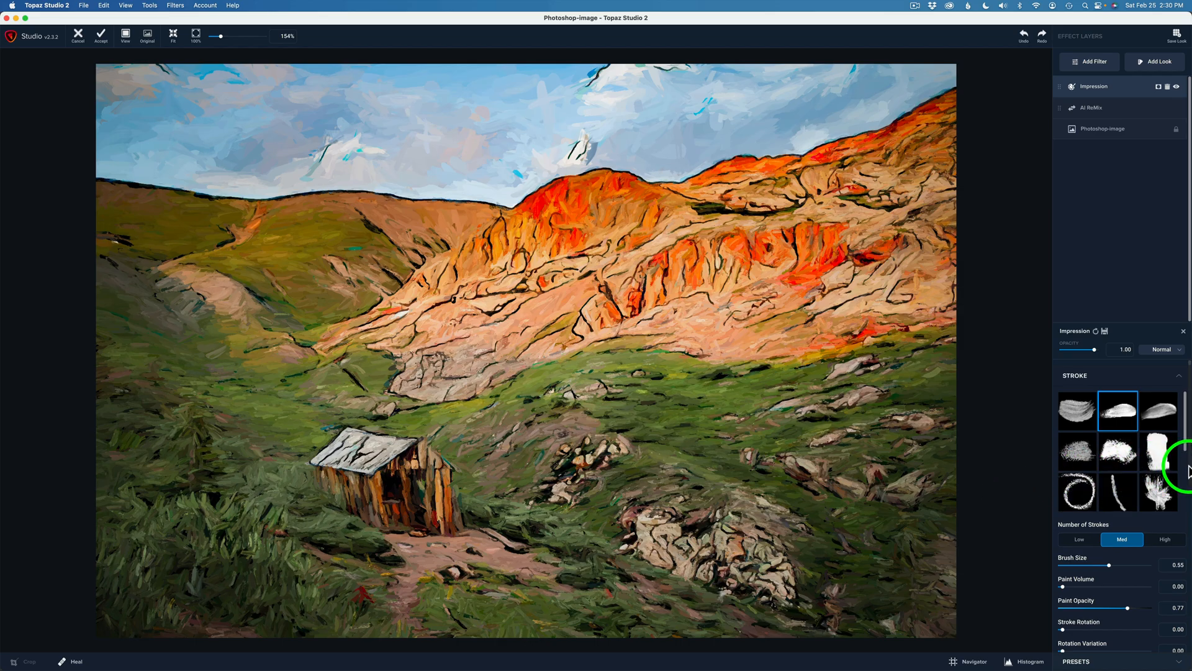
scroll(down, 3)
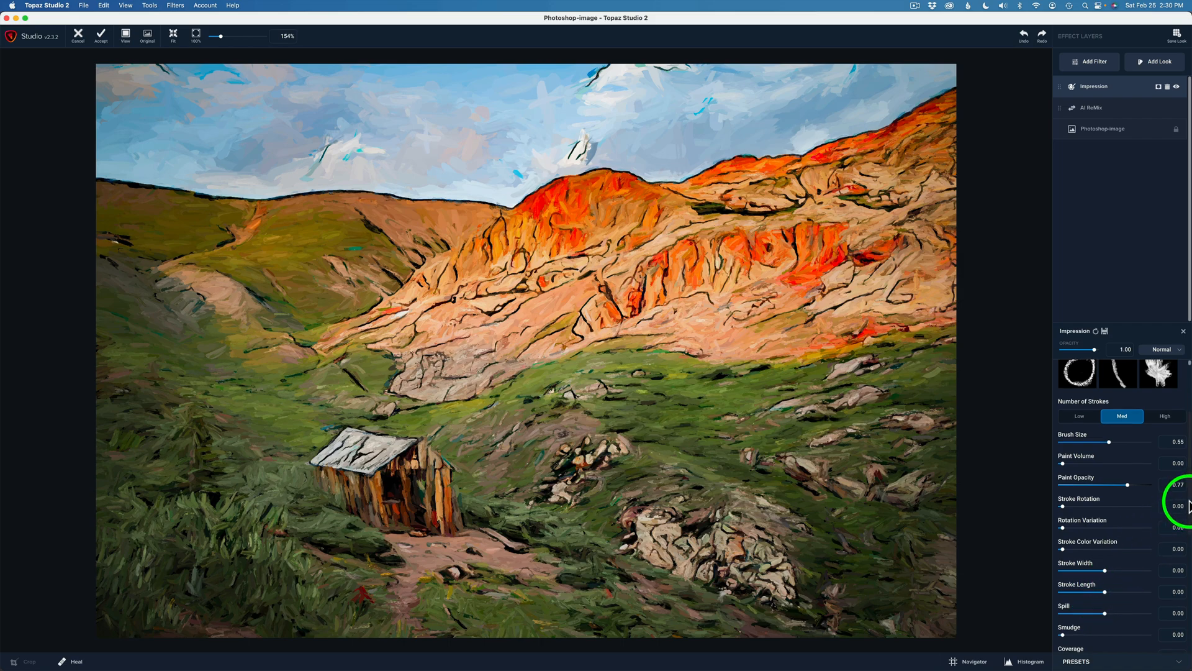
scroll(down, 3)
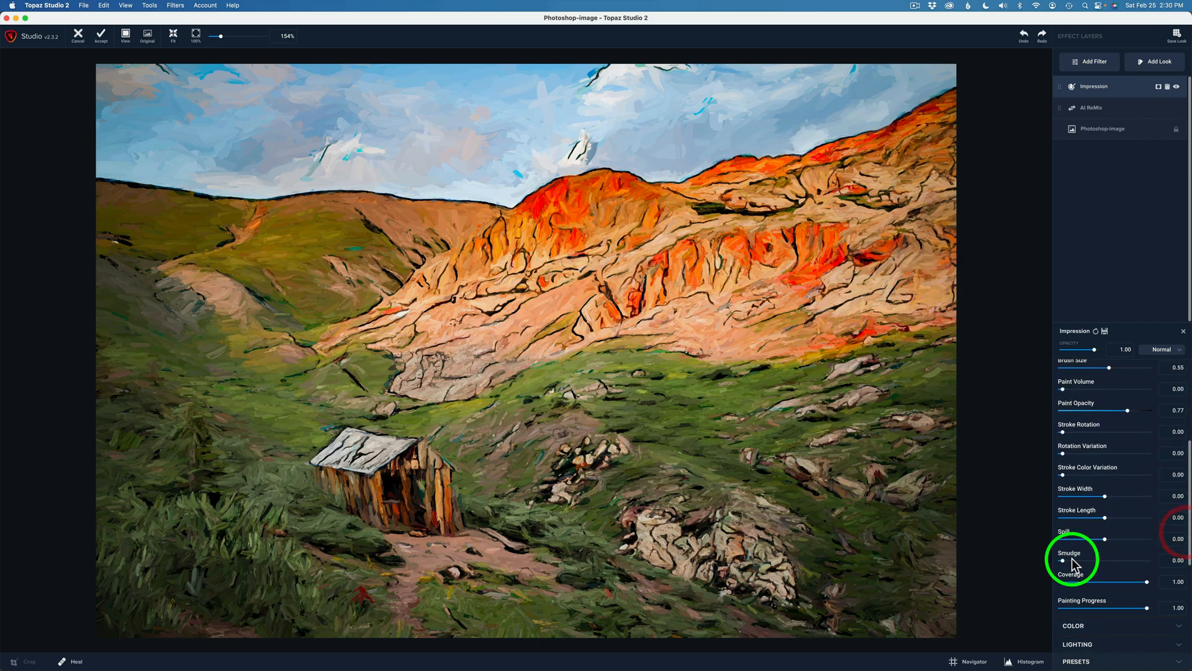
drag(1058, 561, 1064, 561)
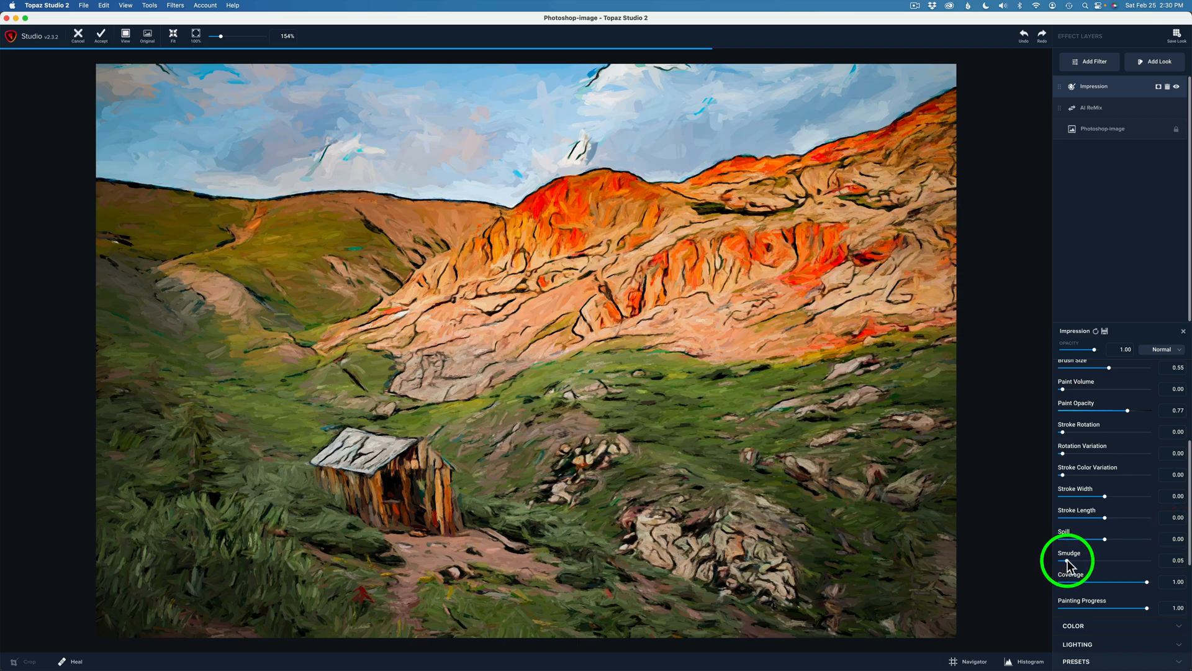
drag(1059, 560, 1088, 560)
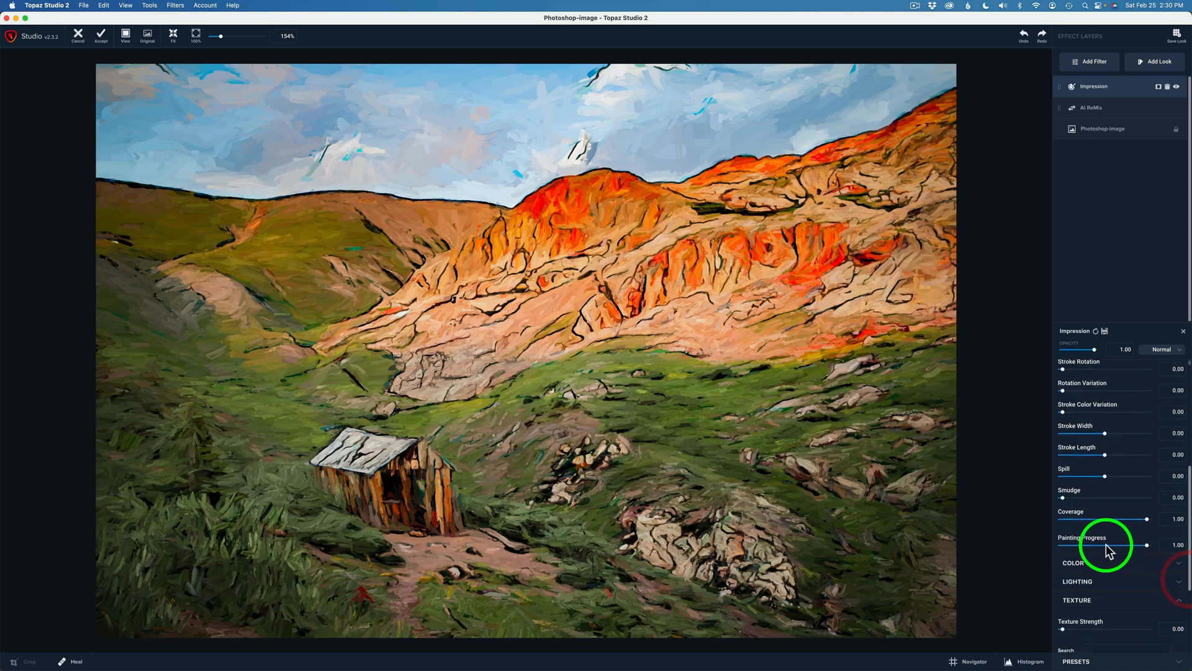
Drop Painting Progress near zero, then raise it gradually back to about 0.70.
drag(1126, 545, 1146, 551)
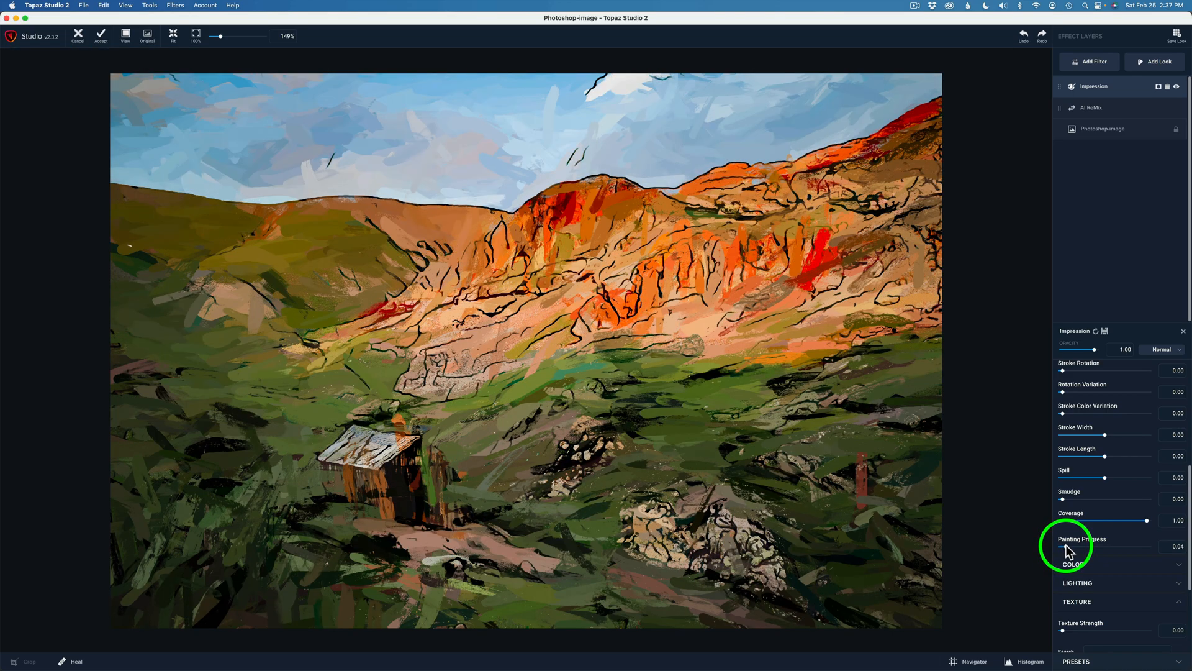
drag(1072, 554, 1088, 554)
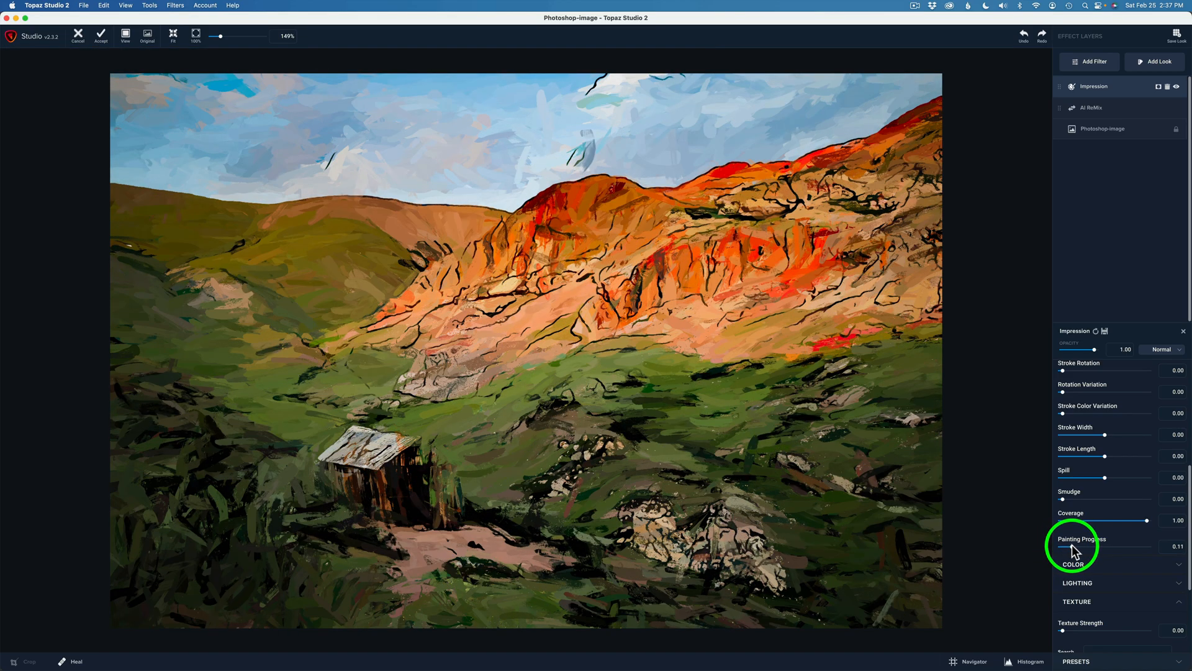
drag(1072, 553, 1088, 552)
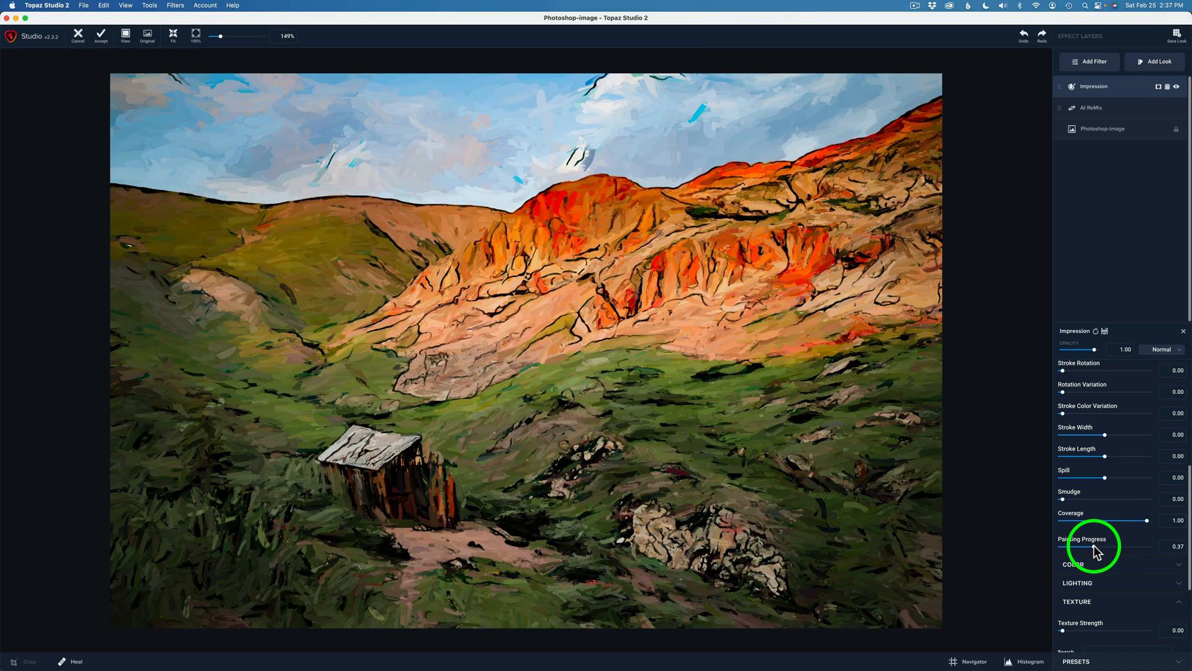
drag(1095, 556, 1104, 555)
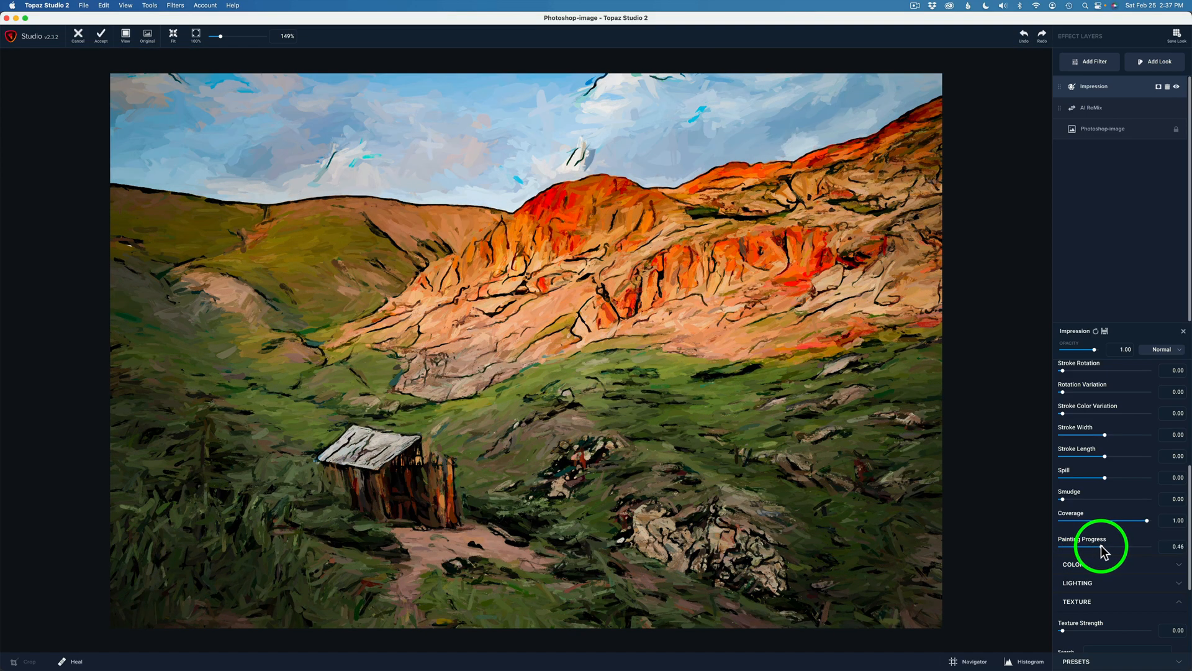
drag(1099, 551, 1111, 551)
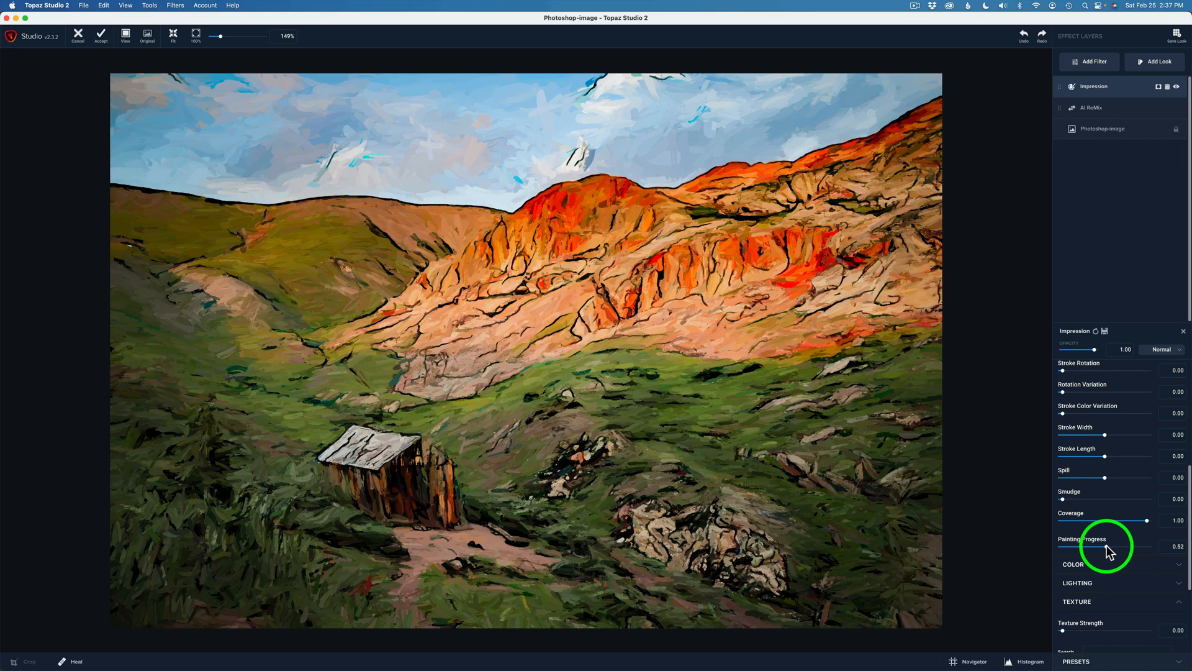
drag(1101, 546, 1114, 545)
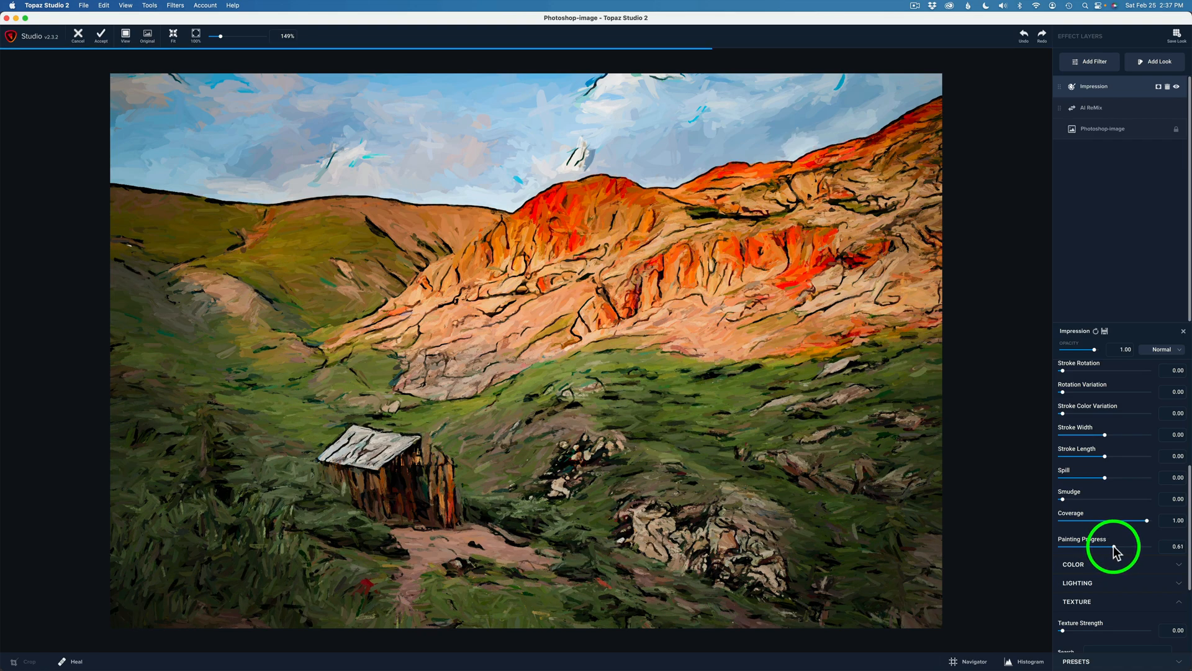
drag(1099, 547, 1117, 547)
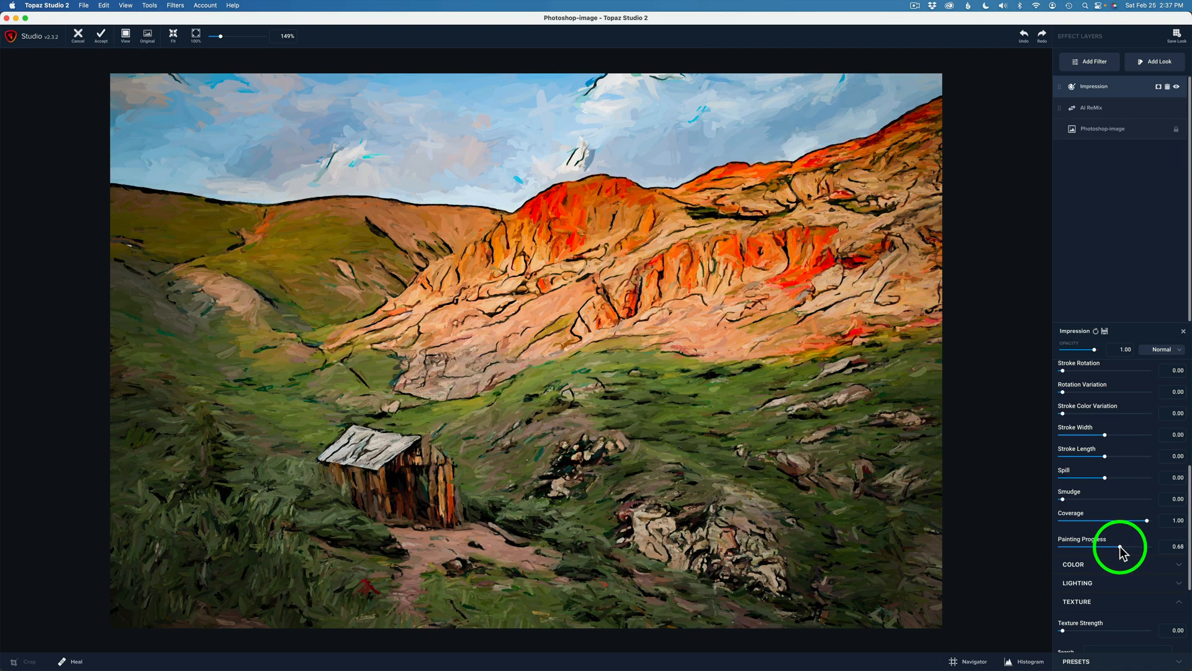
drag(1106, 552, 1114, 551)
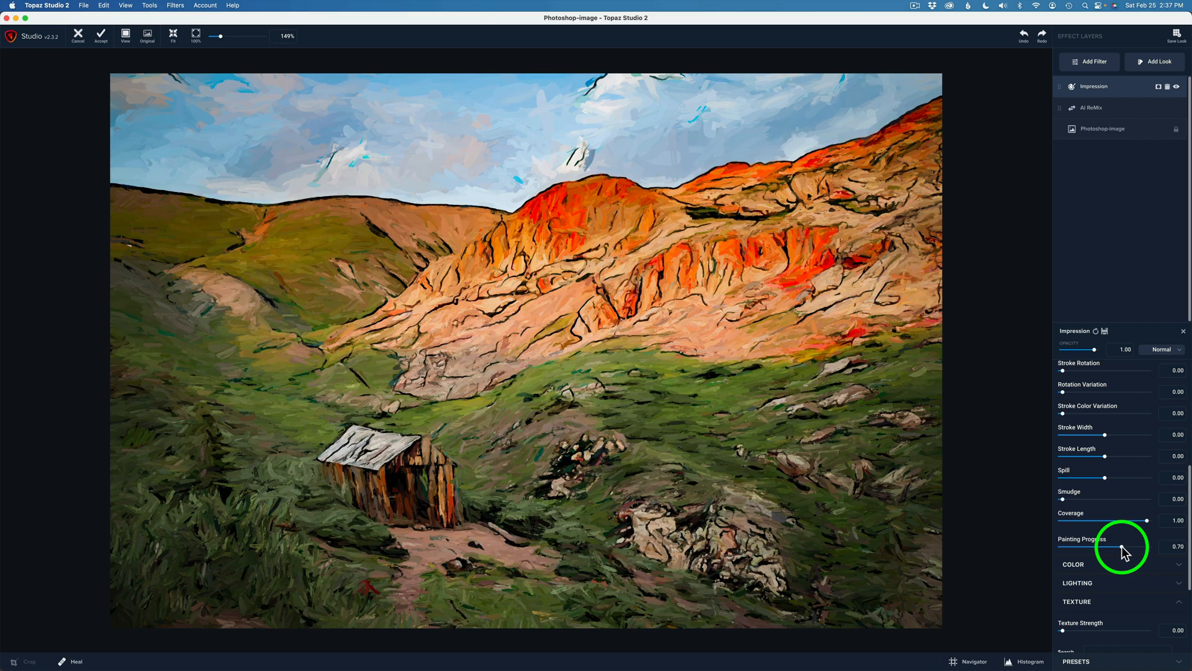
Nudge Painting Progress up to 0.77 and ease it back to about 0.73.
drag(1148, 555, 1150, 555)
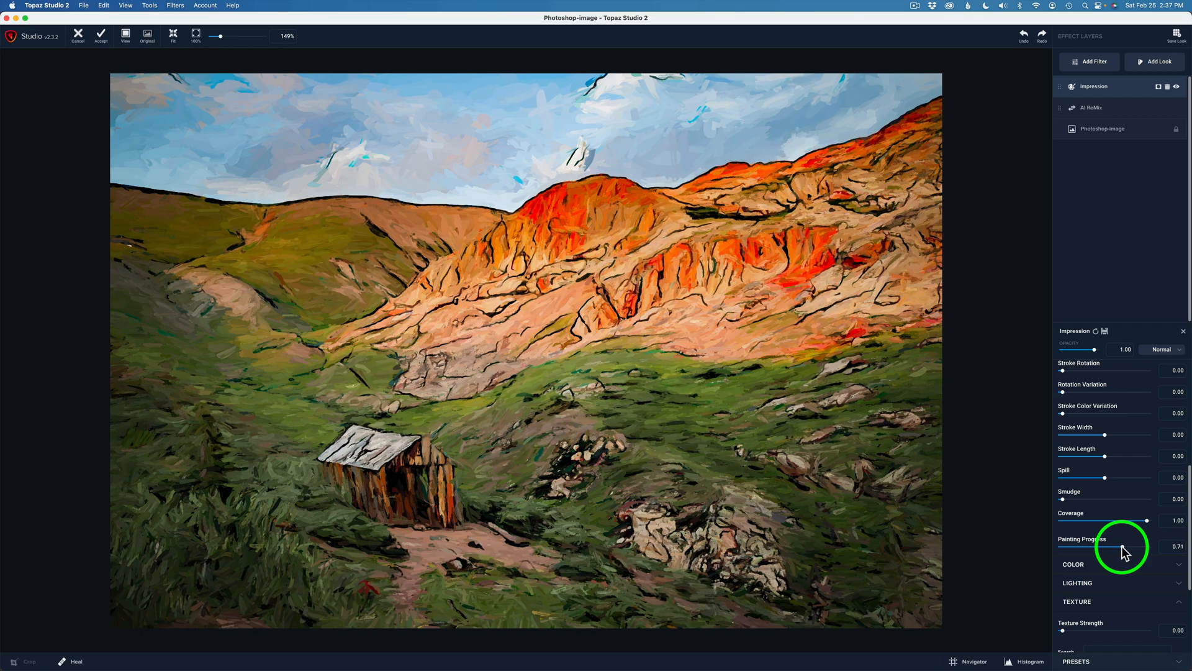
drag(1147, 541, 1129, 554)
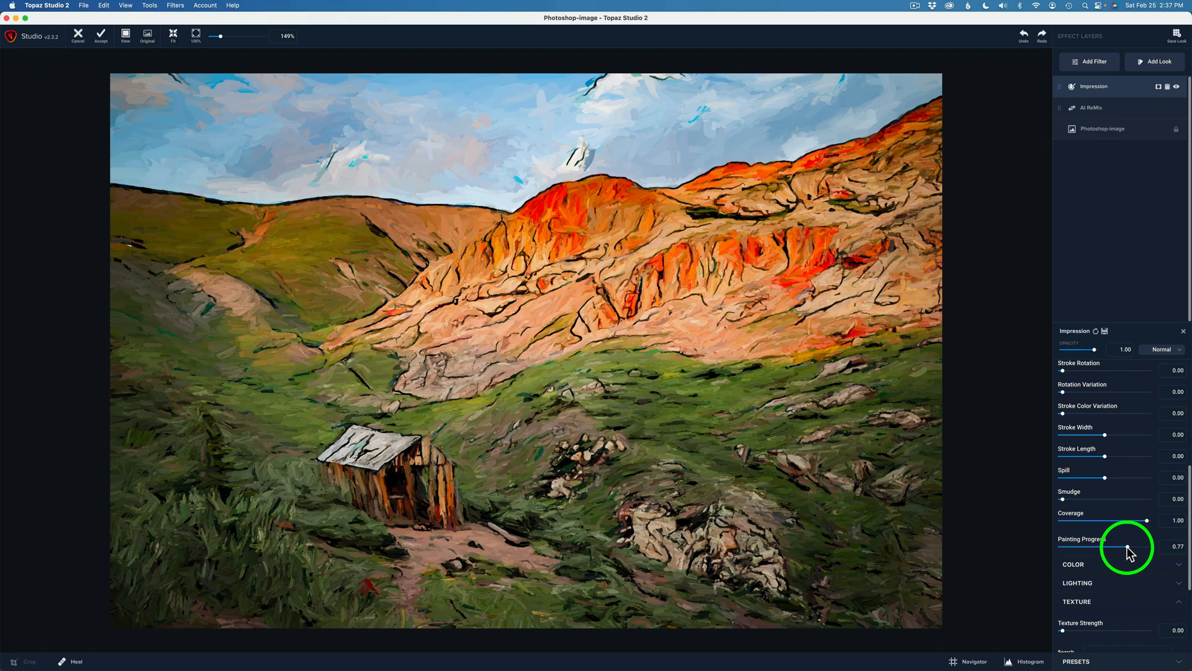
drag(1133, 552, 1129, 553)
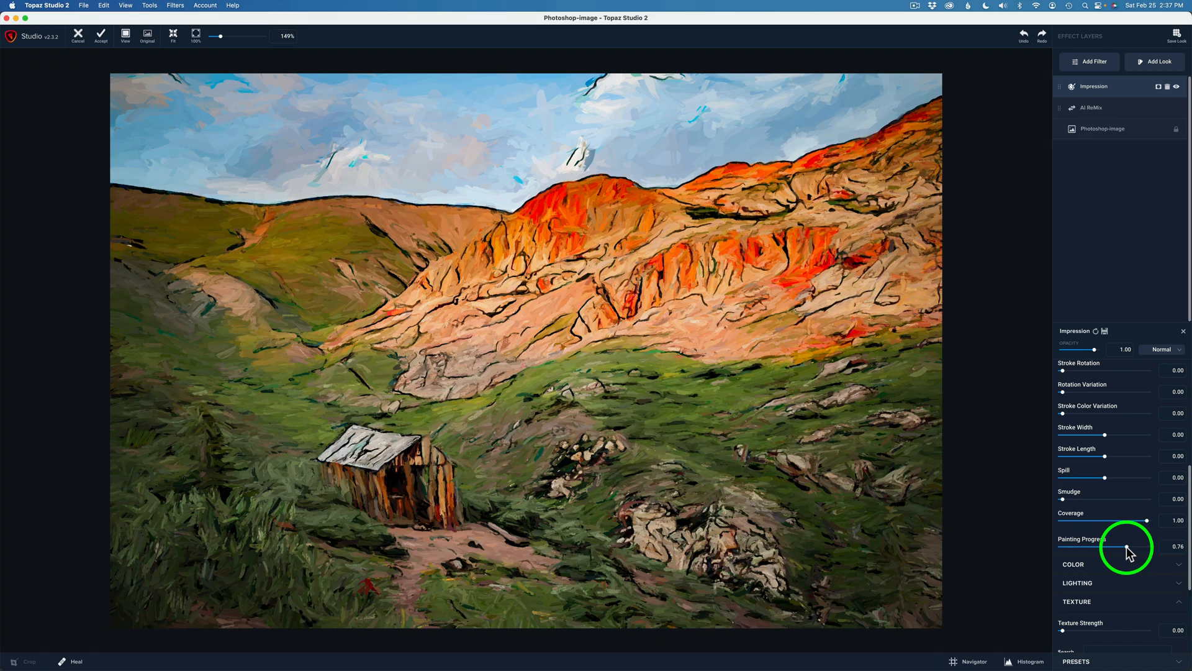
drag(1112, 546, 1109, 547)
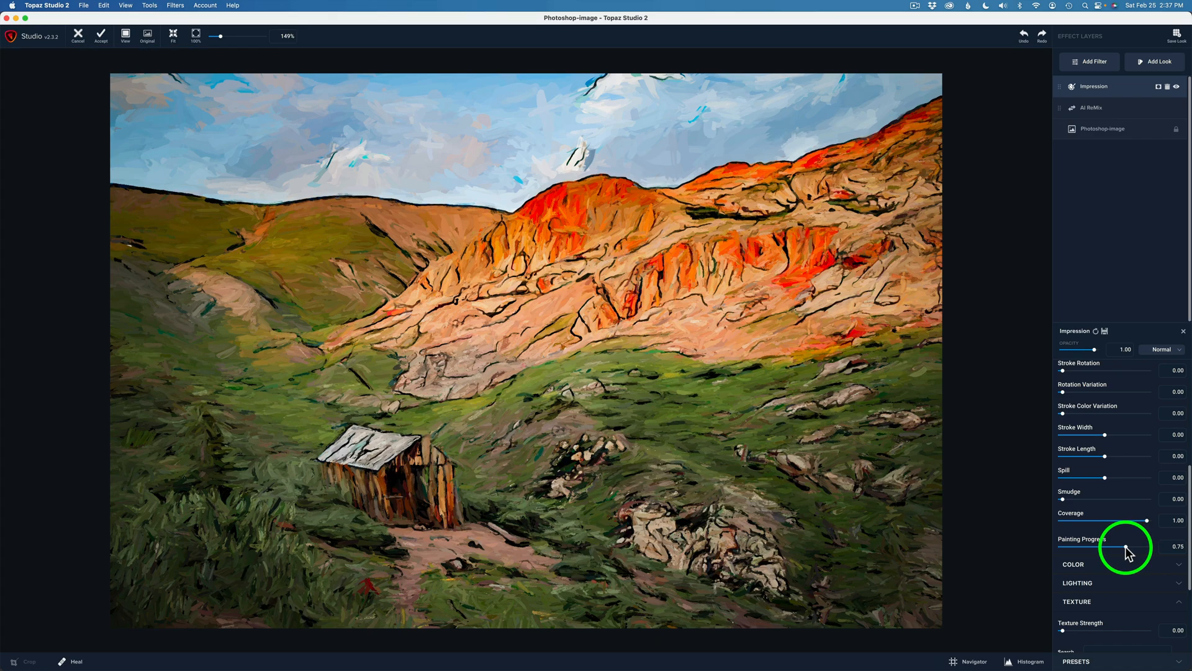
drag(1140, 546, 1132, 546)
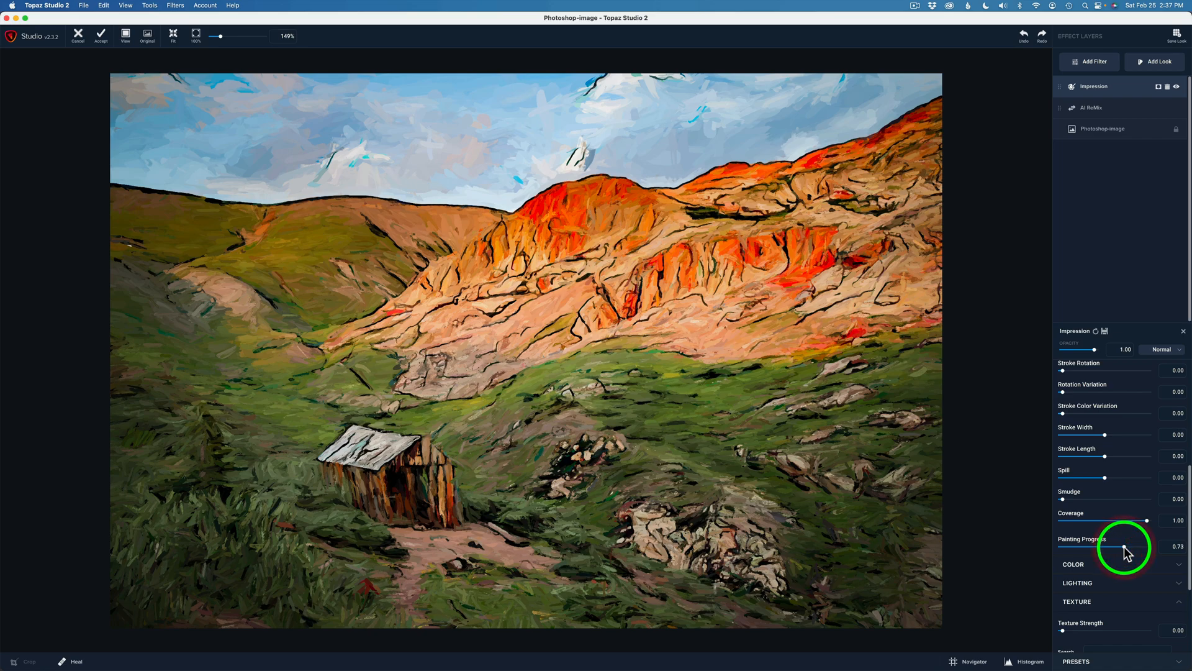
mouse_move(845, 560)
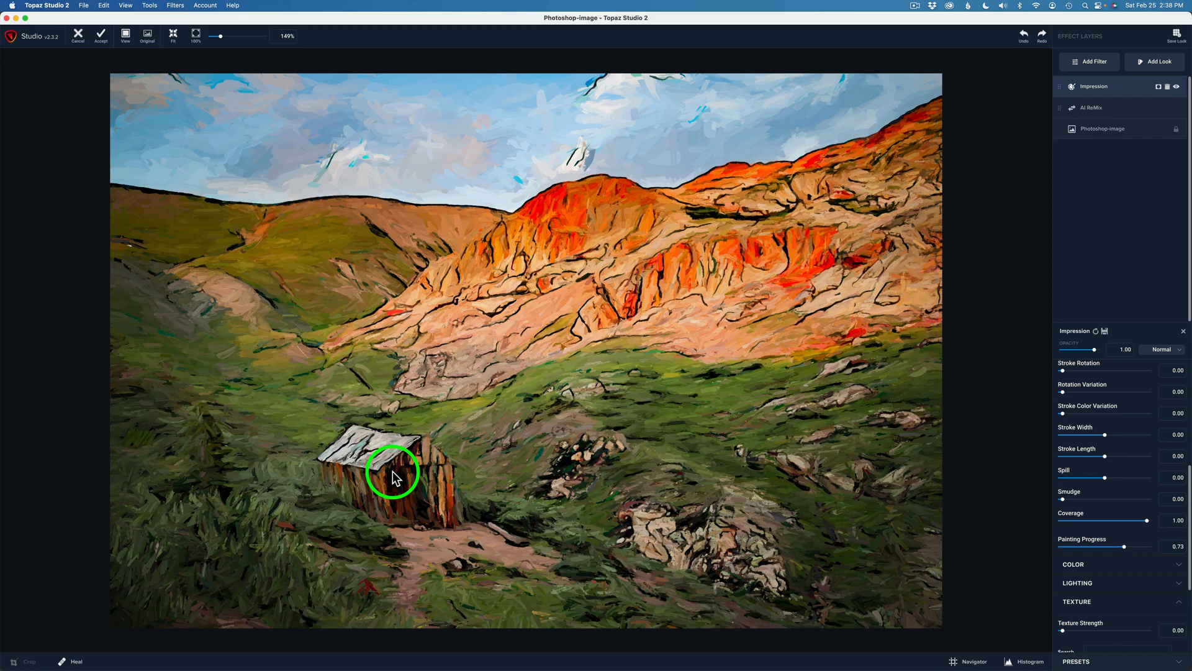
mouse_move(725, 418)
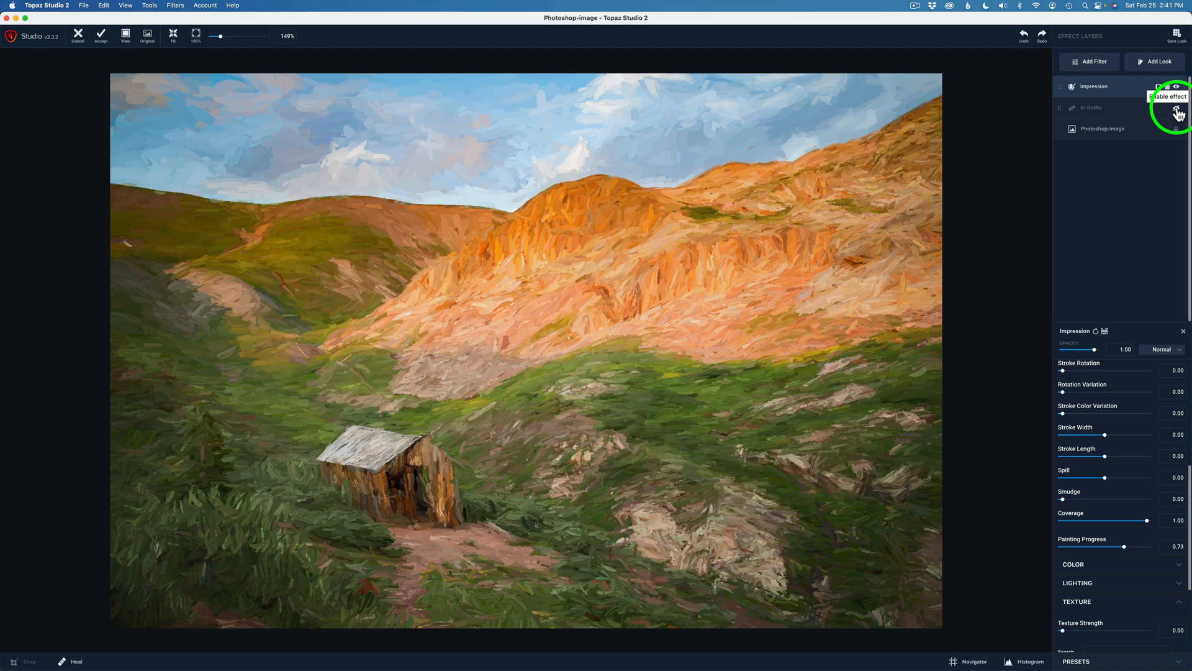
click(1177, 108)
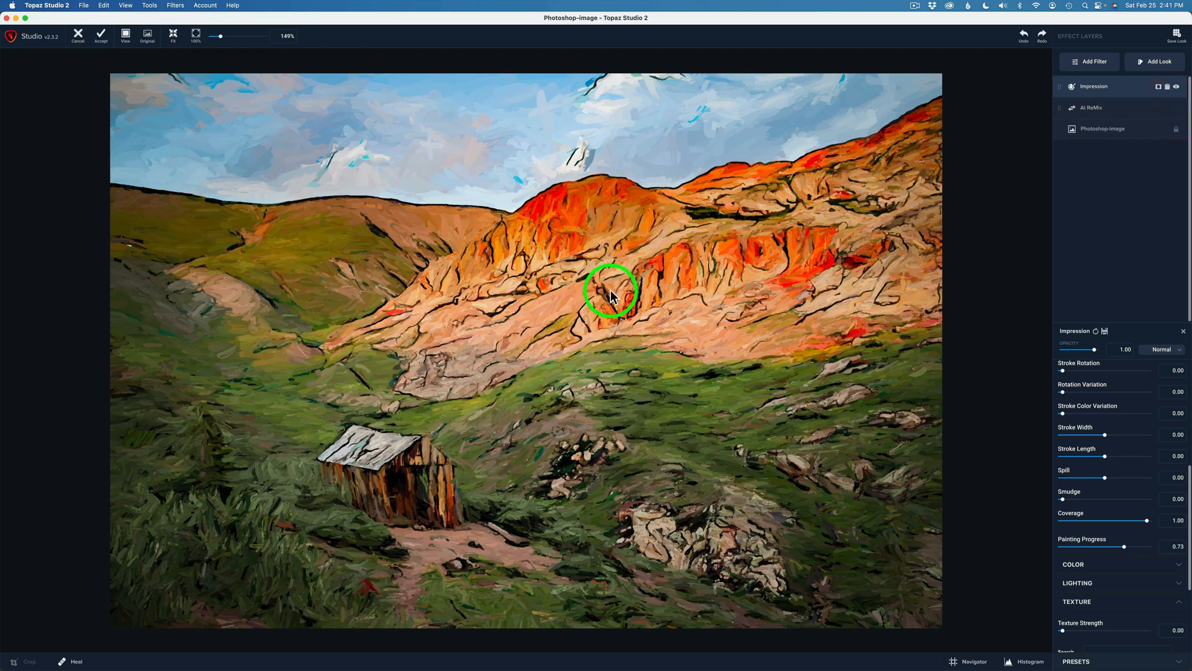
mouse_move(695, 332)
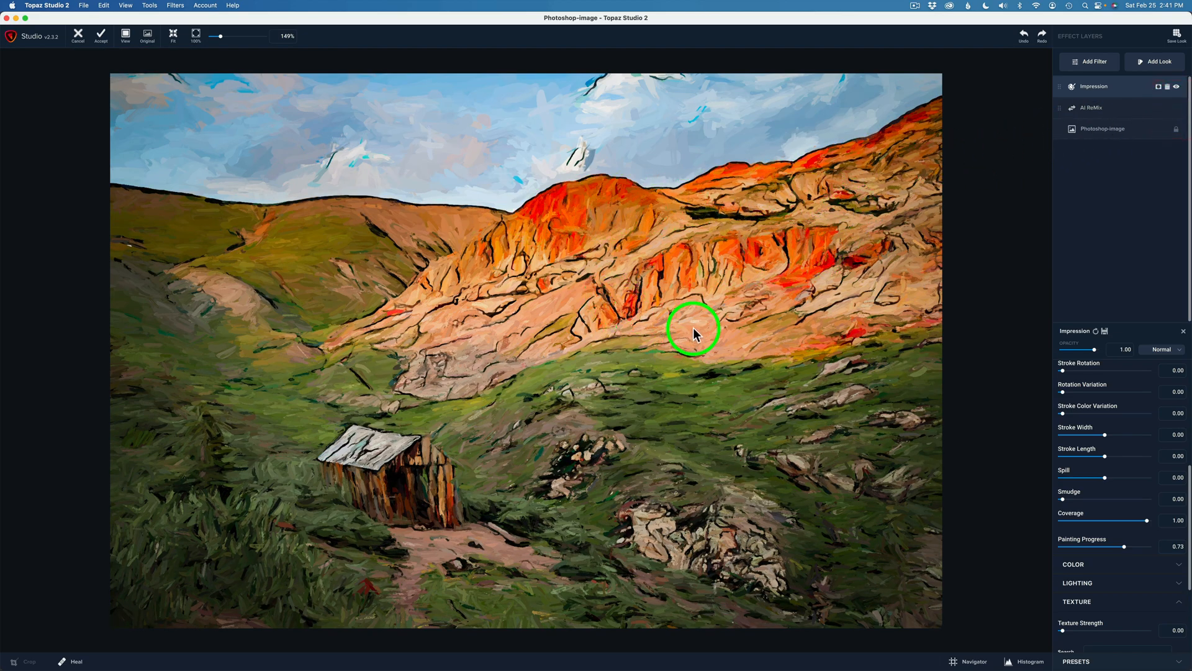
mouse_move(1108, 261)
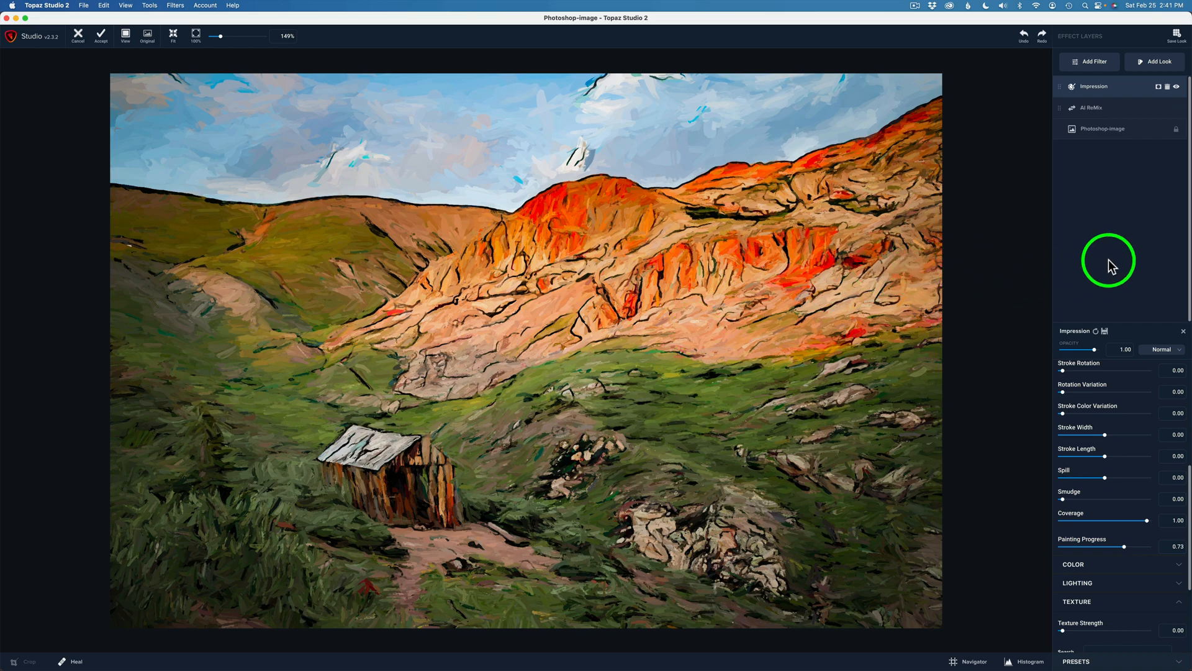
mouse_move(1117, 244)
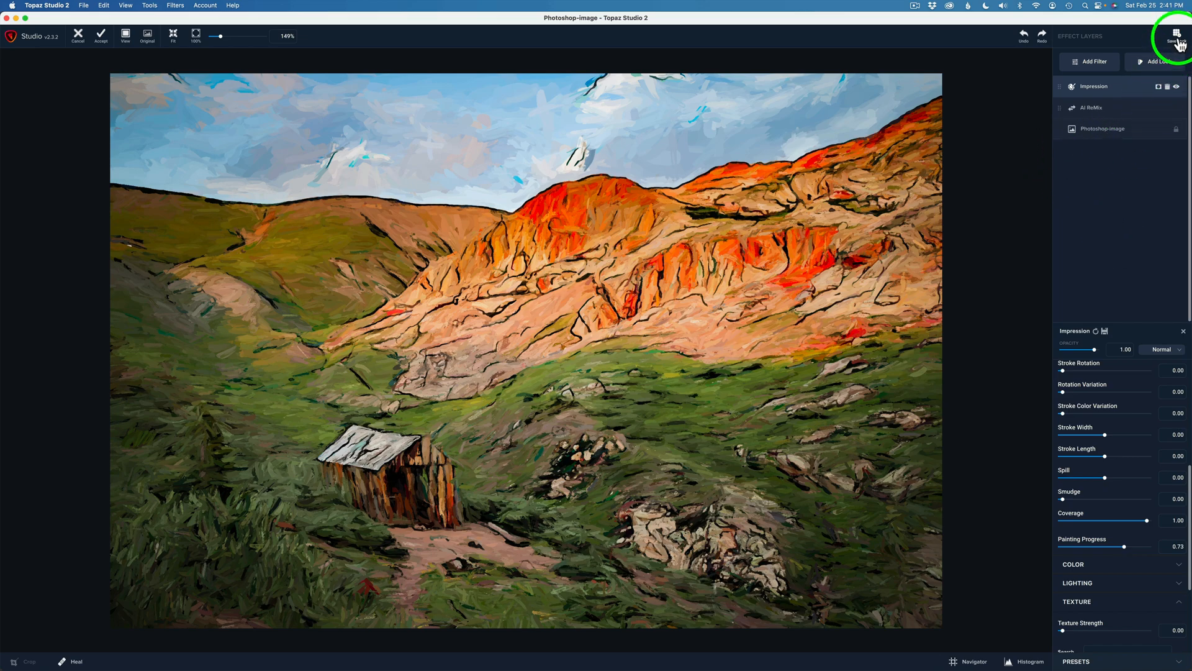
Save the layer stack as a Look named 'Cabin Painting'.
click(1177, 36)
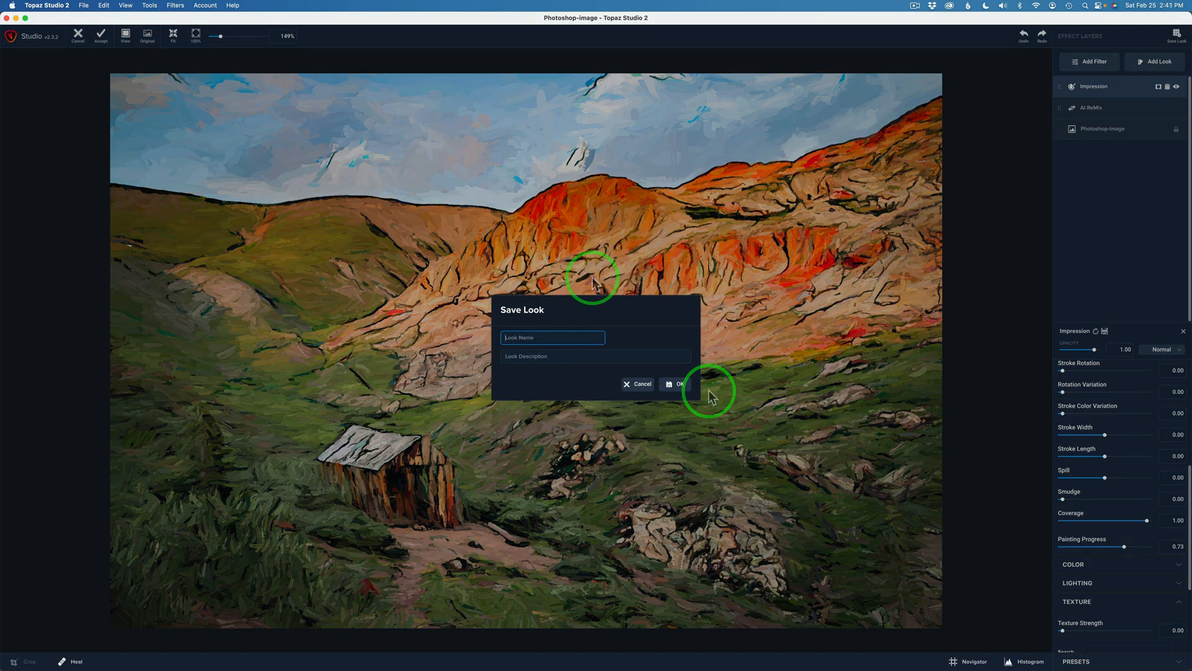
text(Cabin Painting)
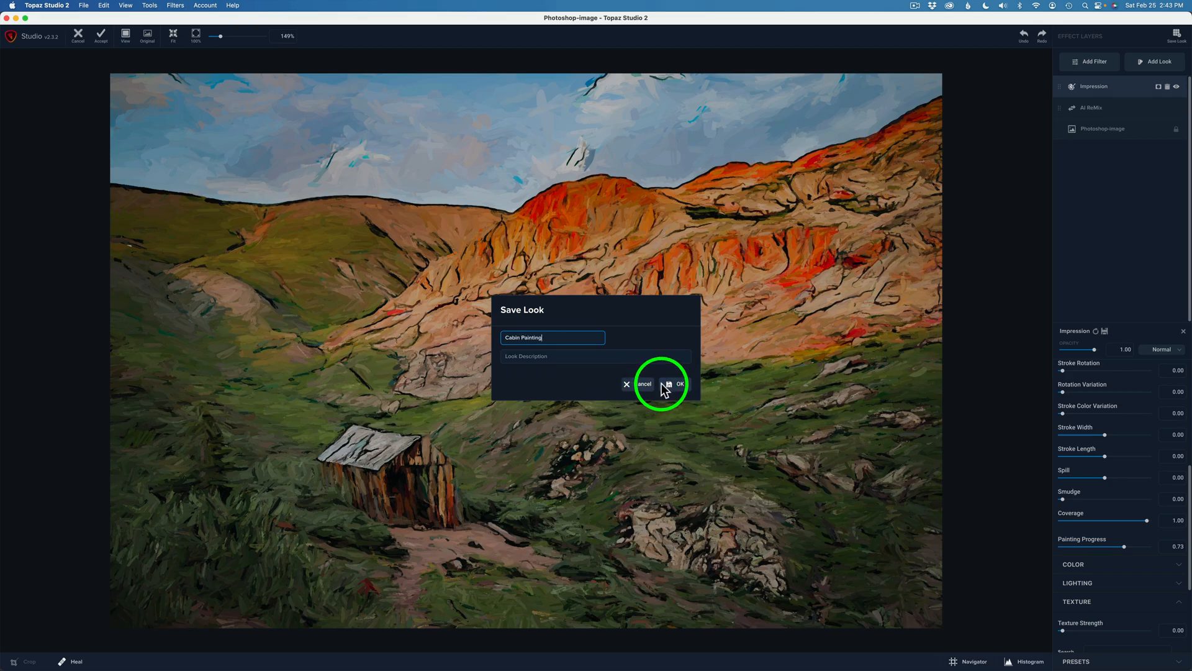
click(674, 382)
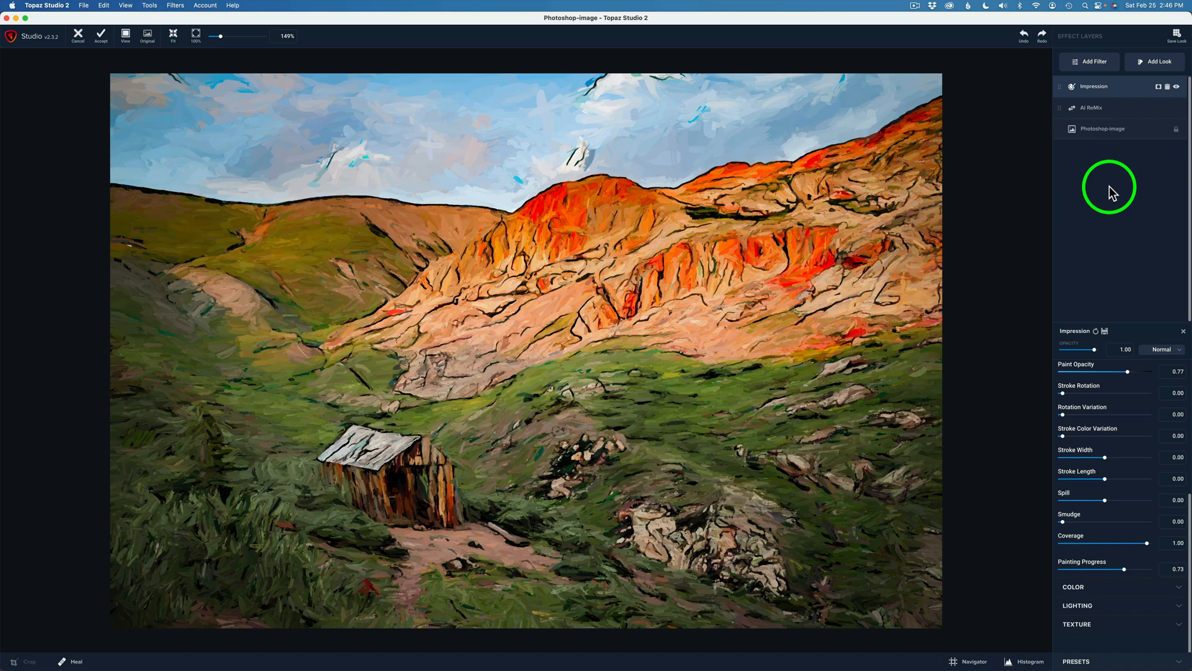
mouse_move(1159, 62)
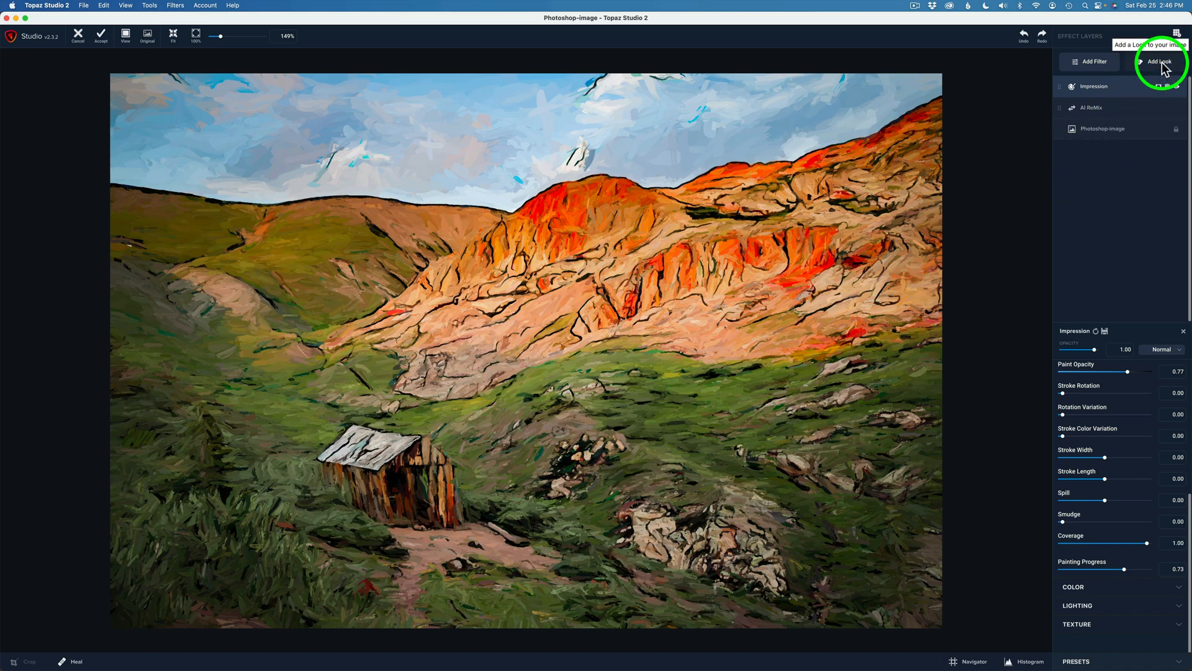
Browse the My Looks collection, then Accept the painted image back into Photoshop.
click(1159, 61)
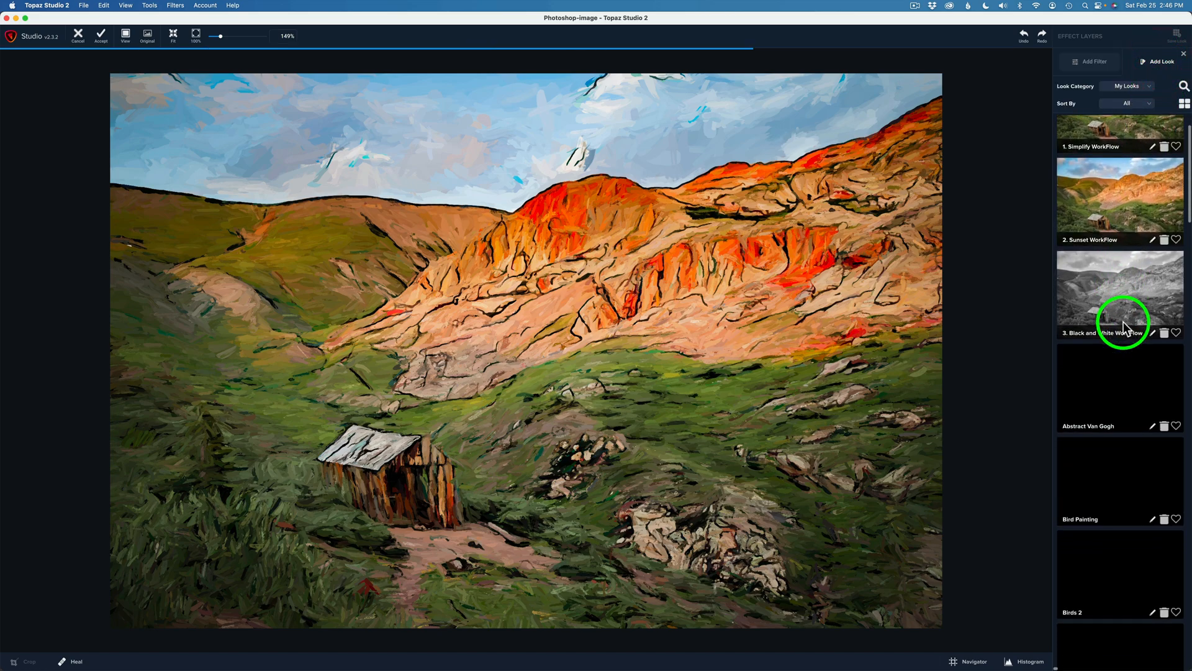
scroll(down, 3)
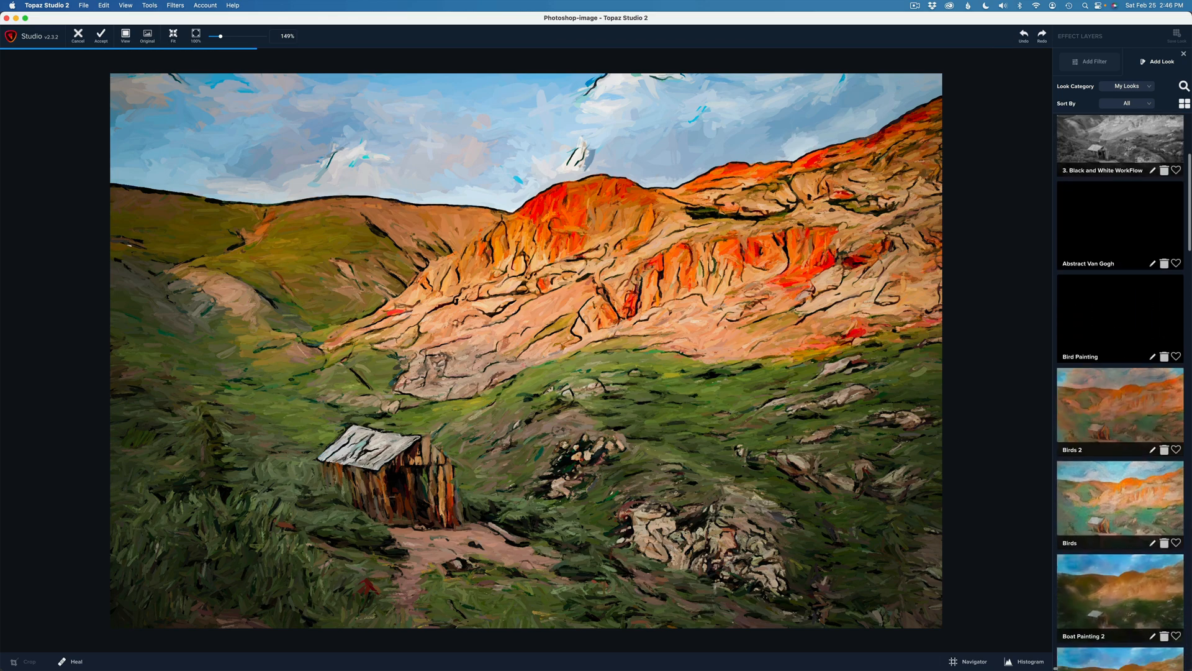
scroll(down, 3)
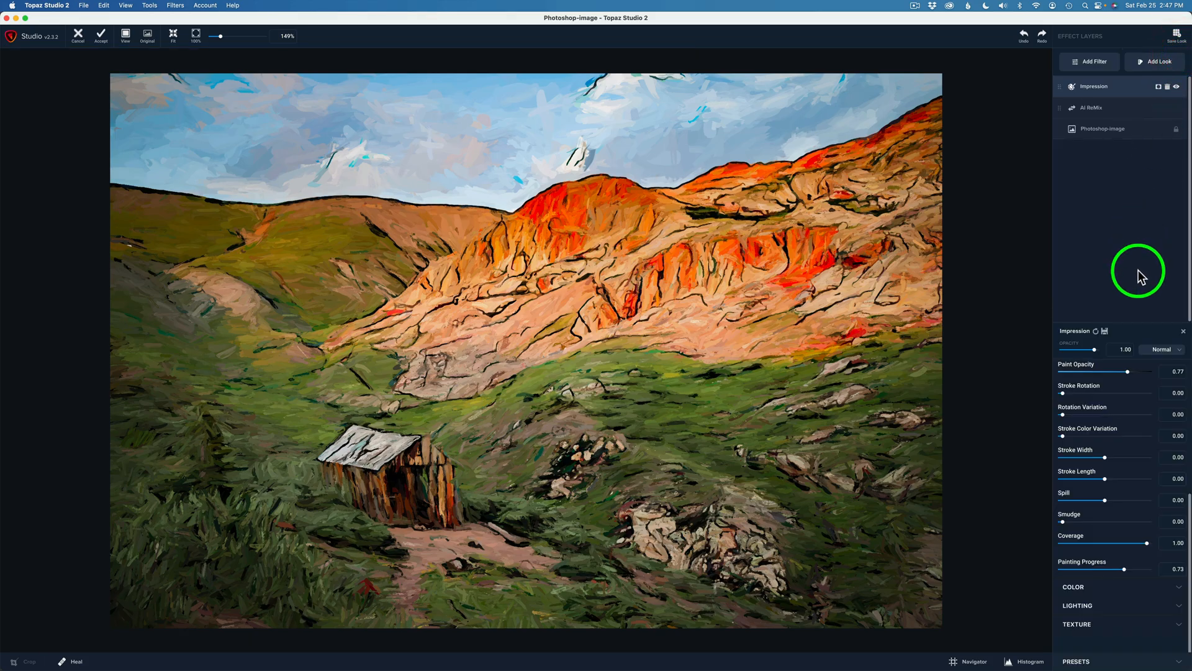
mouse_move(976, 491)
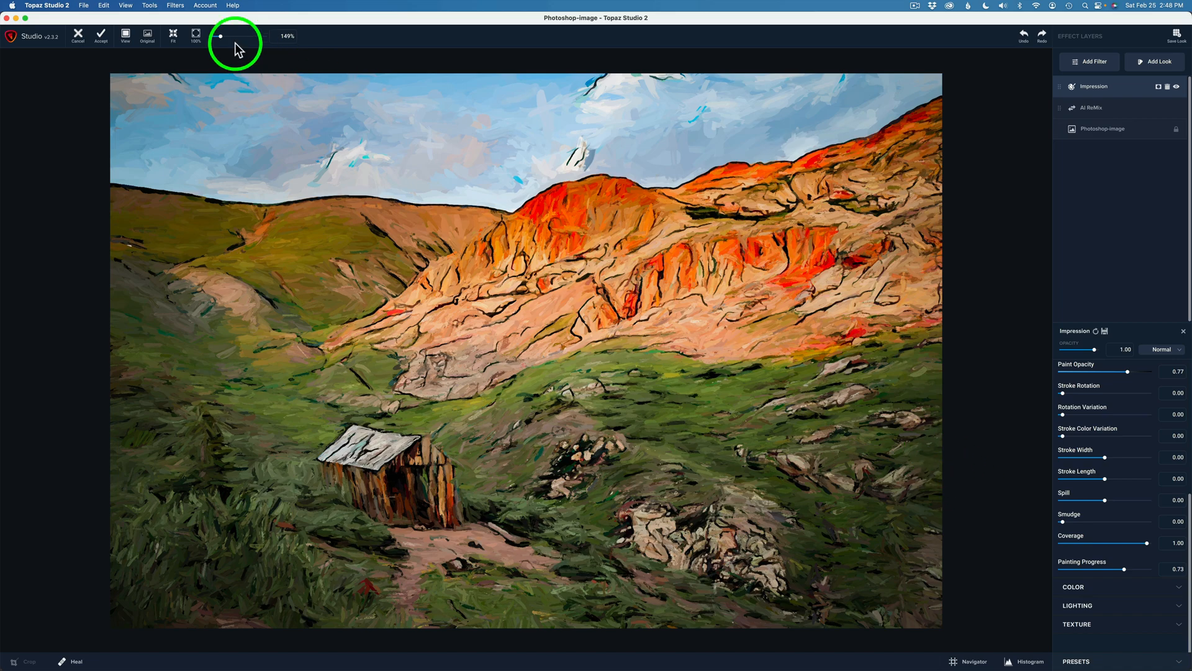
mouse_move(100, 35)
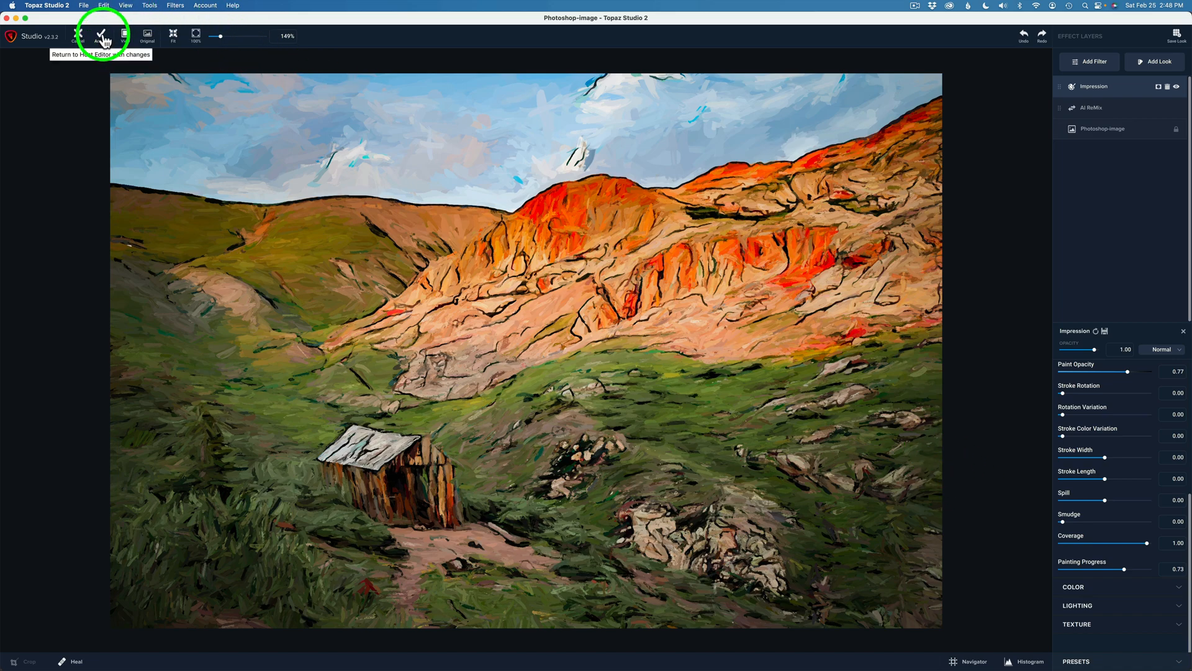
click(100, 35)
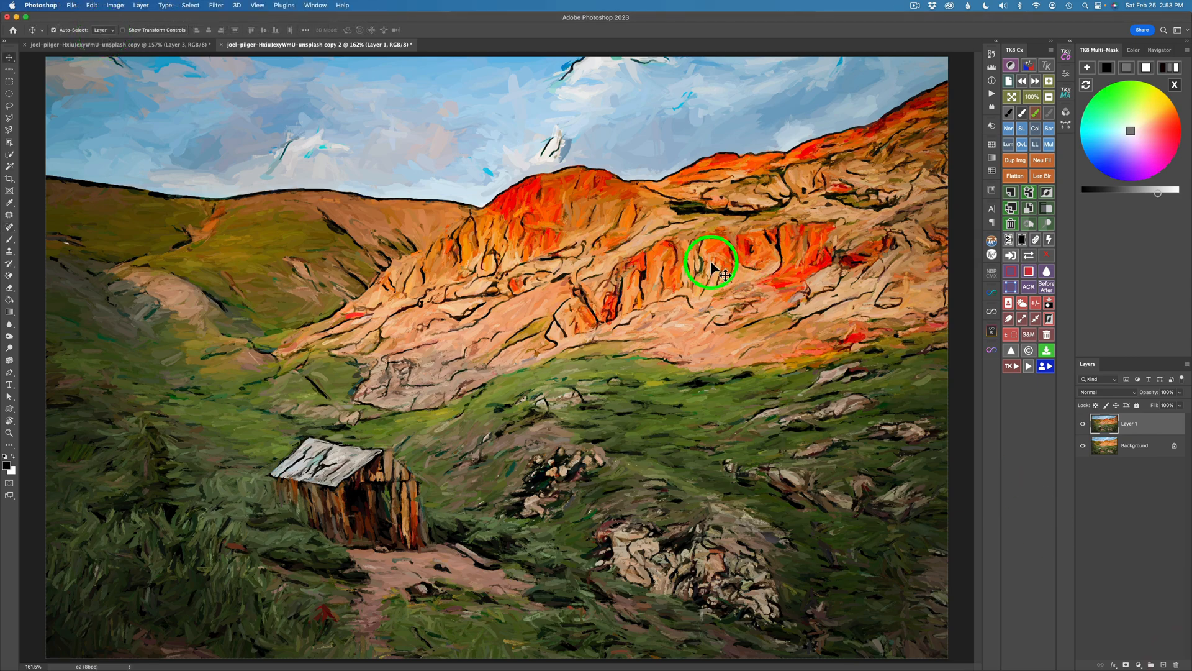
mouse_move(567, 122)
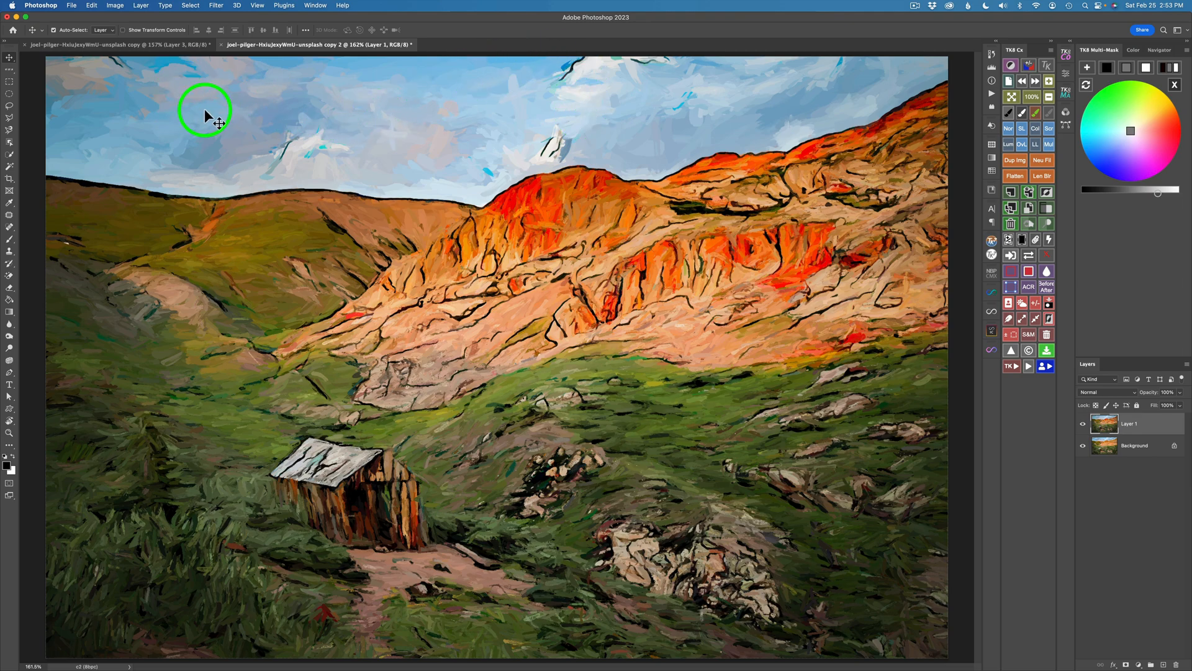
mouse_move(615, 111)
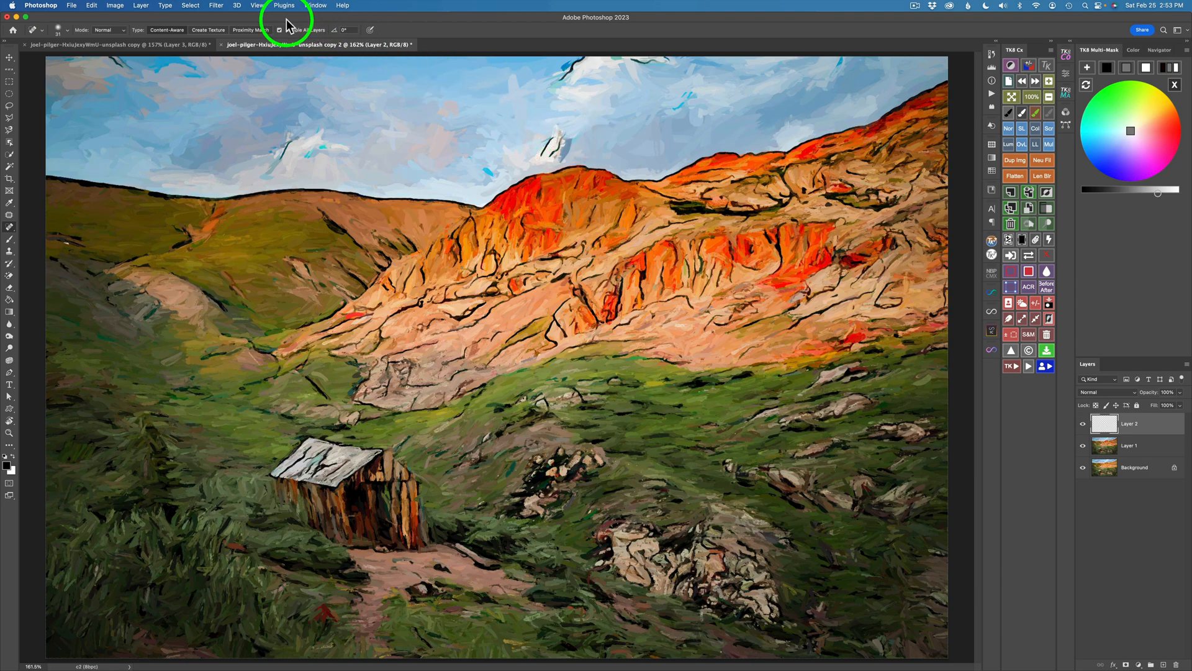
mouse_move(554, 137)
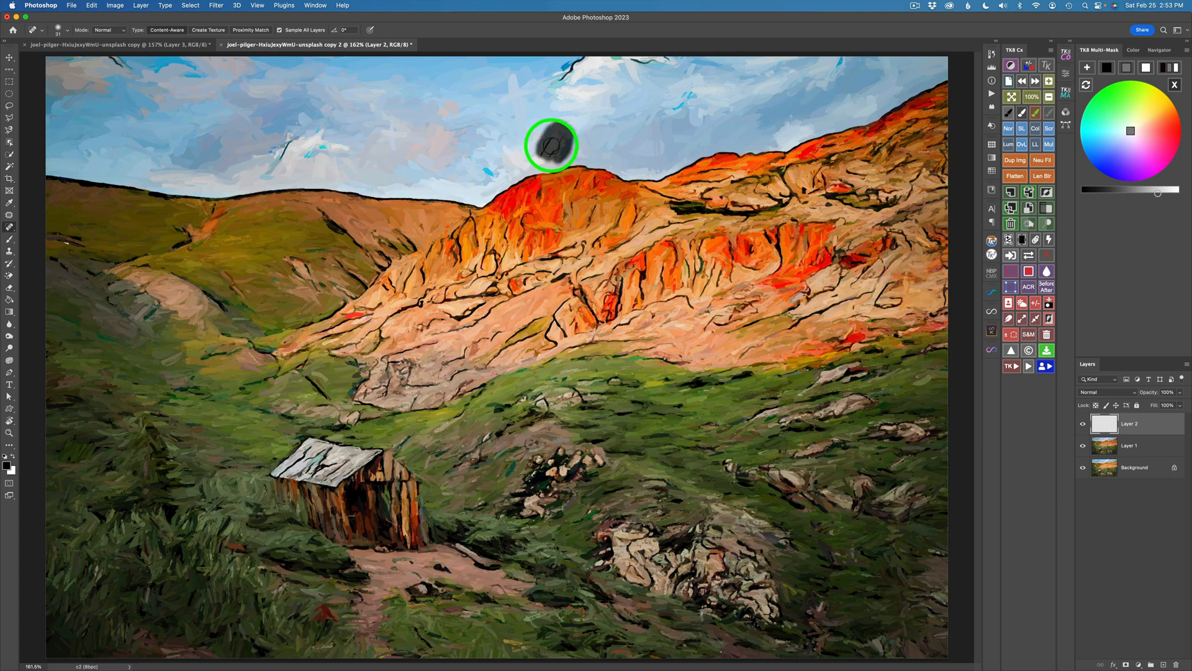
mouse_move(682, 104)
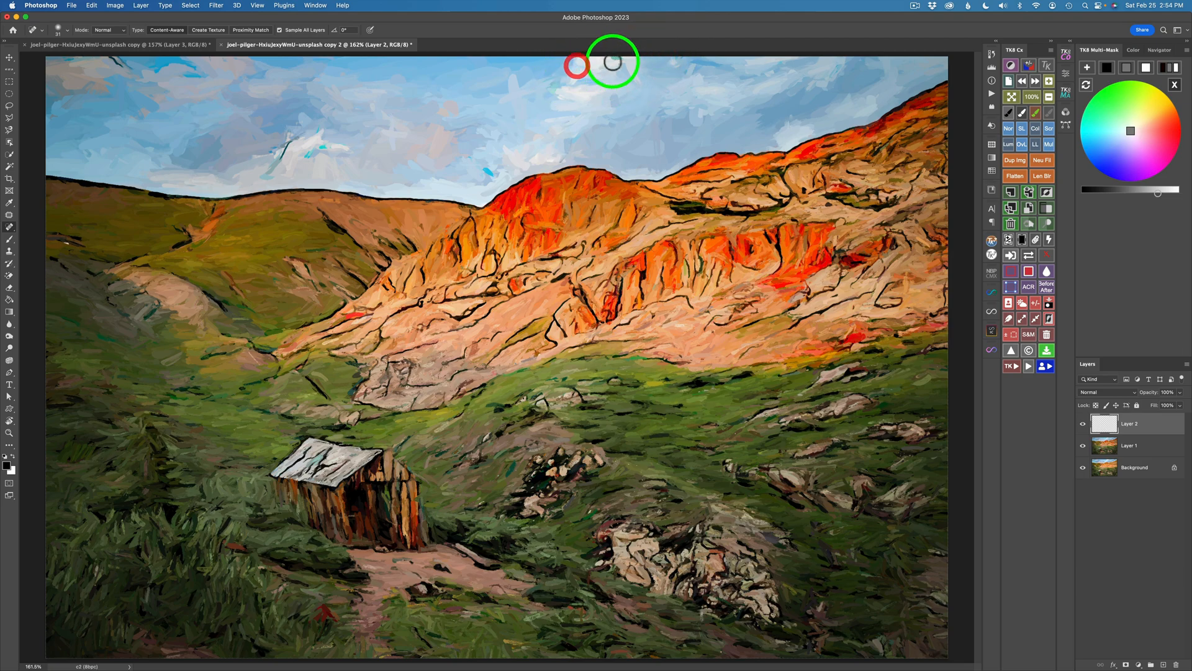
mouse_move(115, 68)
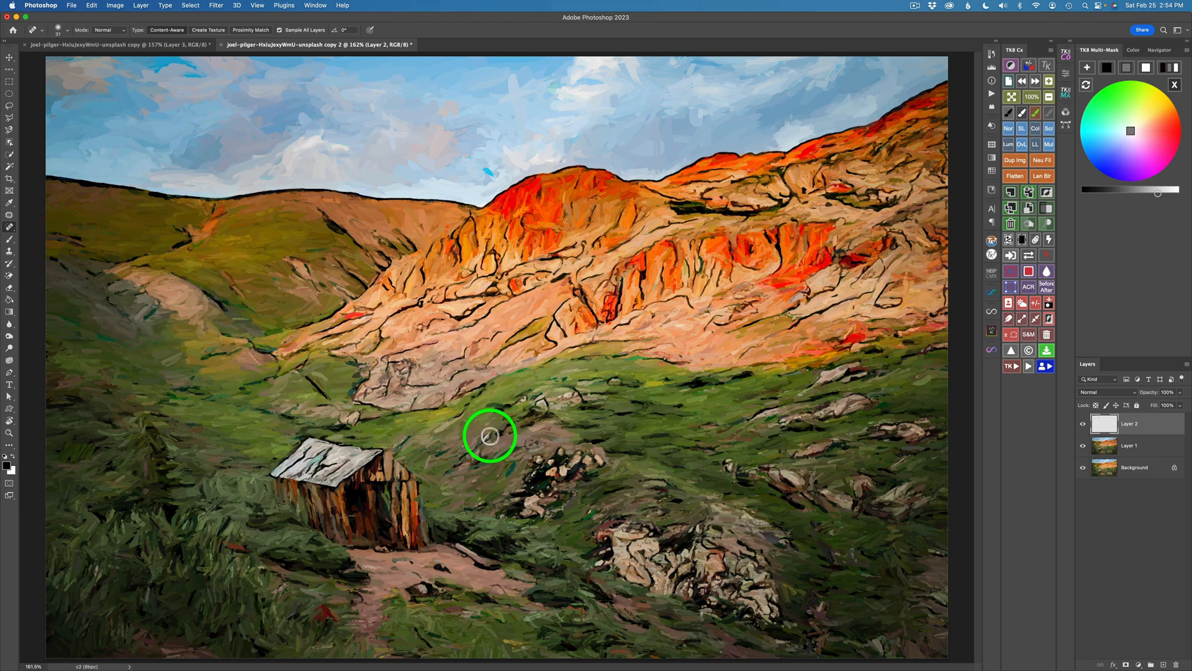
mouse_move(633, 502)
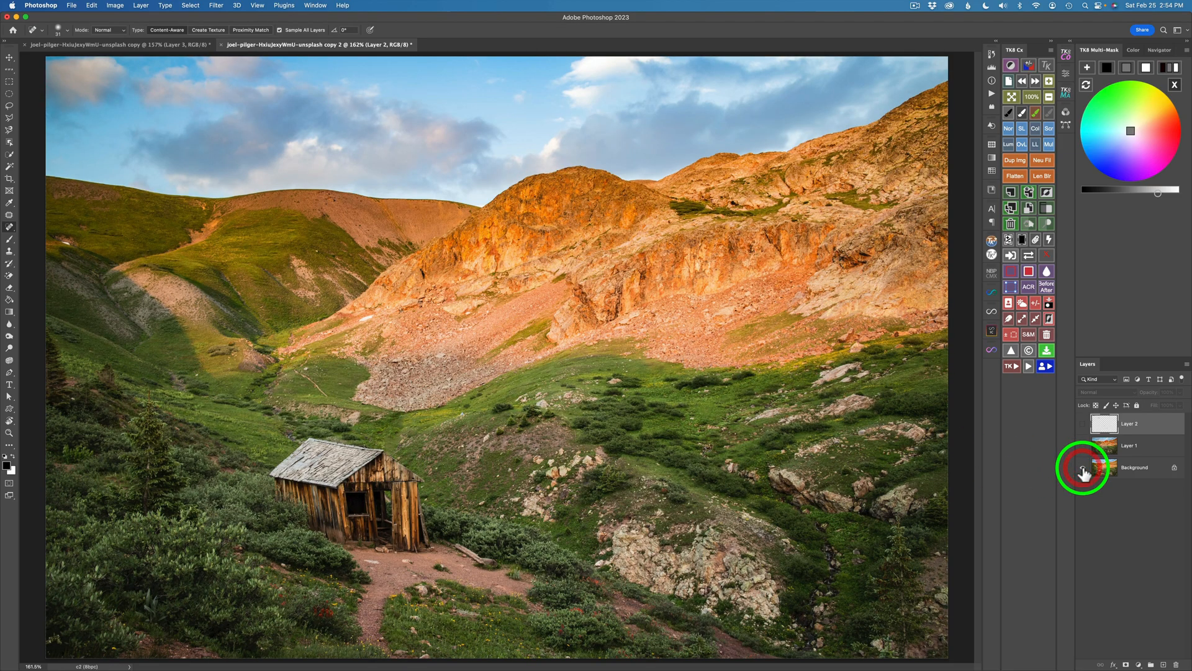
click(1083, 424)
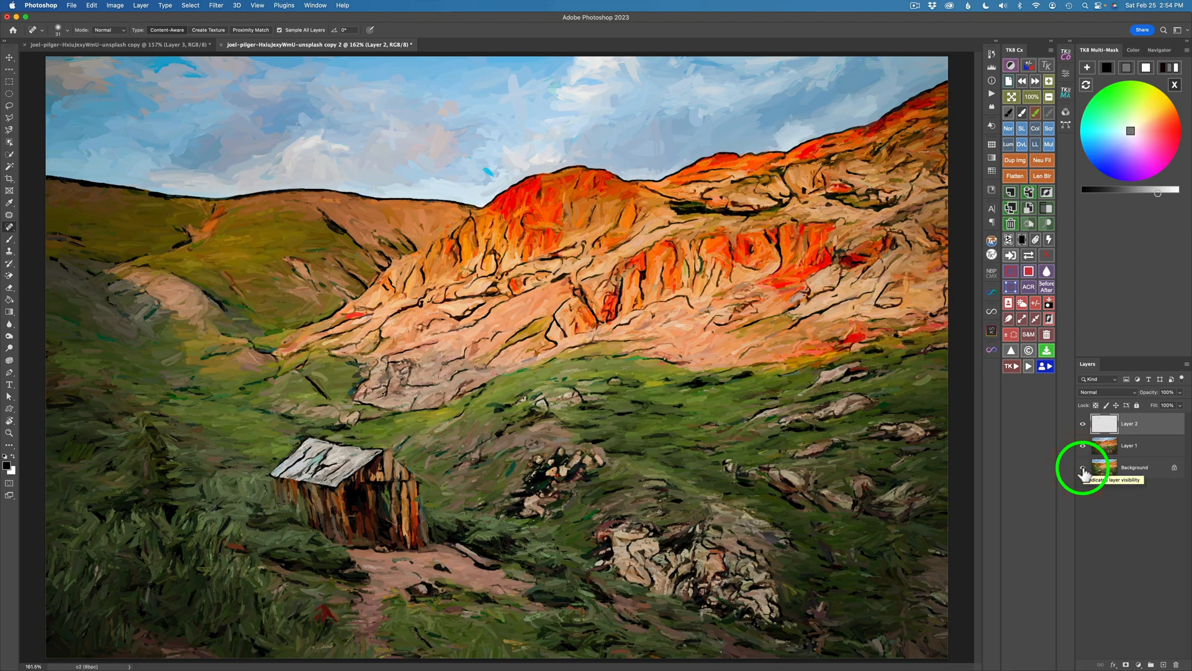